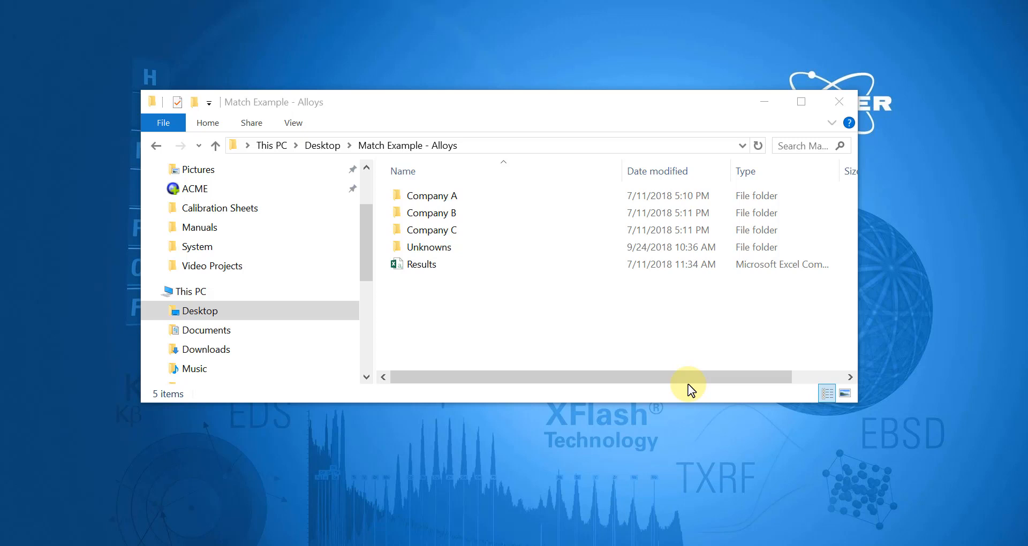
{"action": "mouse_move", "coordinate": [653, 537]}
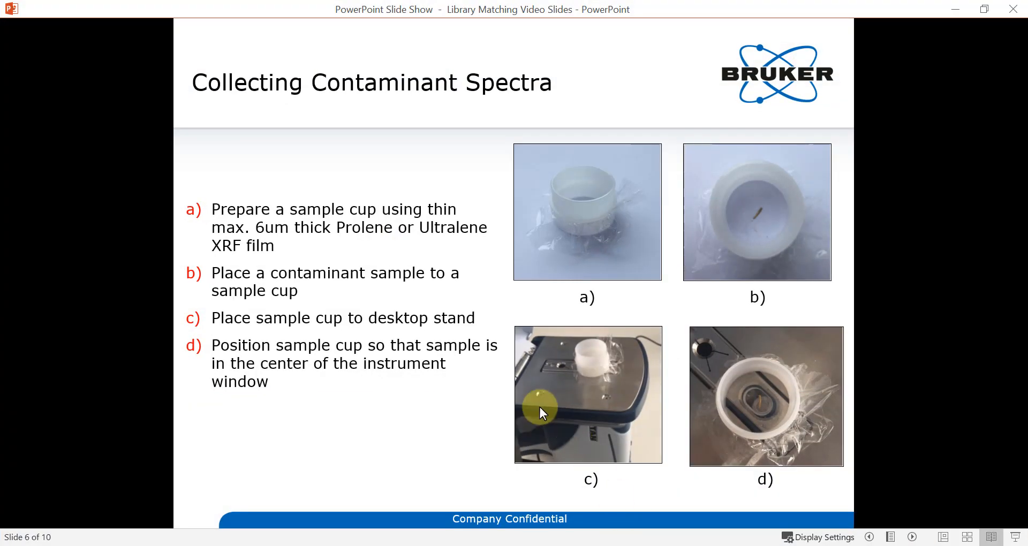
{"action": "mouse_move", "coordinate": [309, 417]}
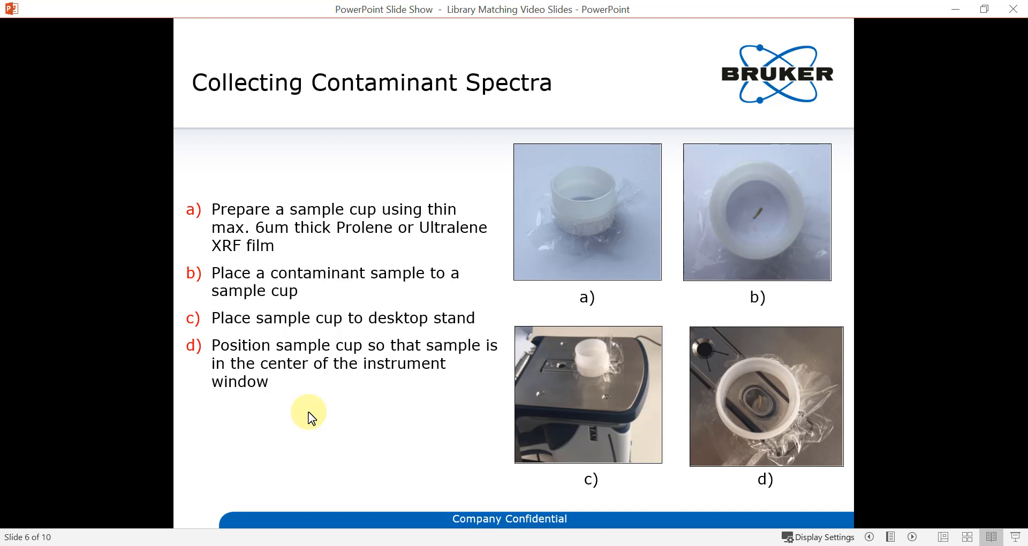
{"action": "mouse_move", "coordinate": [299, 417]}
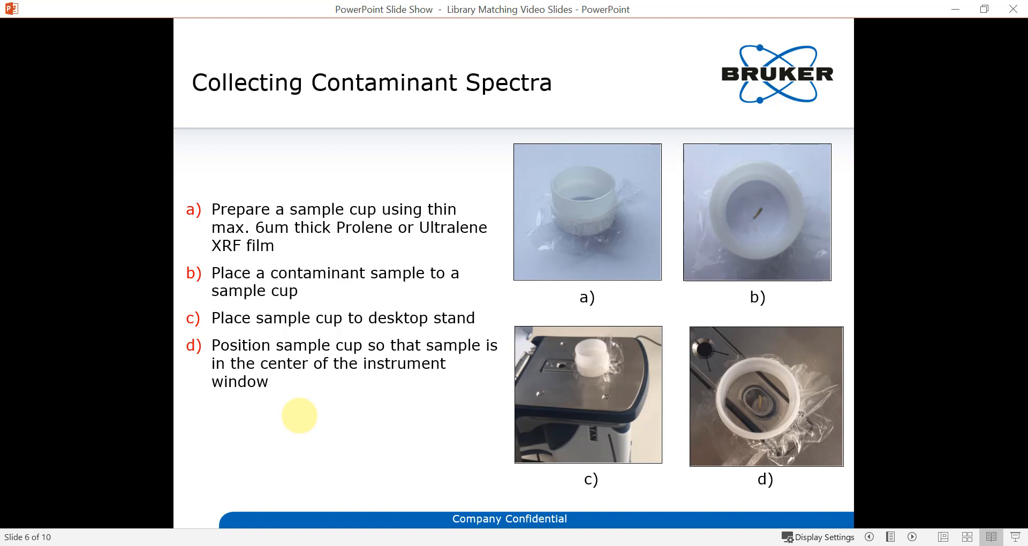
{"action": "mouse_move", "coordinate": [658, 355]}
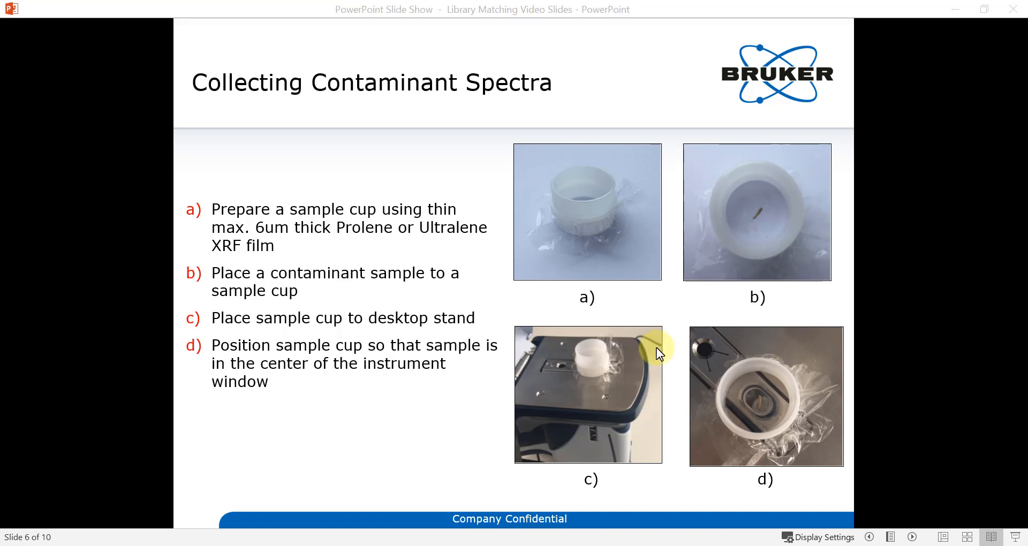
{"action": "mouse_move", "coordinate": [961, 13]}
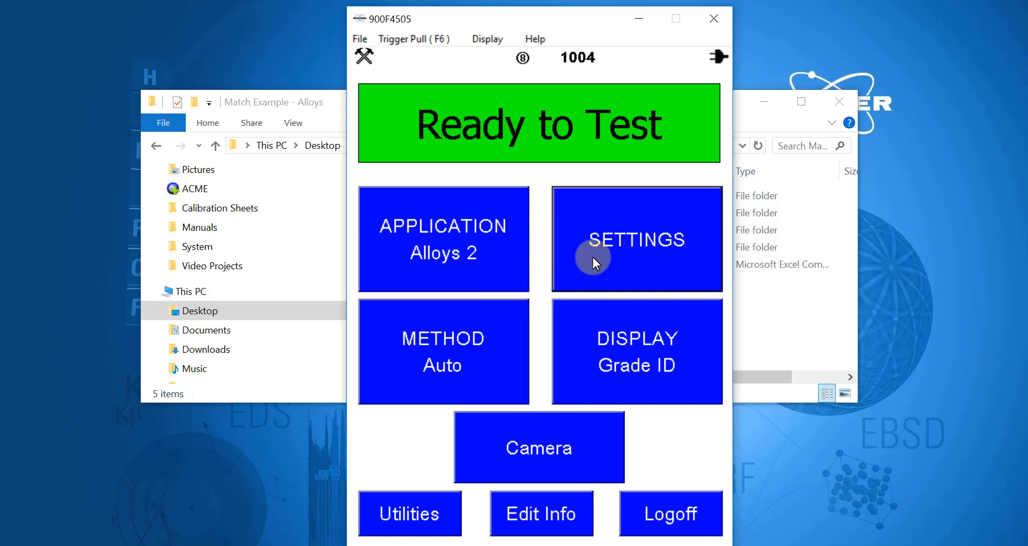
Confirm the 60-second first-phase test duration, then put the remote control window away
{"action": "left_click", "coordinate": [635, 239]}
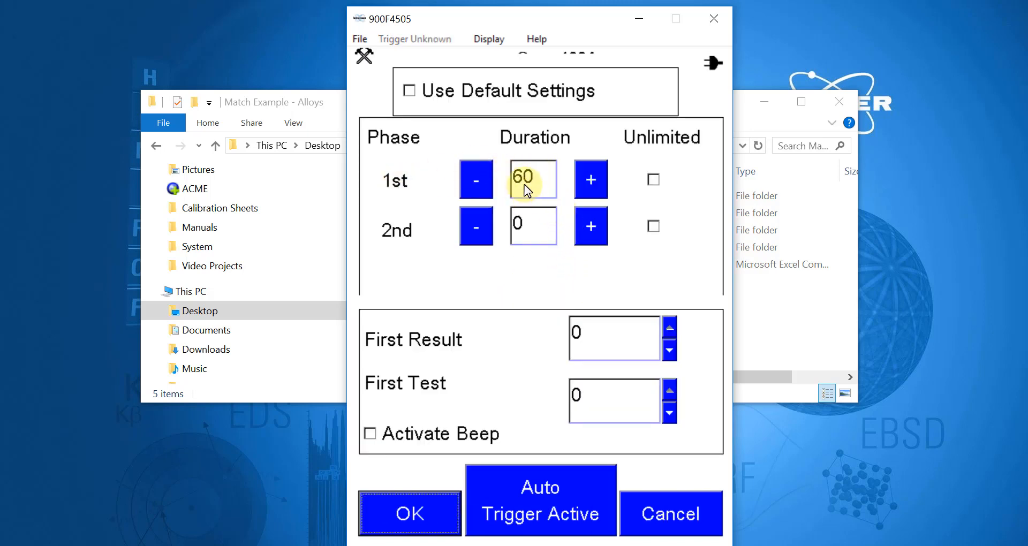
{"action": "mouse_move", "coordinate": [405, 274]}
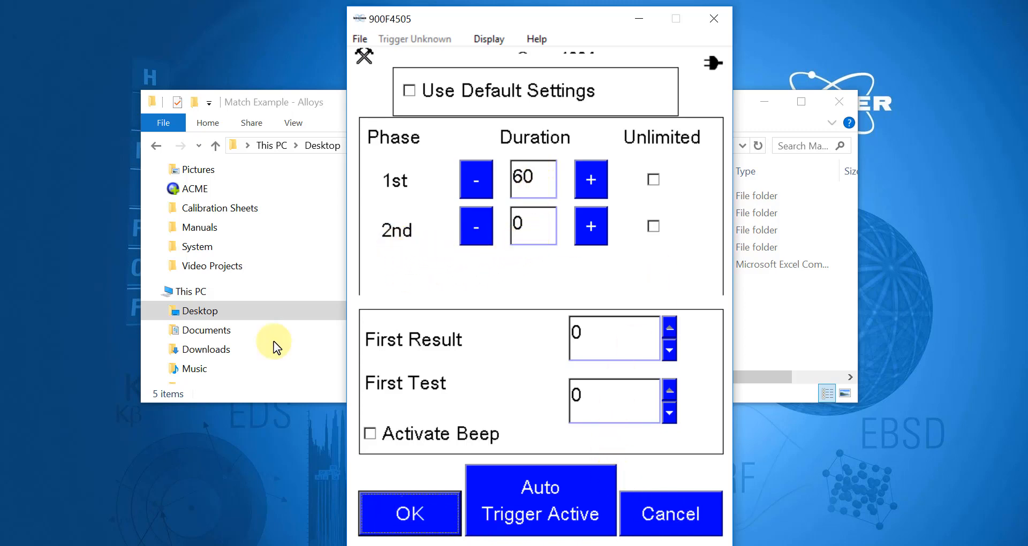
{"action": "left_click", "coordinate": [409, 513]}
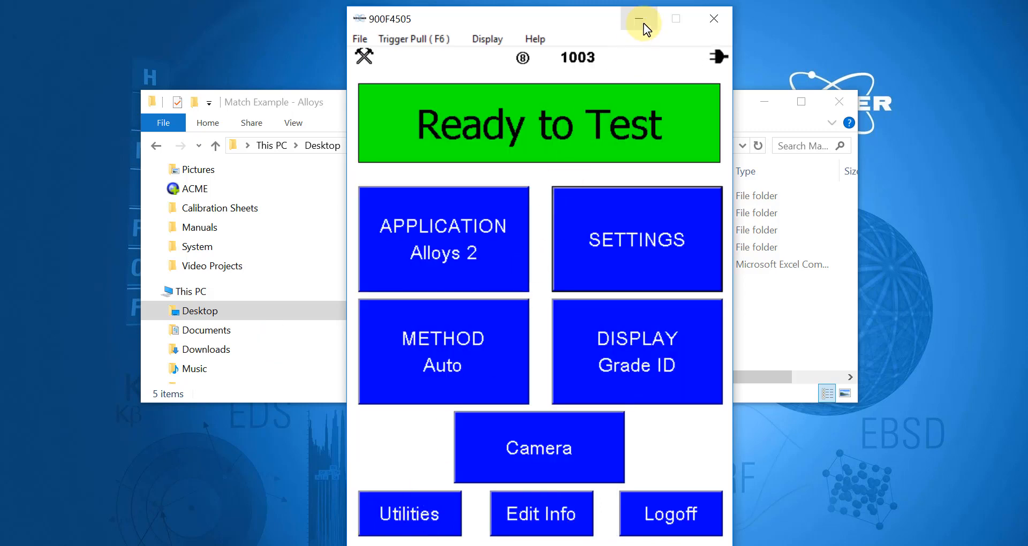
{"action": "left_click", "coordinate": [642, 19]}
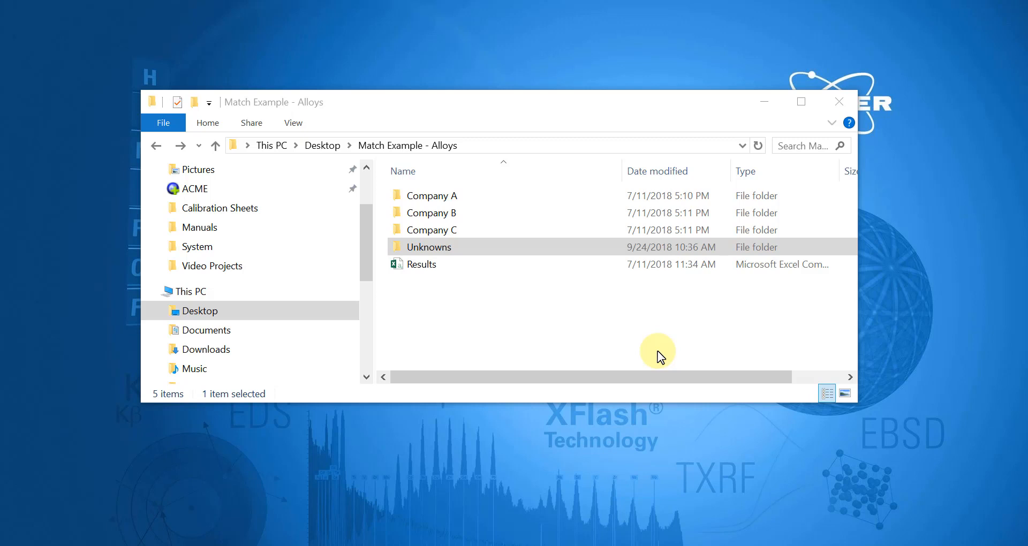
{"action": "mouse_move", "coordinate": [452, 195]}
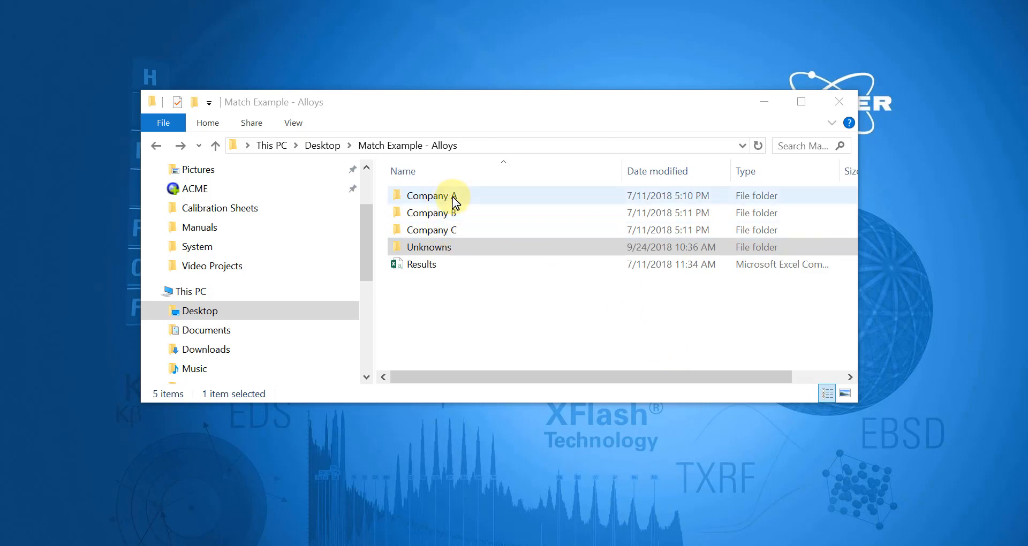
{"action": "mouse_move", "coordinate": [467, 208]}
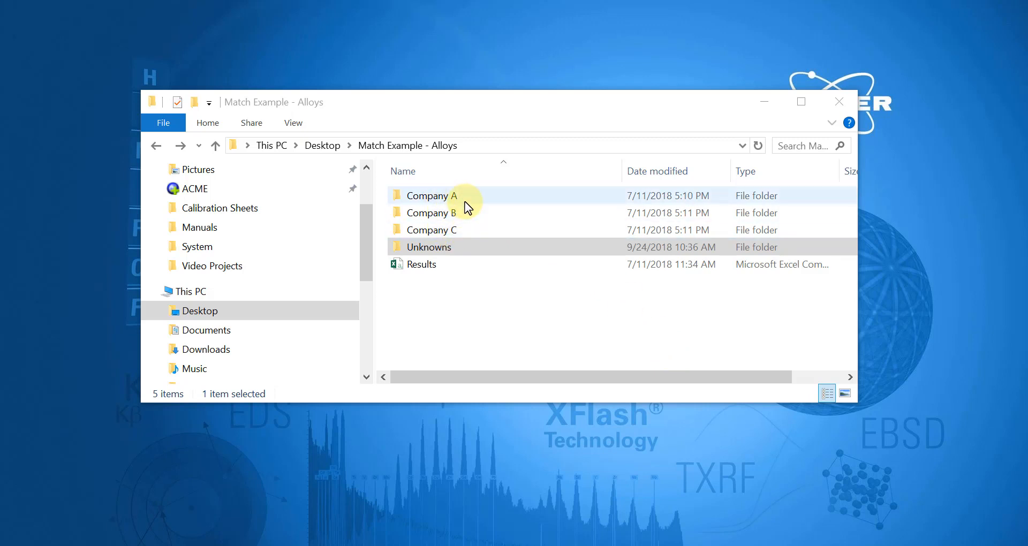
{"action": "double_click", "coordinate": [432, 195]}
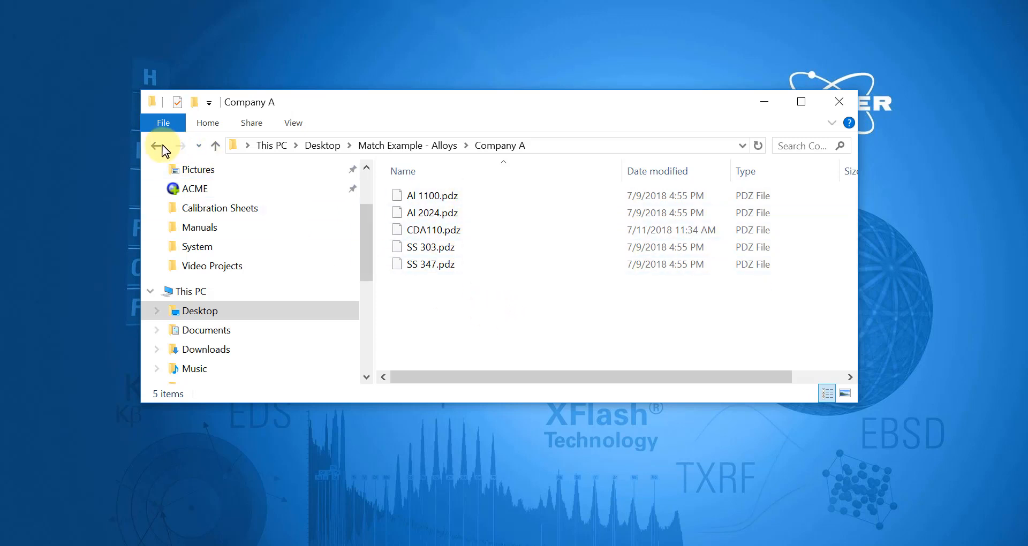
{"action": "left_click", "coordinate": [156, 144]}
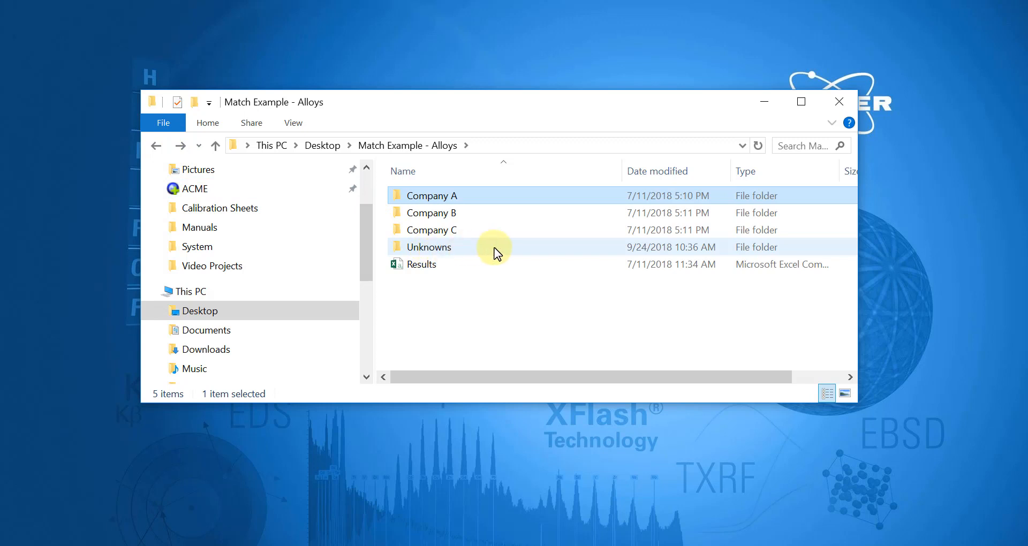
{"action": "double_click", "coordinate": [432, 246]}
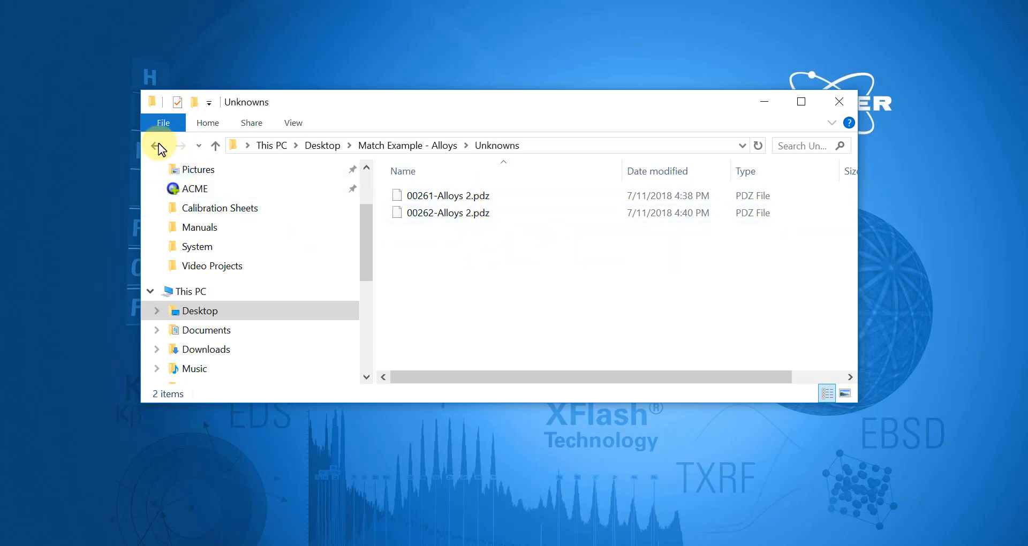
{"action": "left_click", "coordinate": [158, 144]}
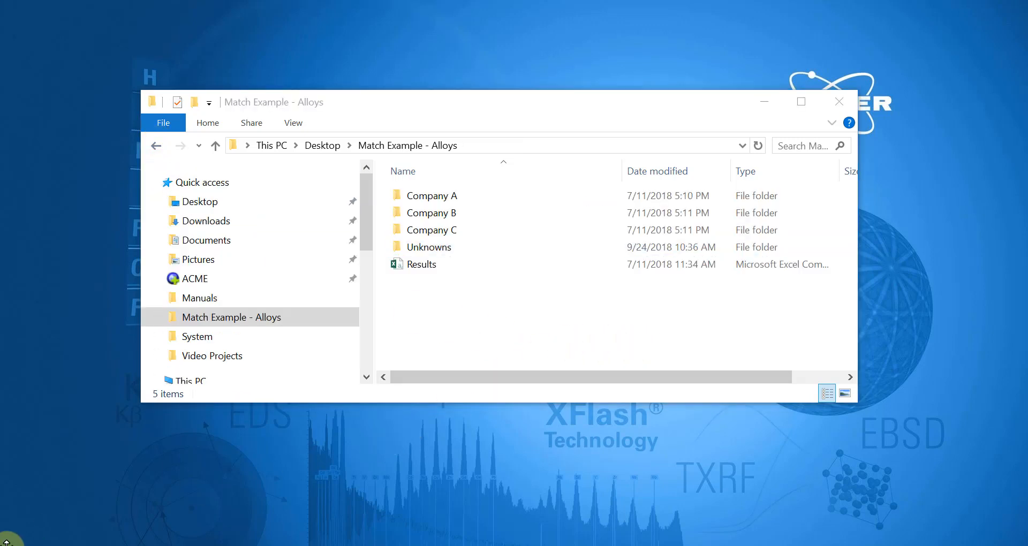
Launch Artax from the Bruker group in Start and confirm the login
{"action": "left_click", "coordinate": [10, 528]}
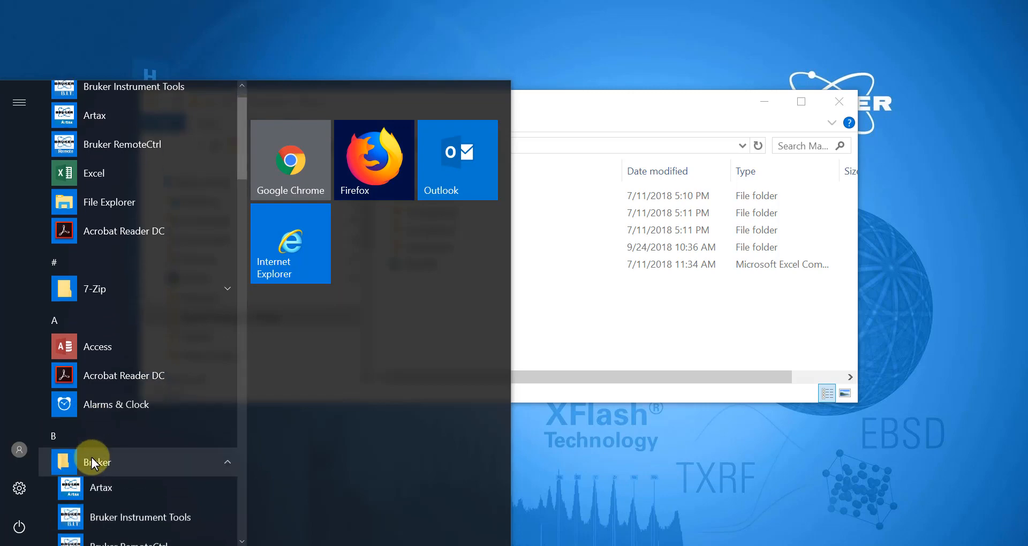
{"action": "scroll", "scroll_direction": "down", "scroll_amount": 3}
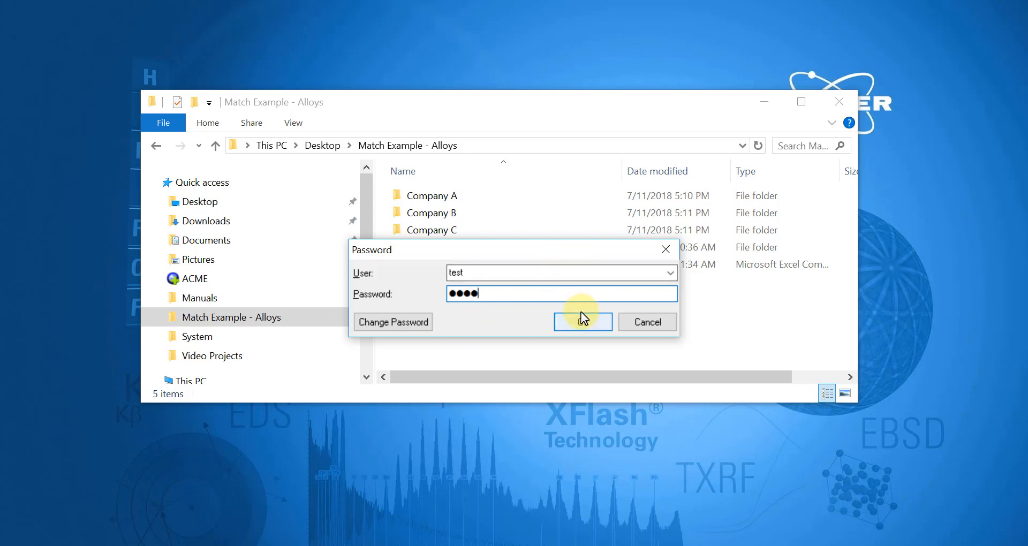
{"action": "left_click", "coordinate": [583, 323]}
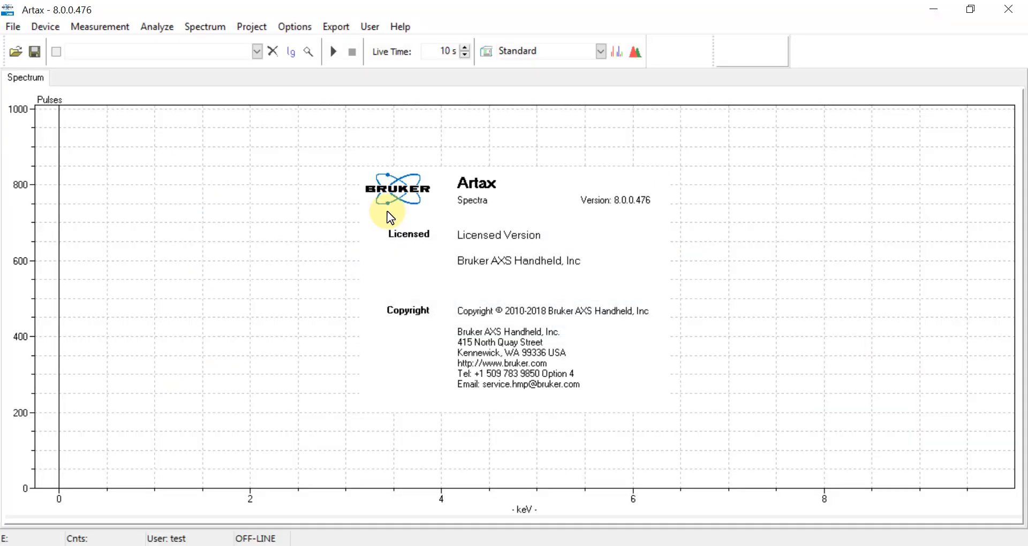
Load the Al 1100, Al 2024, CDA110, SS 303 and SS 347 .pdz spectra into the plot
{"action": "left_click", "coordinate": [390, 216]}
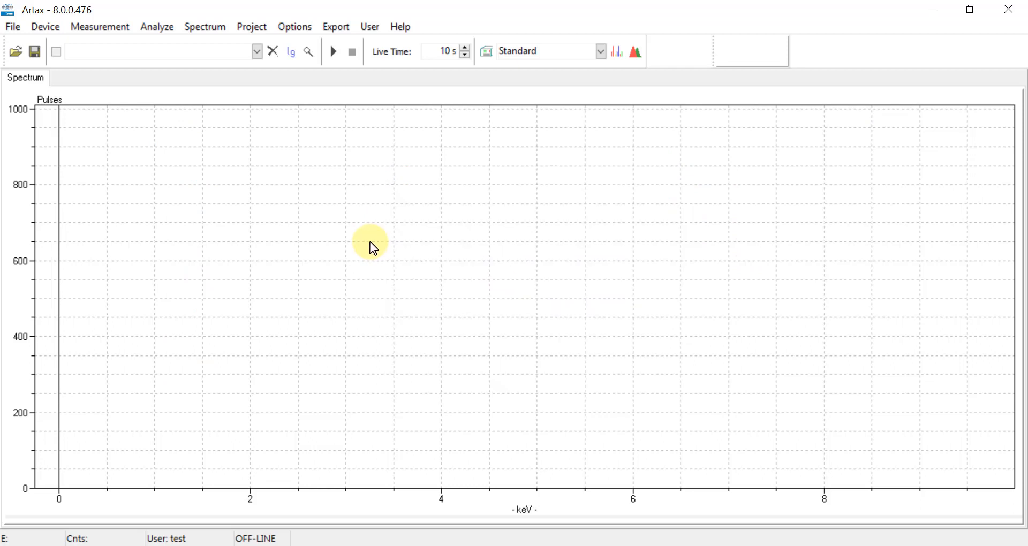
{"action": "mouse_move", "coordinate": [78, 74]}
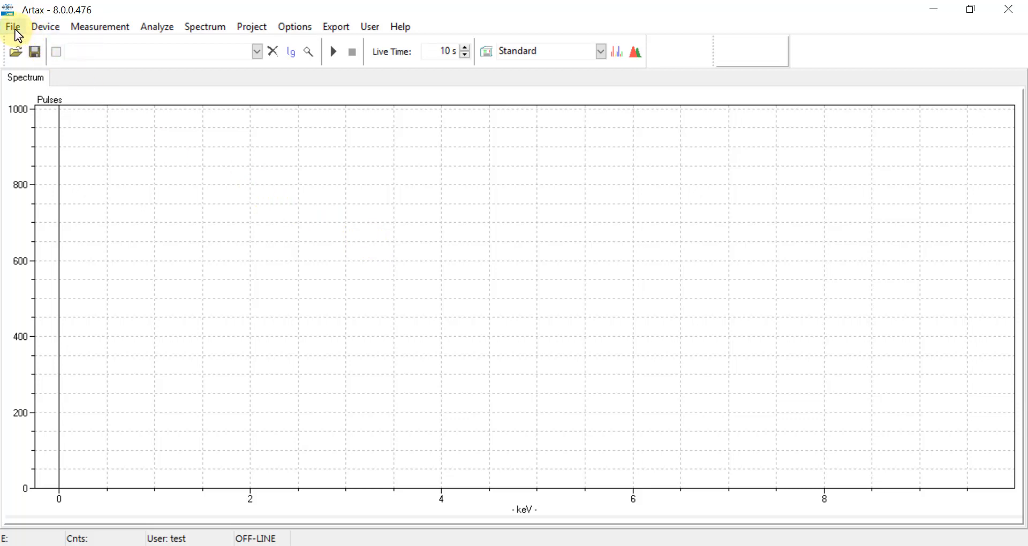
{"action": "left_click", "coordinate": [13, 25]}
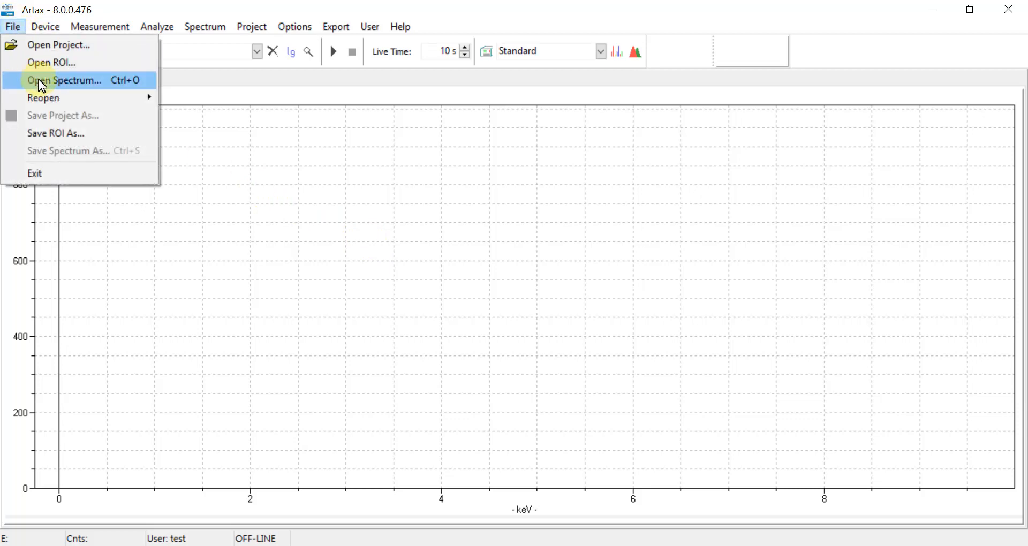
{"action": "left_click", "coordinate": [65, 80]}
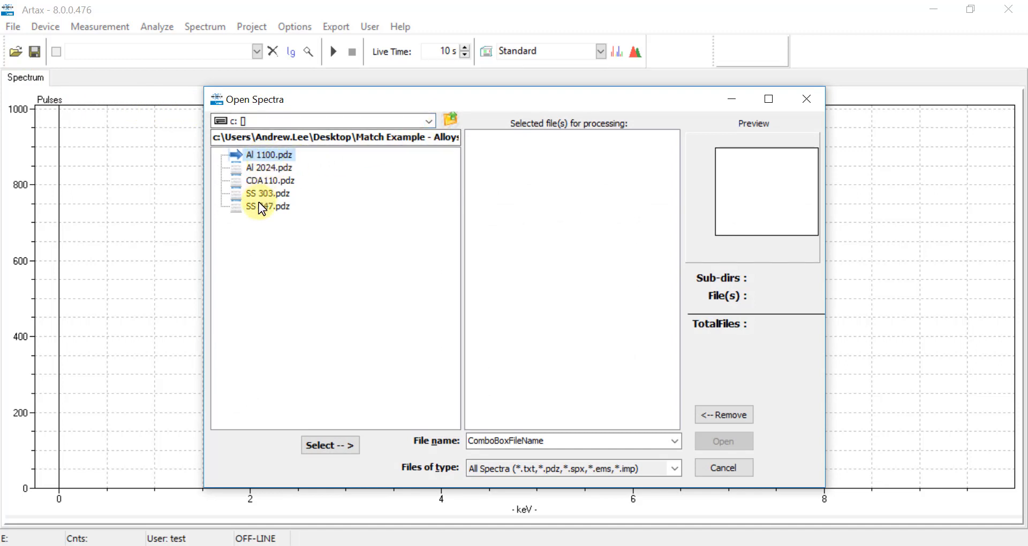
{"action": "mouse_move", "coordinate": [262, 211]}
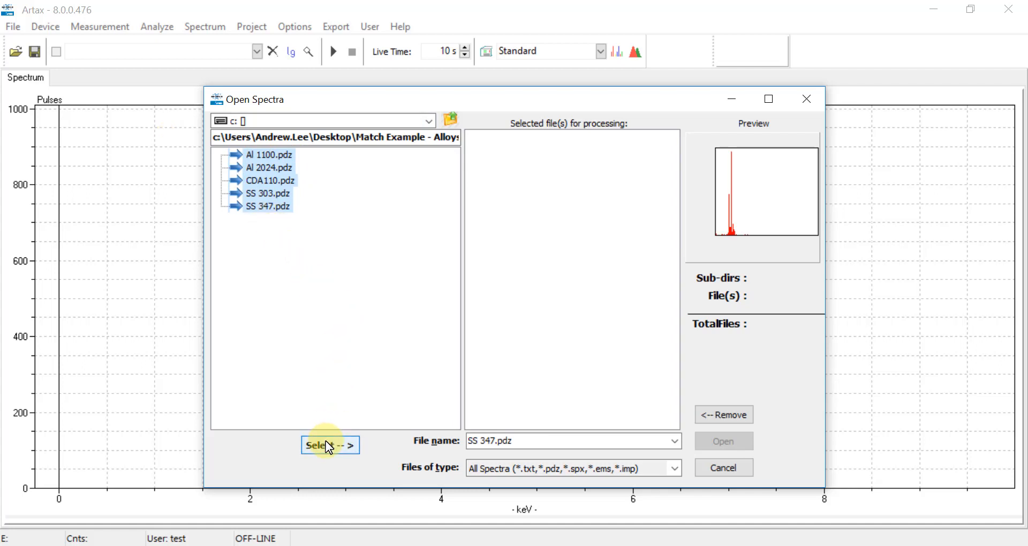
{"action": "left_click", "coordinate": [330, 445]}
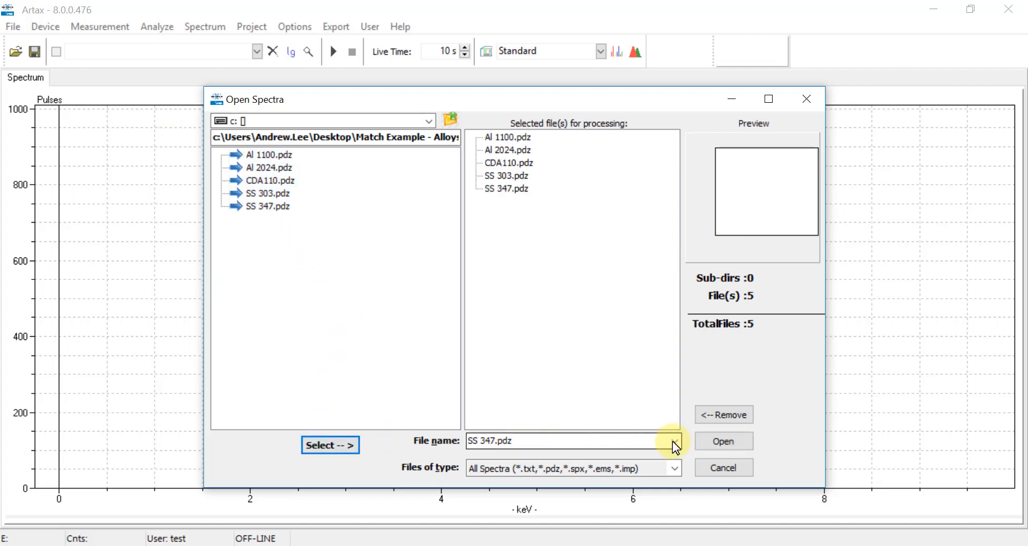
{"action": "left_click", "coordinate": [722, 441]}
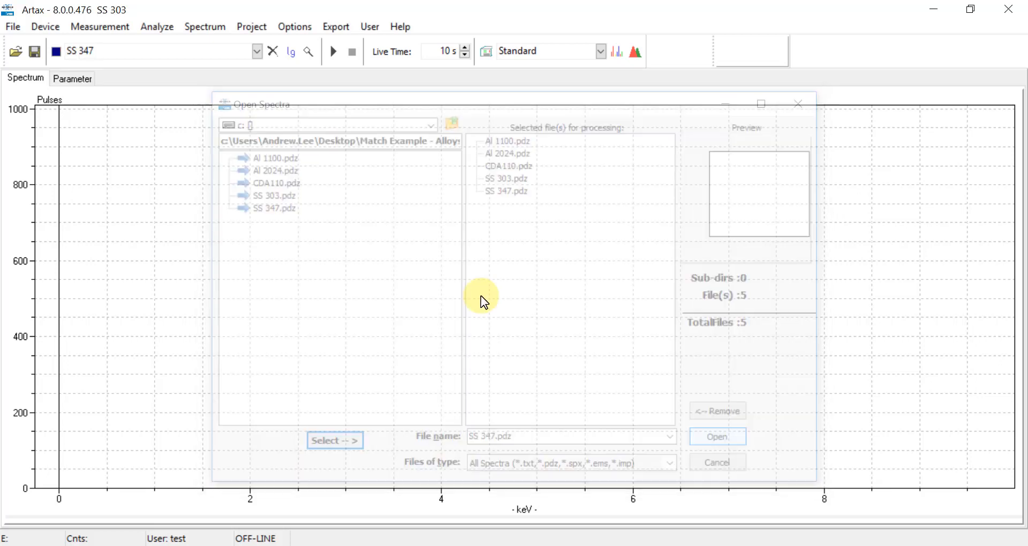
{"action": "left_click", "coordinate": [718, 436]}
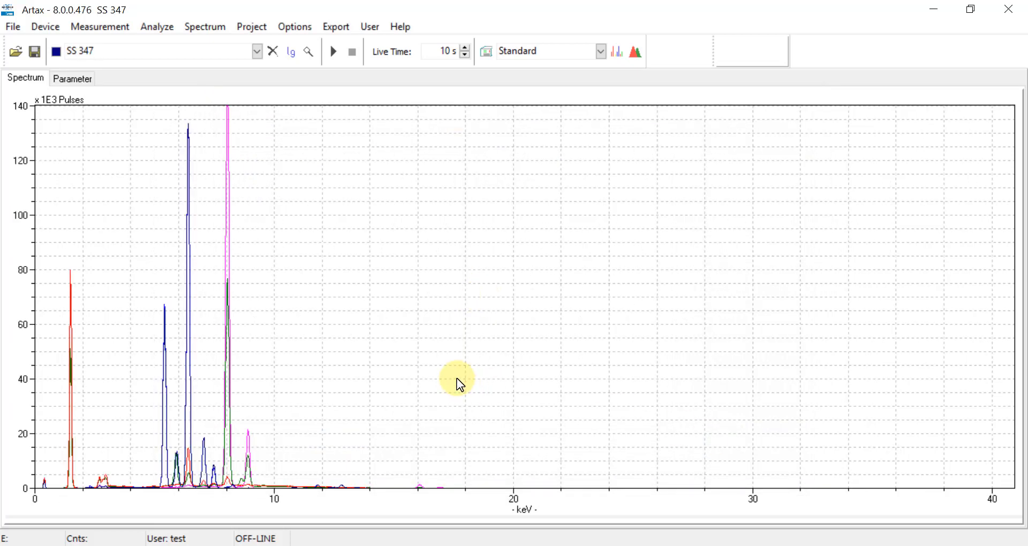
{"action": "mouse_move", "coordinate": [285, 78]}
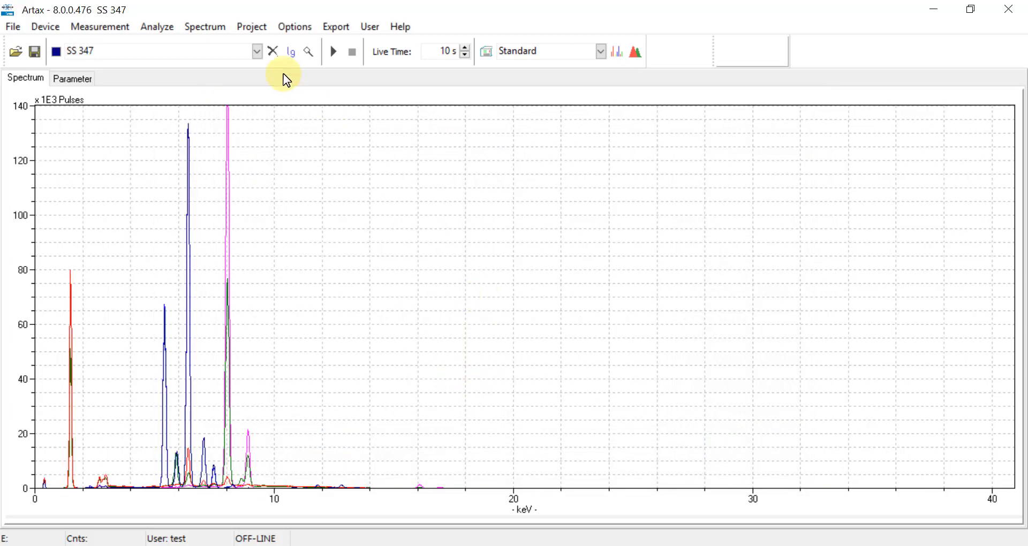
Check the loaded-spectra list shows all five alloys overlaid
{"action": "left_click", "coordinate": [256, 52]}
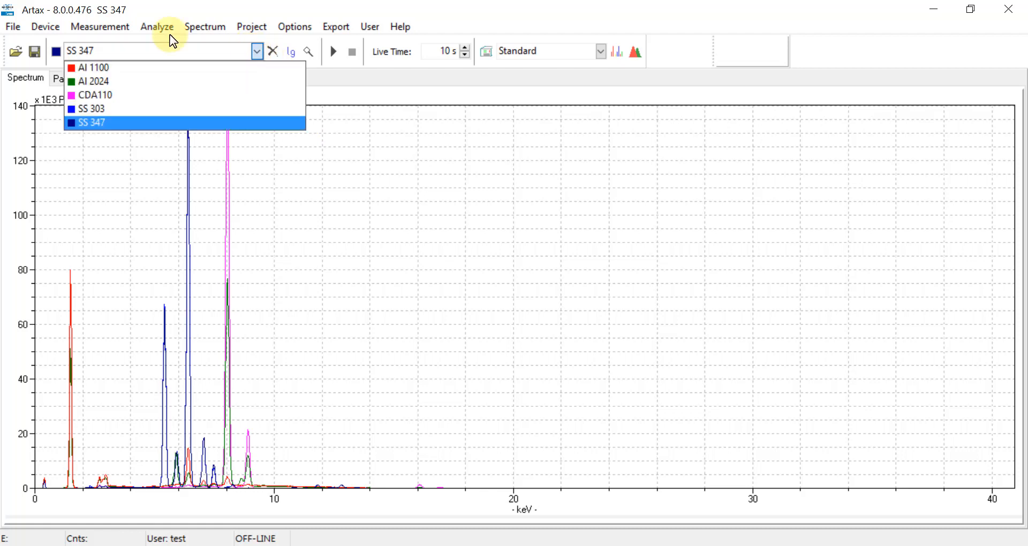
{"action": "left_click", "coordinate": [92, 122]}
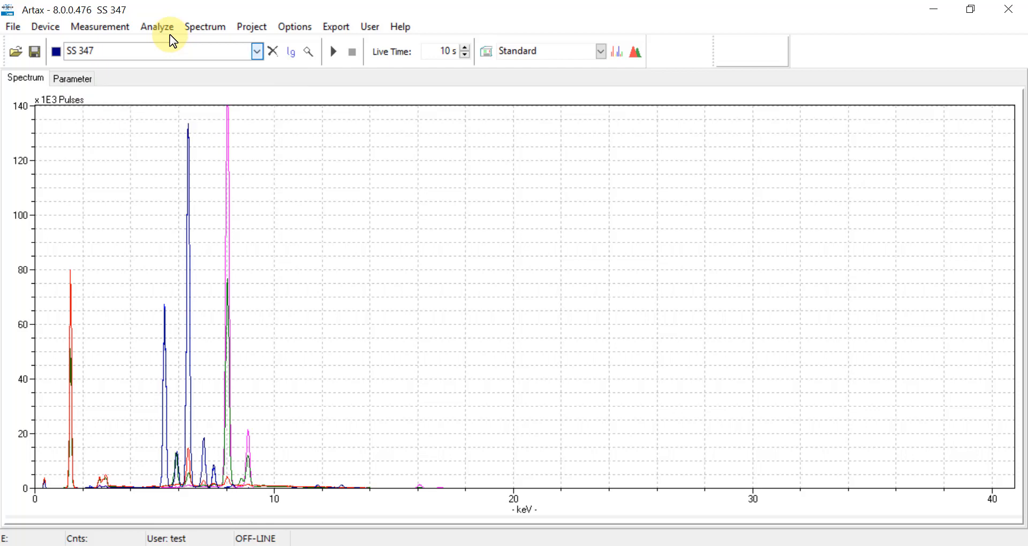
{"action": "mouse_move", "coordinate": [250, 26]}
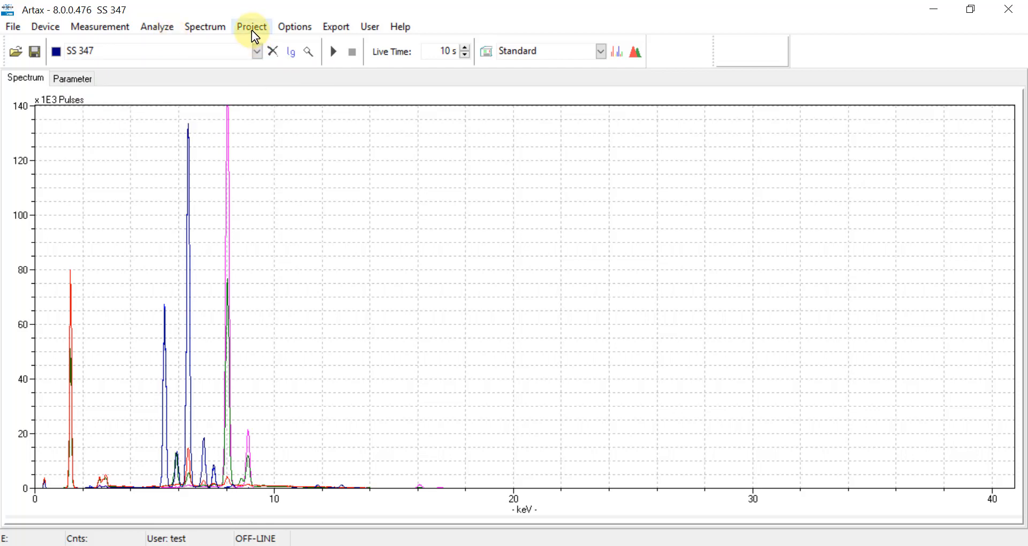
Create a new project and add the five loaded spectra to its Objects folder
{"action": "left_click", "coordinate": [250, 26]}
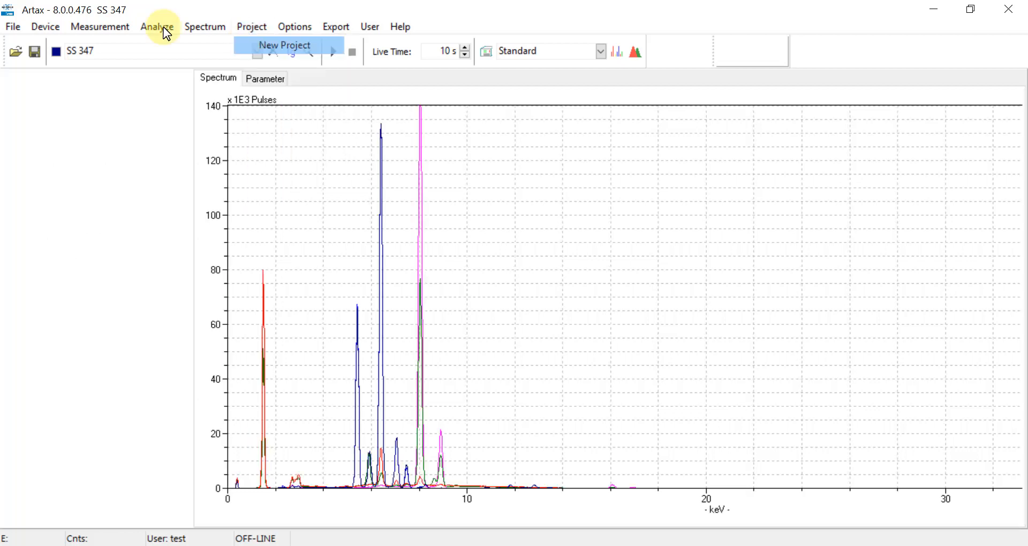
{"action": "left_click", "coordinate": [284, 45]}
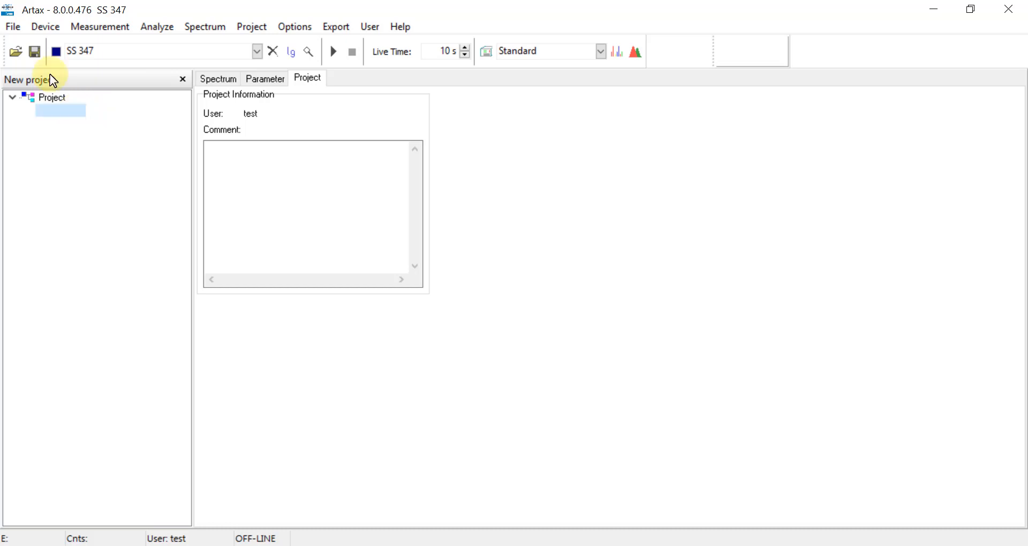
{"action": "right_click", "coordinate": [66, 110]}
{"action": "type", "text": "Objects"}
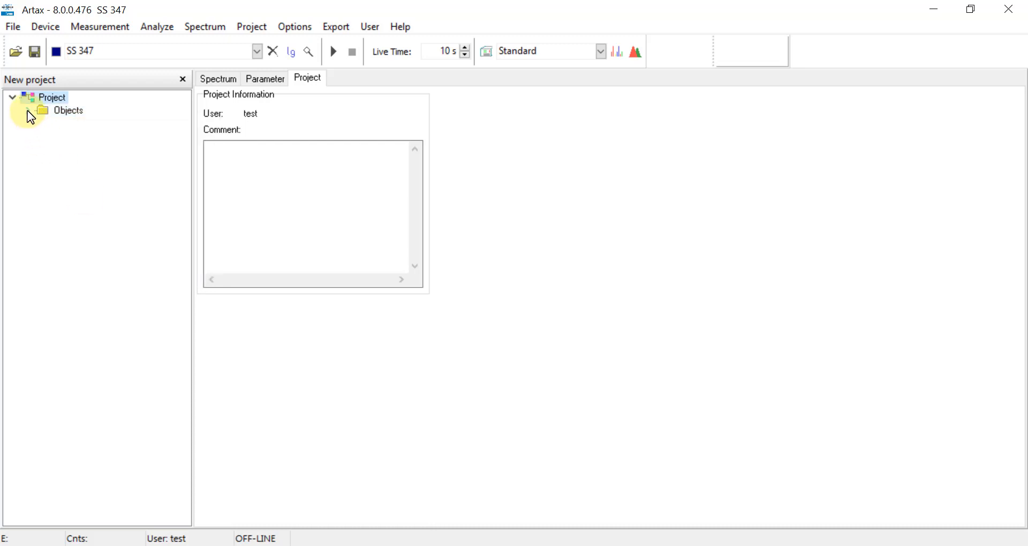
{"action": "left_click", "coordinate": [42, 111]}
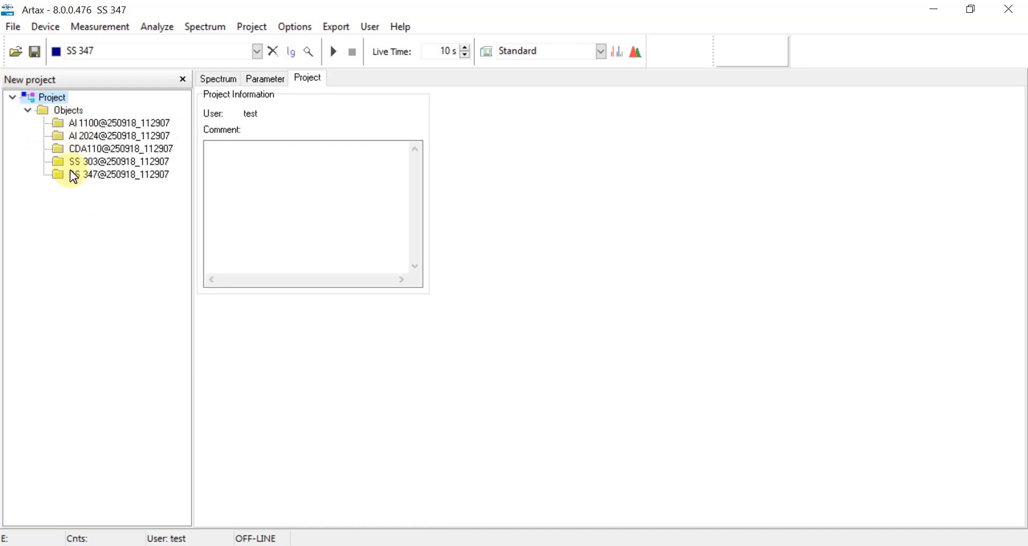
{"action": "mouse_move", "coordinate": [63, 200]}
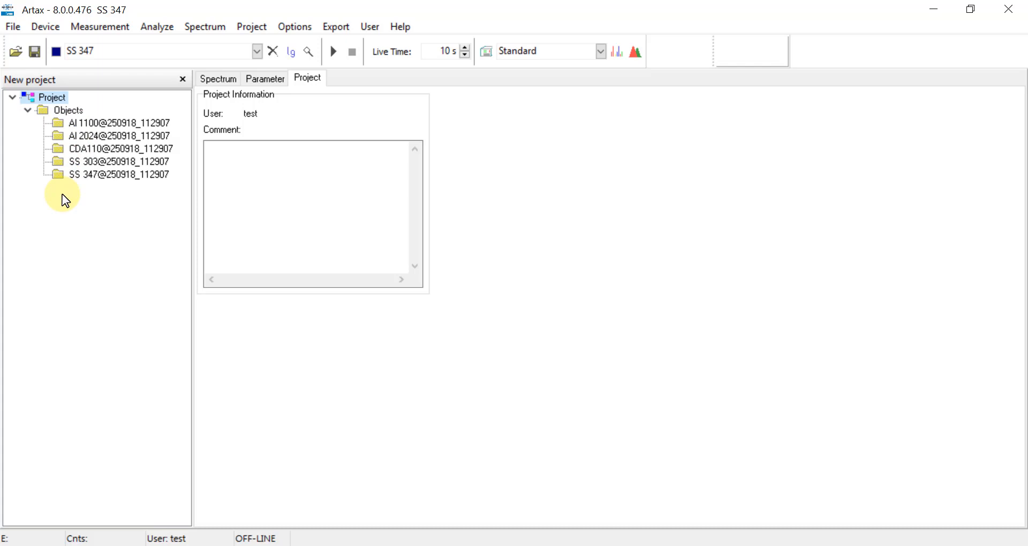
{"action": "mouse_move", "coordinate": [22, 51]}
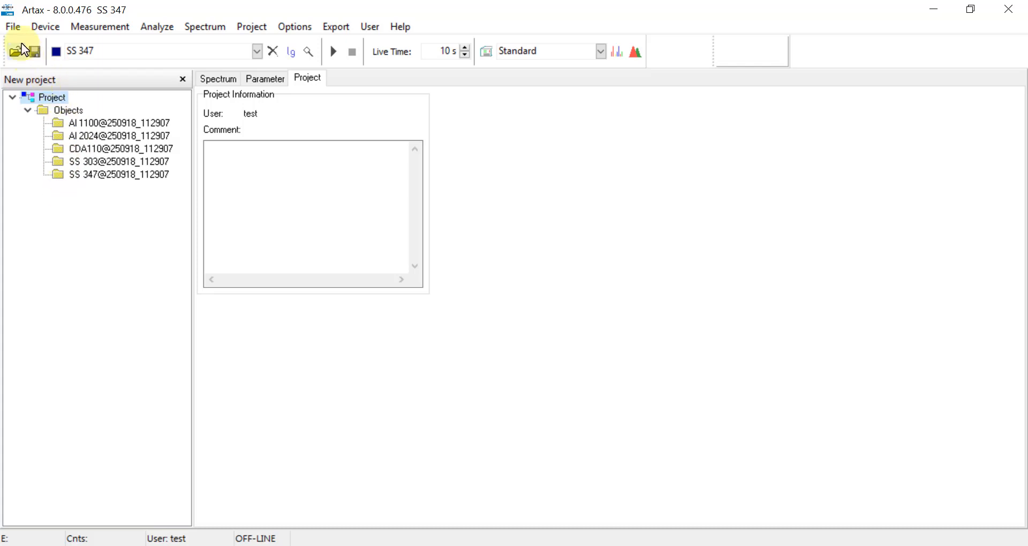
Save the project as Company A Lib.rtx in the Match Example - Alloys folder
{"action": "left_click", "coordinate": [12, 25]}
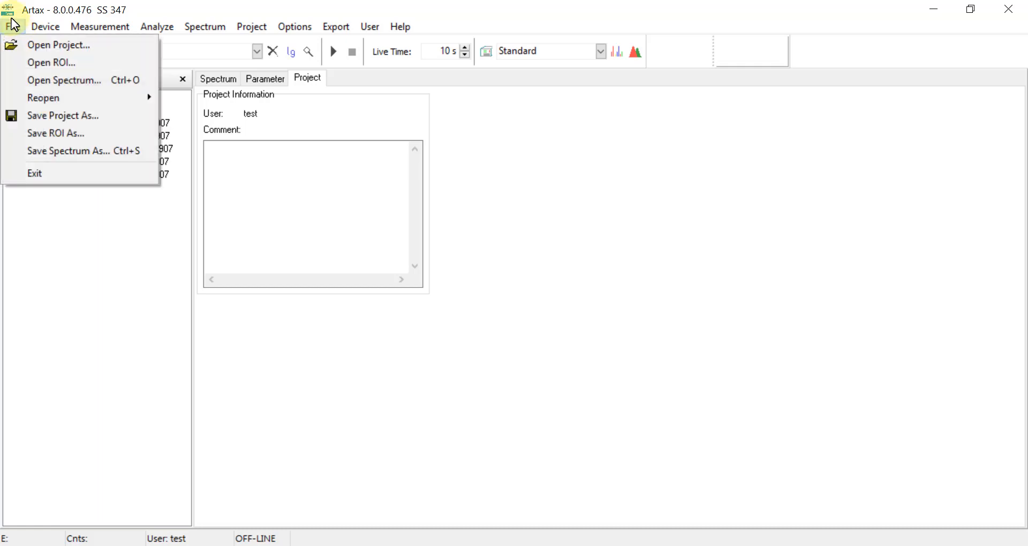
{"action": "mouse_move", "coordinate": [63, 116]}
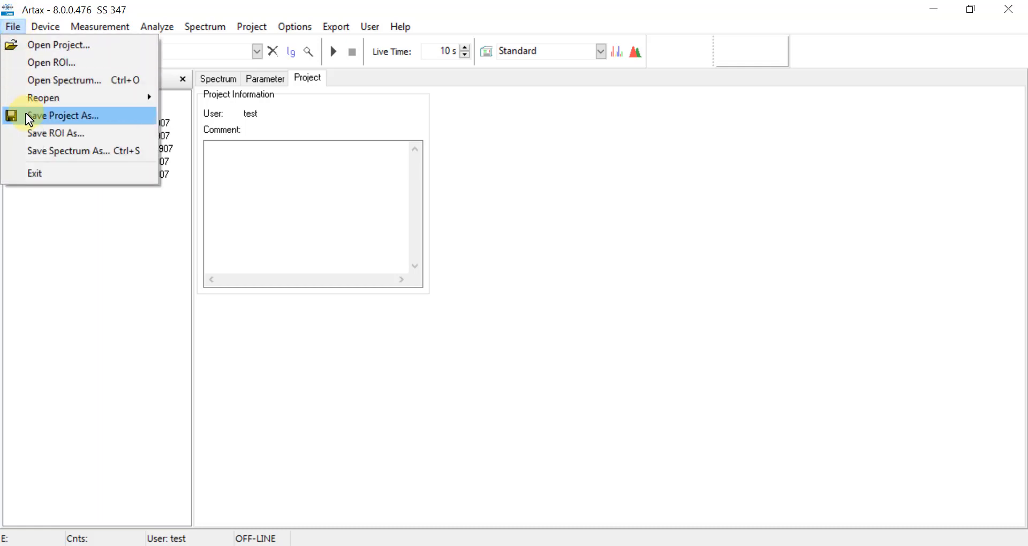
{"action": "left_click", "coordinate": [63, 116]}
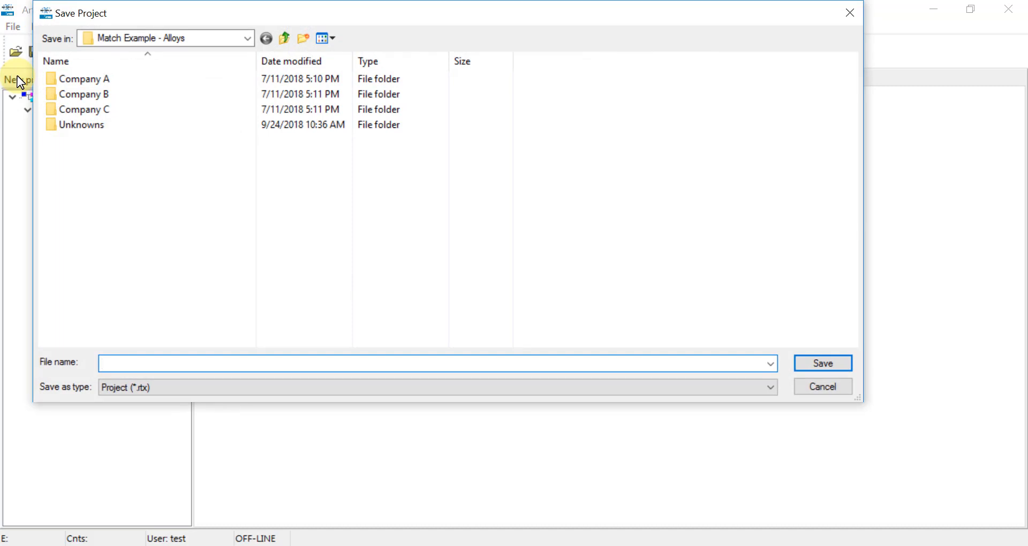
{"action": "type", "text": "Company A Lib"}
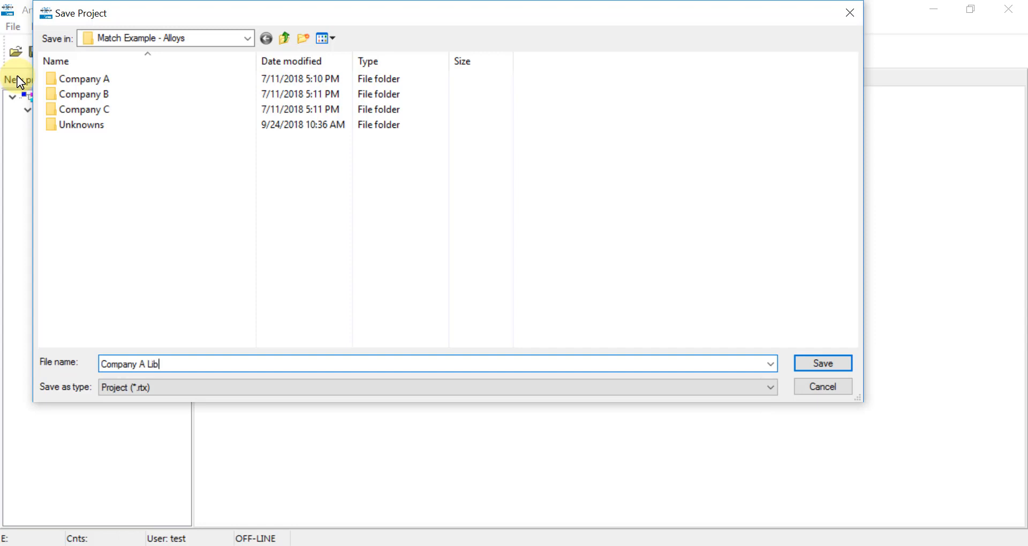
{"action": "mouse_move", "coordinate": [78, 238]}
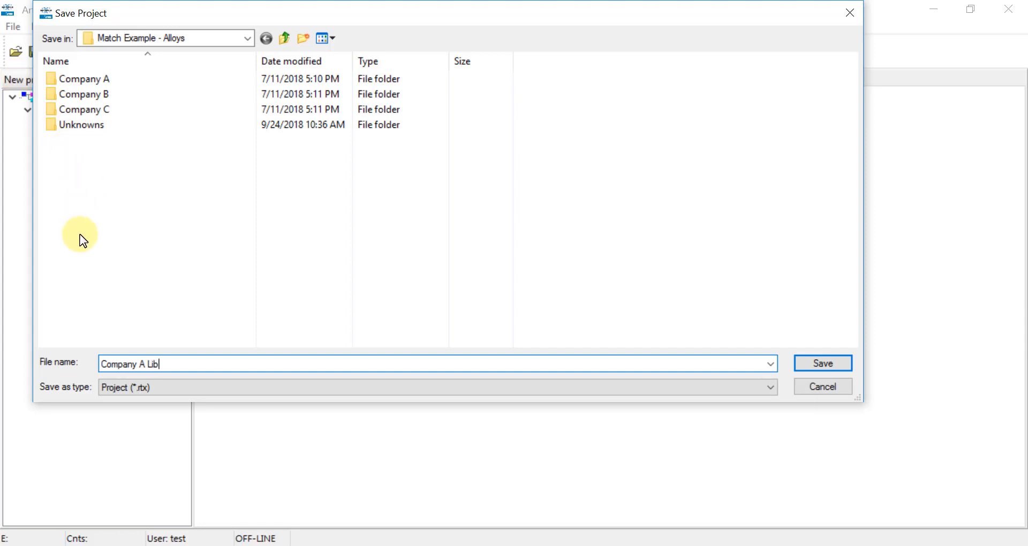
{"action": "mouse_move", "coordinate": [226, 337]}
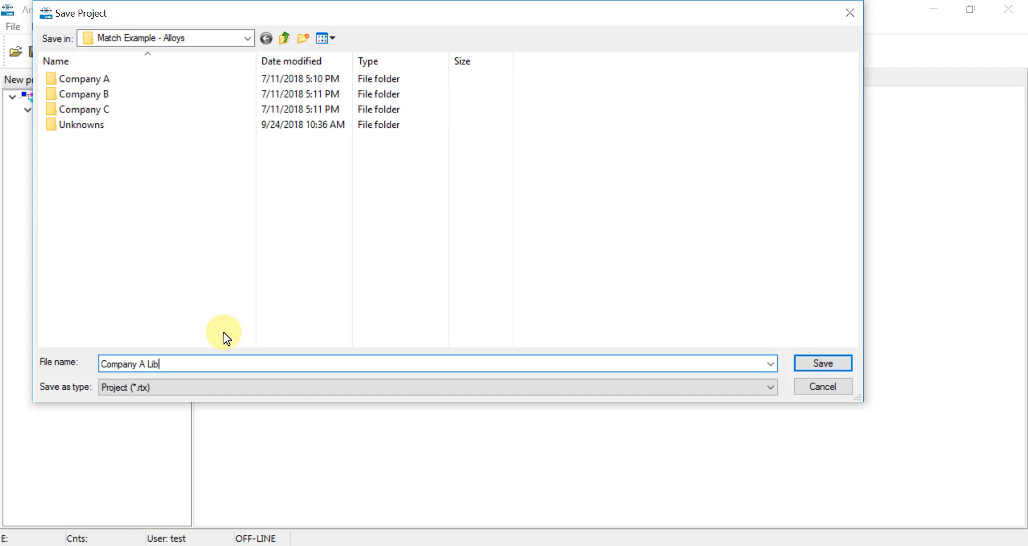
{"action": "mouse_move", "coordinate": [823, 363]}
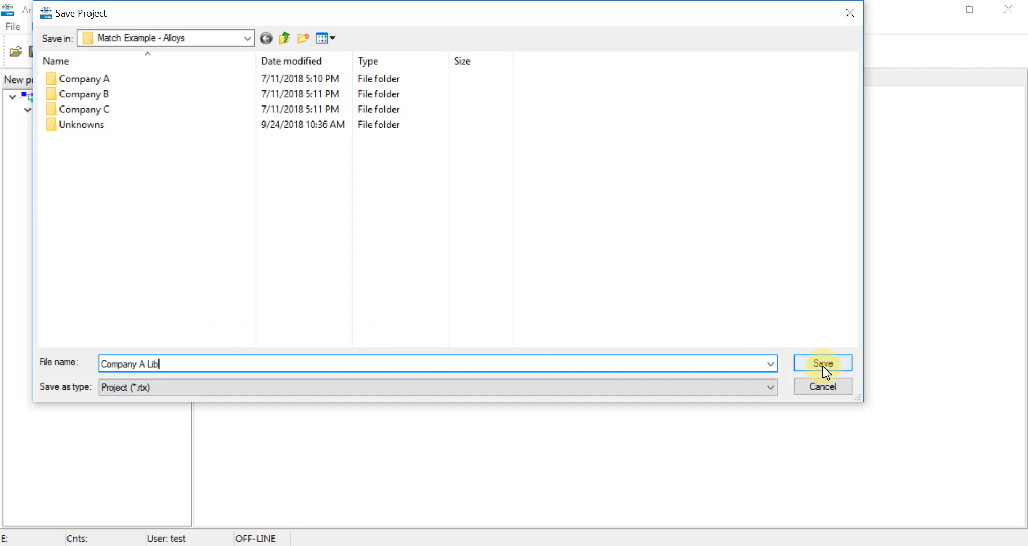
{"action": "left_click", "coordinate": [823, 363]}
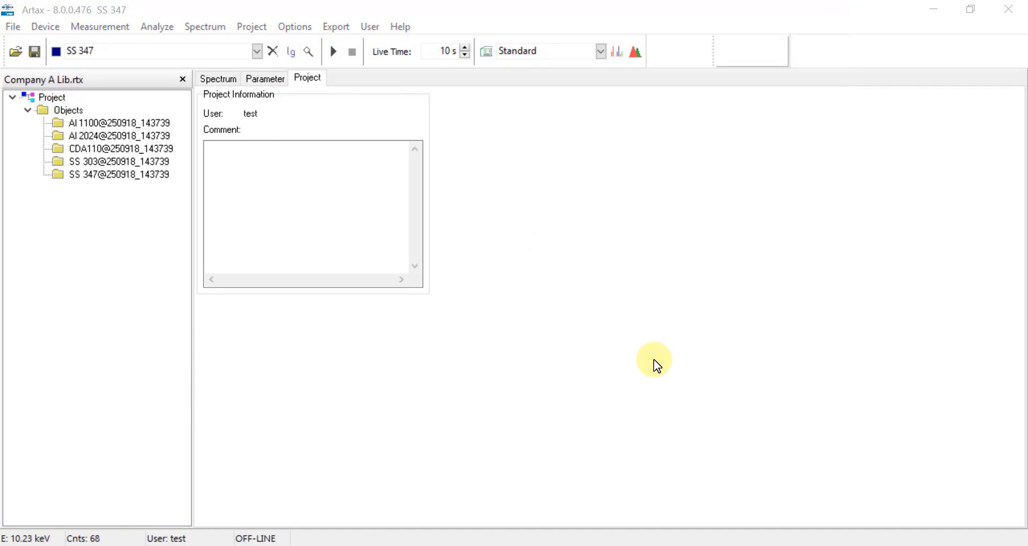
{"action": "mouse_move", "coordinate": [307, 77]}
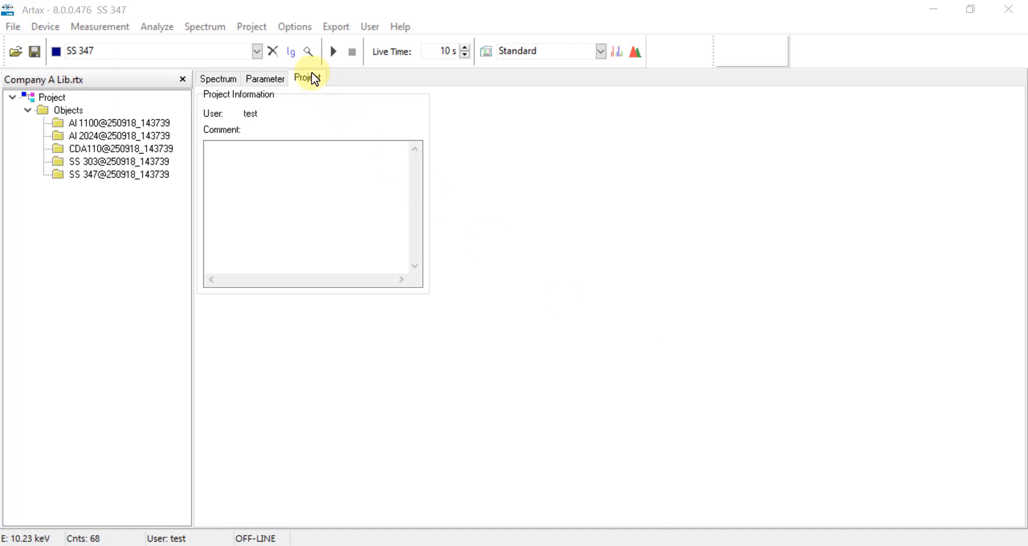
Close the Company A Lib project and clear all spectra from the chart
{"action": "left_click", "coordinate": [250, 26]}
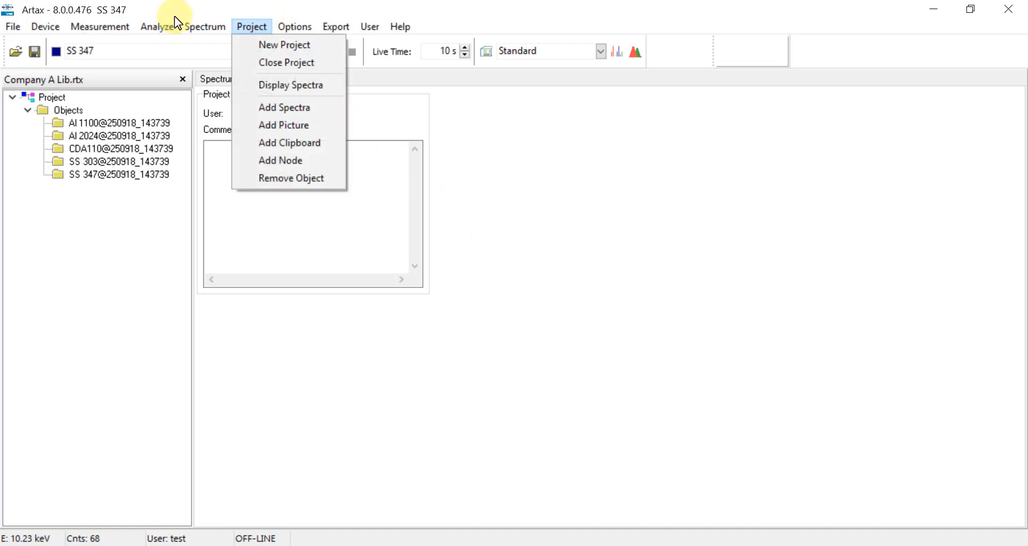
{"action": "mouse_move", "coordinate": [287, 62]}
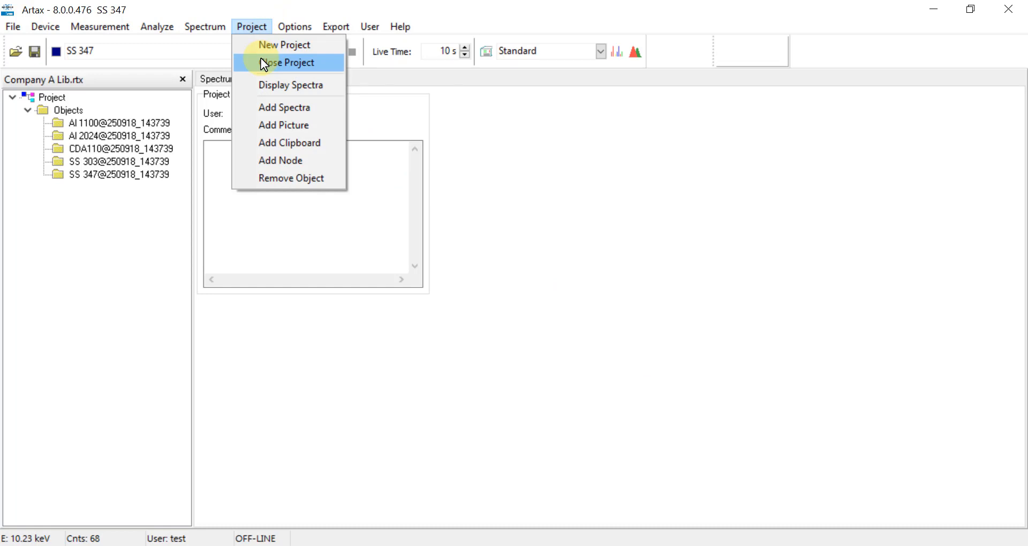
{"action": "left_click", "coordinate": [290, 84]}
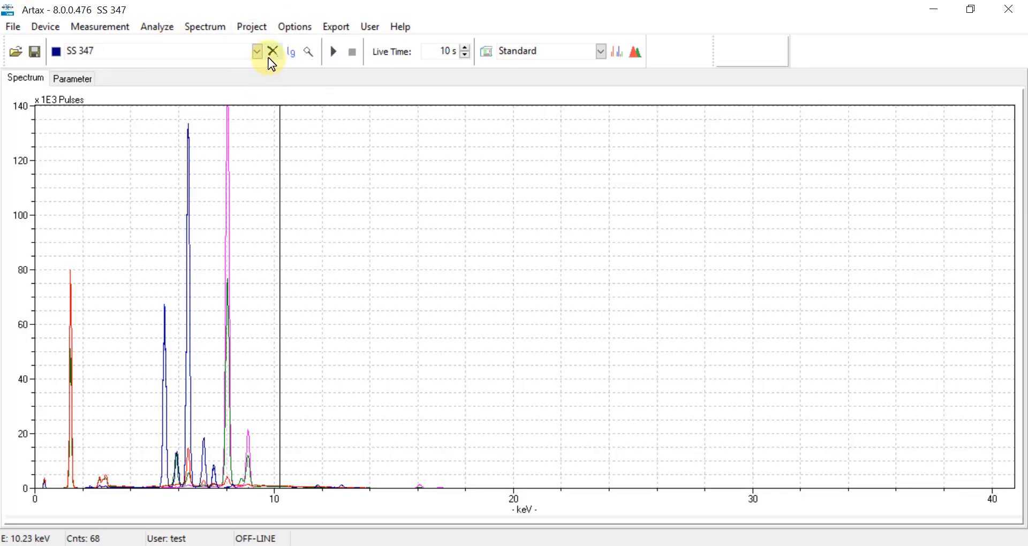
{"action": "left_click", "coordinate": [273, 51]}
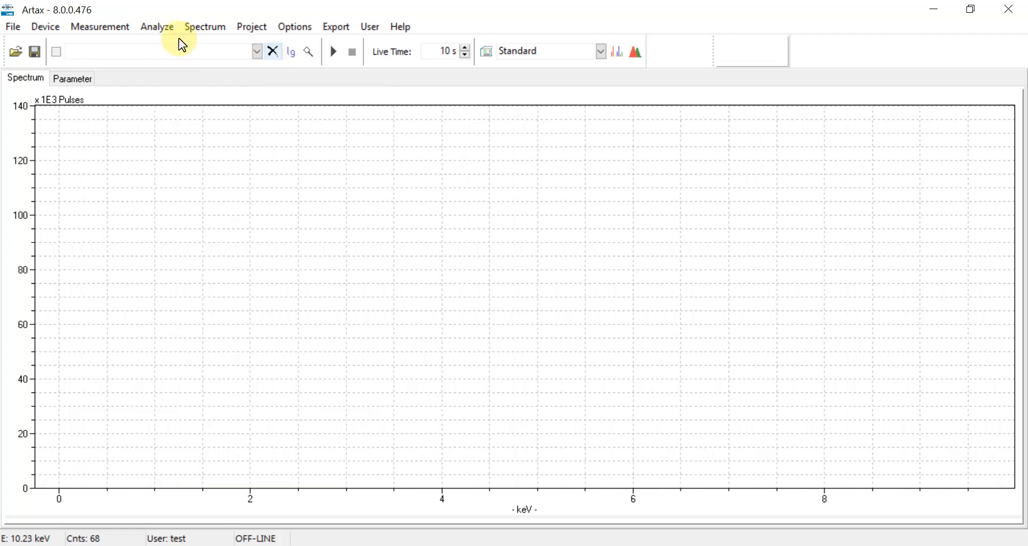
{"action": "mouse_move", "coordinate": [253, 95]}
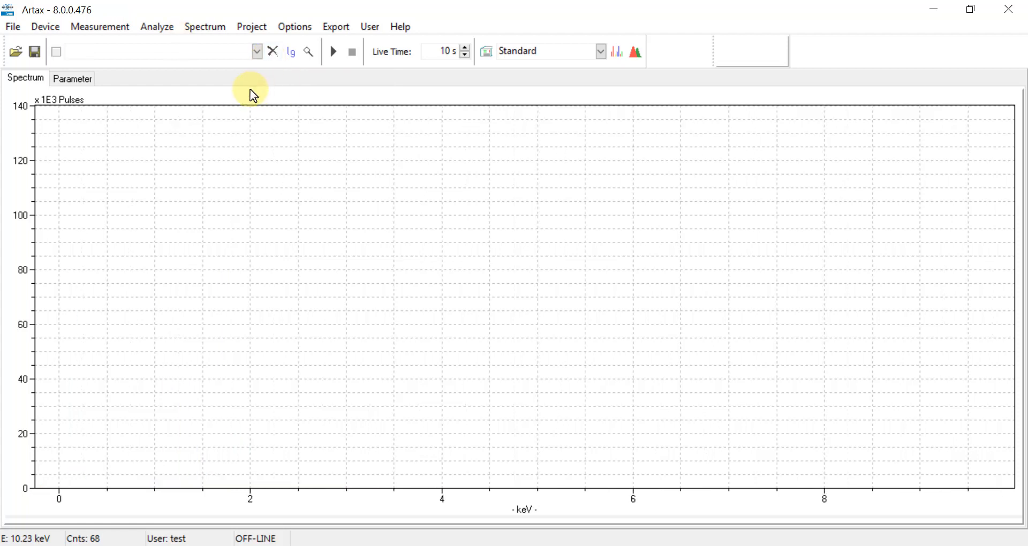
{"action": "mouse_move", "coordinate": [45, 26]}
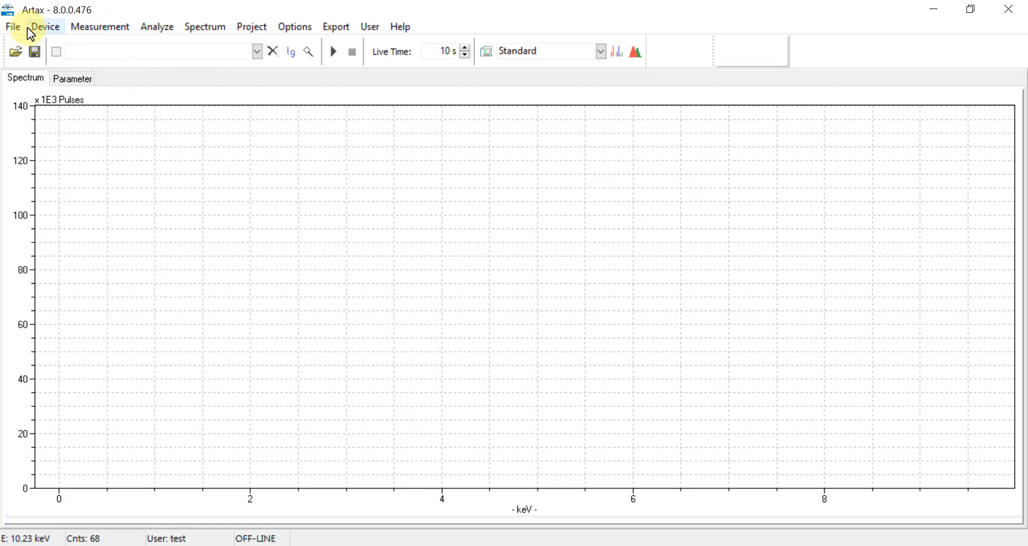
Load the Al 3003, CDA510, CDA630 and SS 304 .pdz spectra into the chart
{"action": "left_click", "coordinate": [12, 25]}
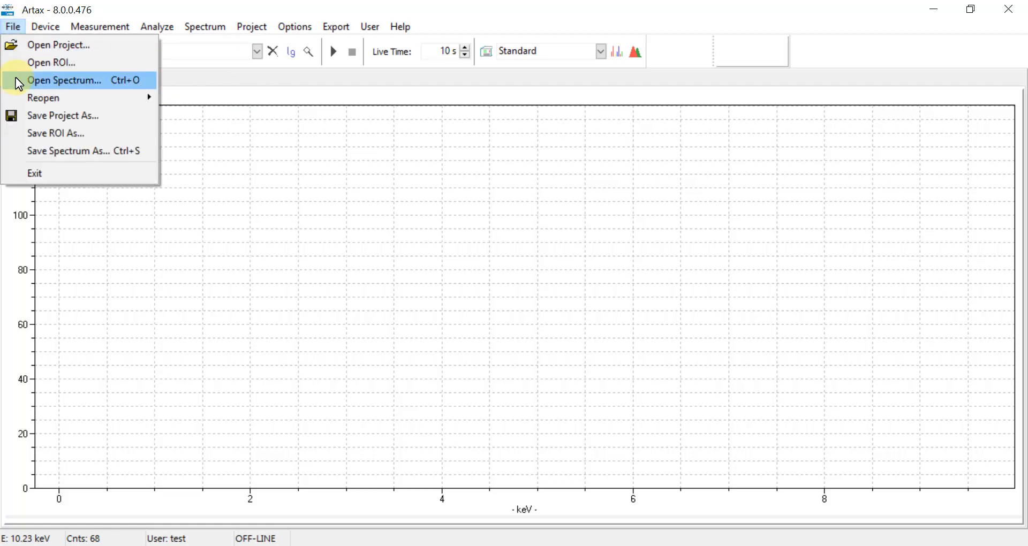
{"action": "left_click", "coordinate": [64, 80]}
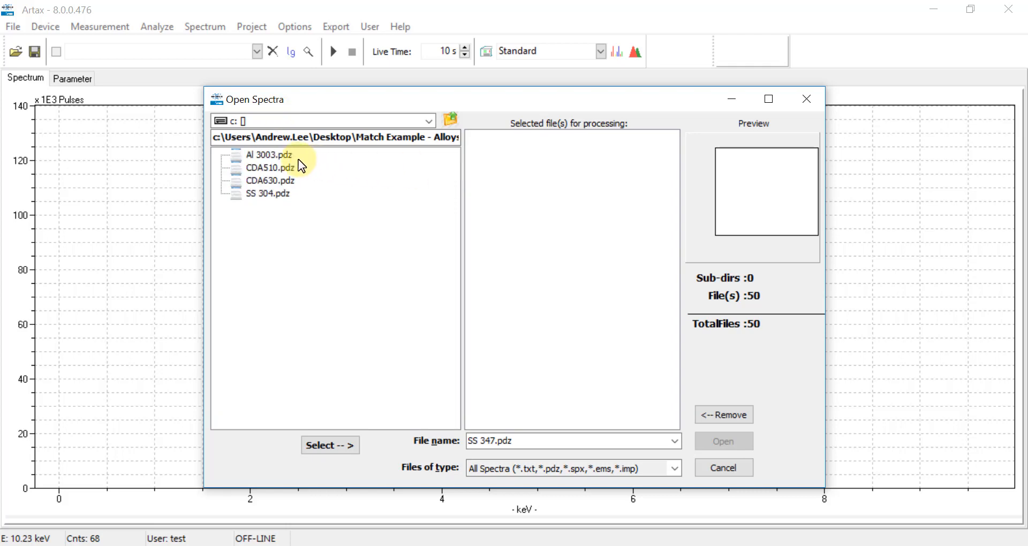
{"action": "left_click", "coordinate": [270, 154]}
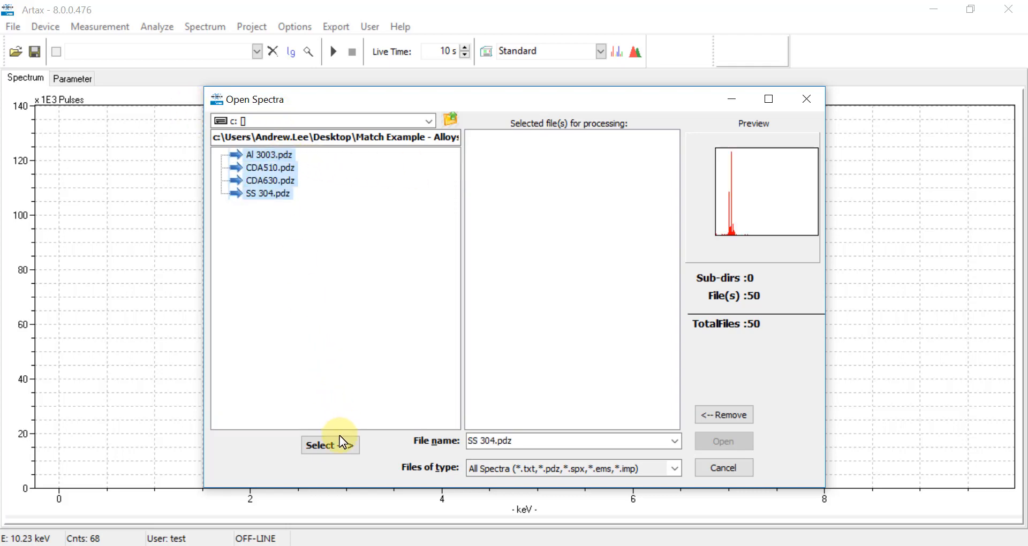
{"action": "left_click", "coordinate": [330, 444]}
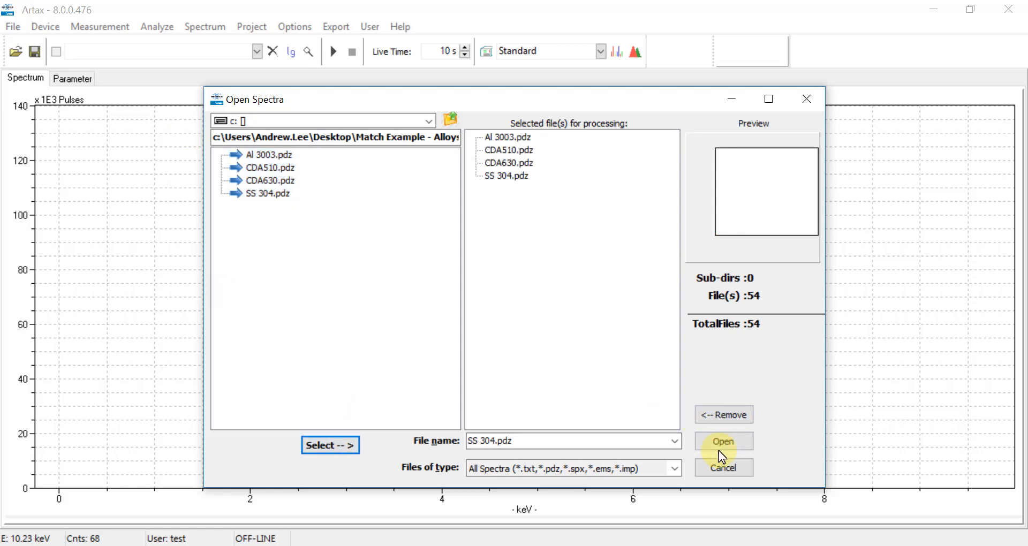
{"action": "left_click", "coordinate": [723, 440]}
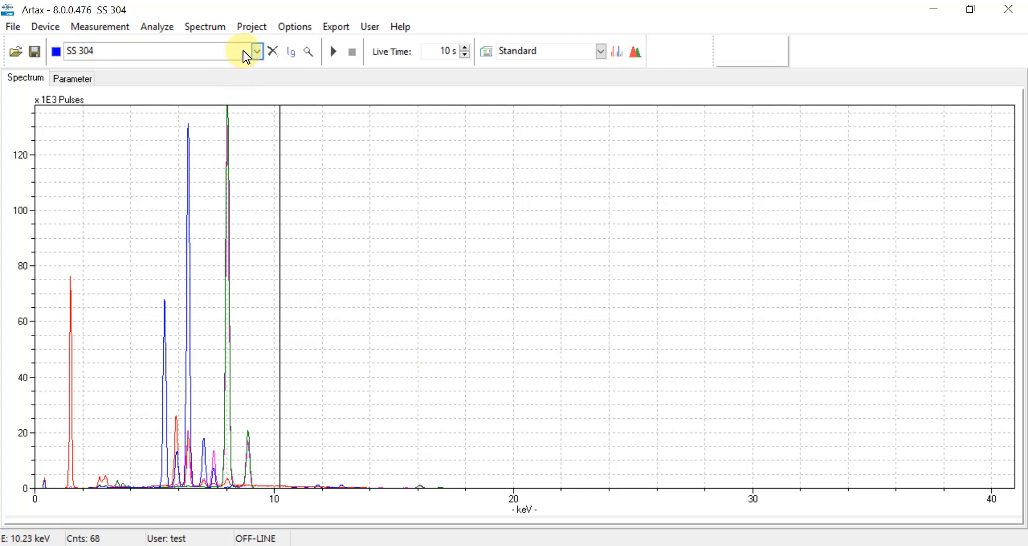
Create a new project and add the four loaded spectra to its Objects folder
{"action": "left_click", "coordinate": [250, 26]}
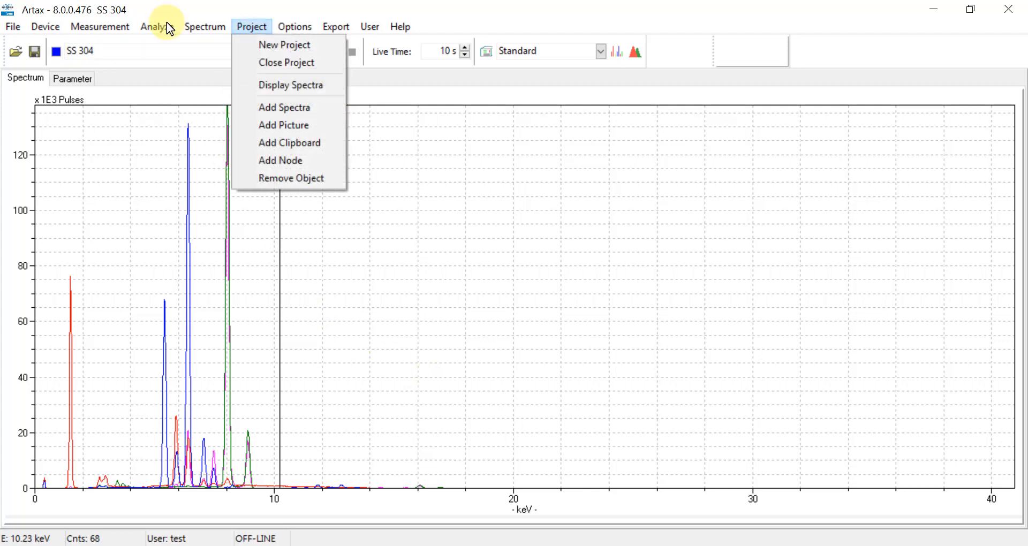
{"action": "left_click", "coordinate": [284, 45]}
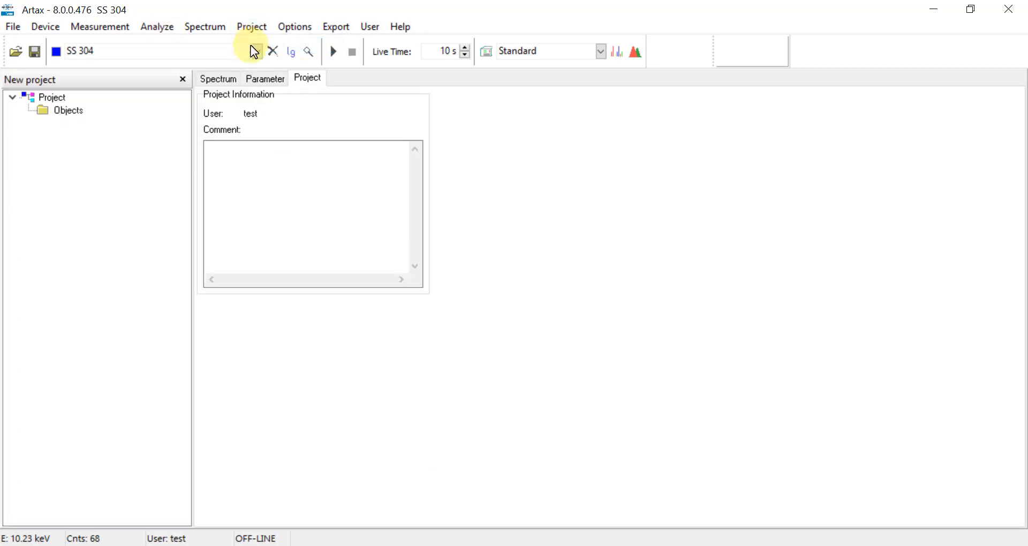
{"action": "mouse_move", "coordinate": [60, 114]}
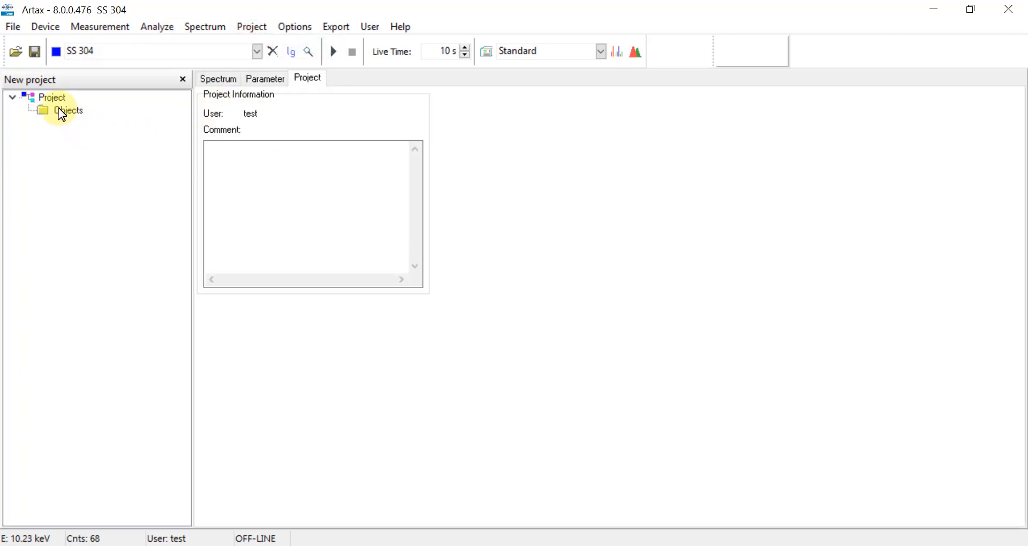
{"action": "right_click", "coordinate": [69, 110]}
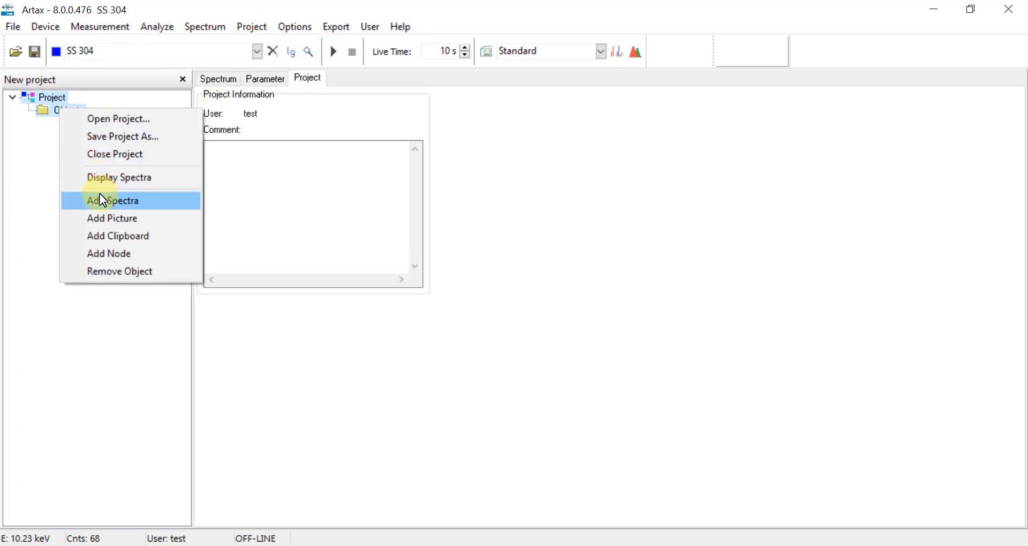
{"action": "left_click", "coordinate": [112, 200]}
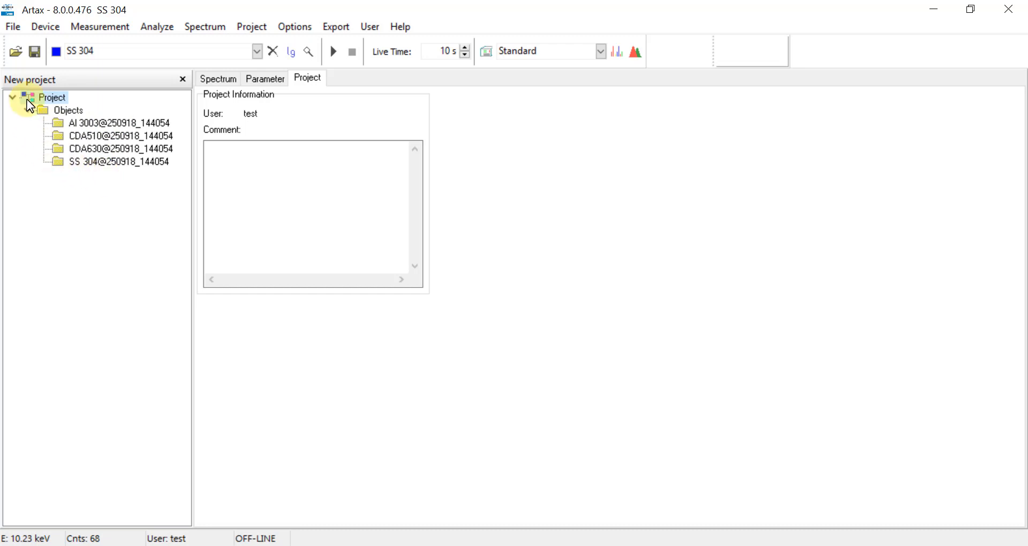
{"action": "left_click", "coordinate": [11, 26]}
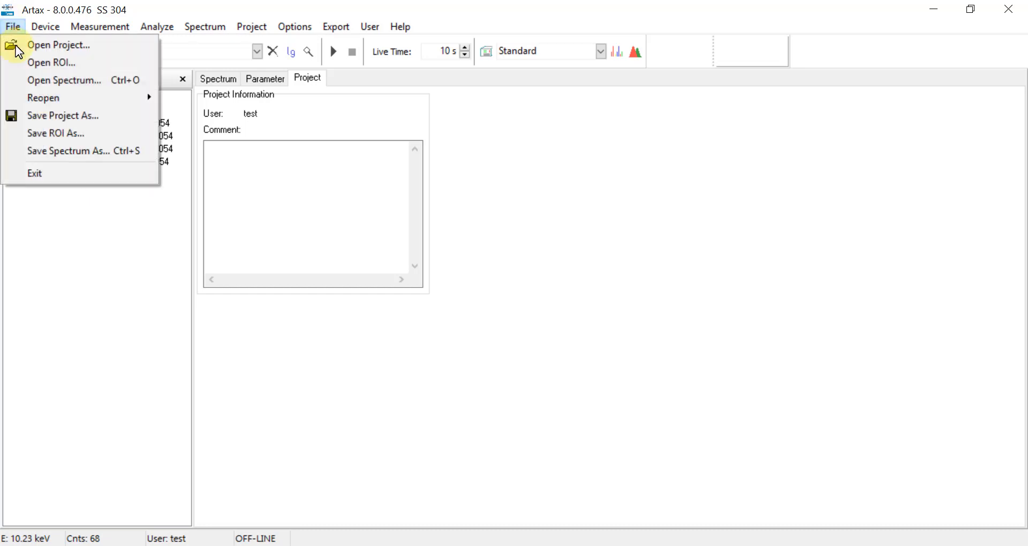
Save the project as Company B Lib.rtx in the Match Example - Alloys folder
{"action": "left_click", "coordinate": [63, 115]}
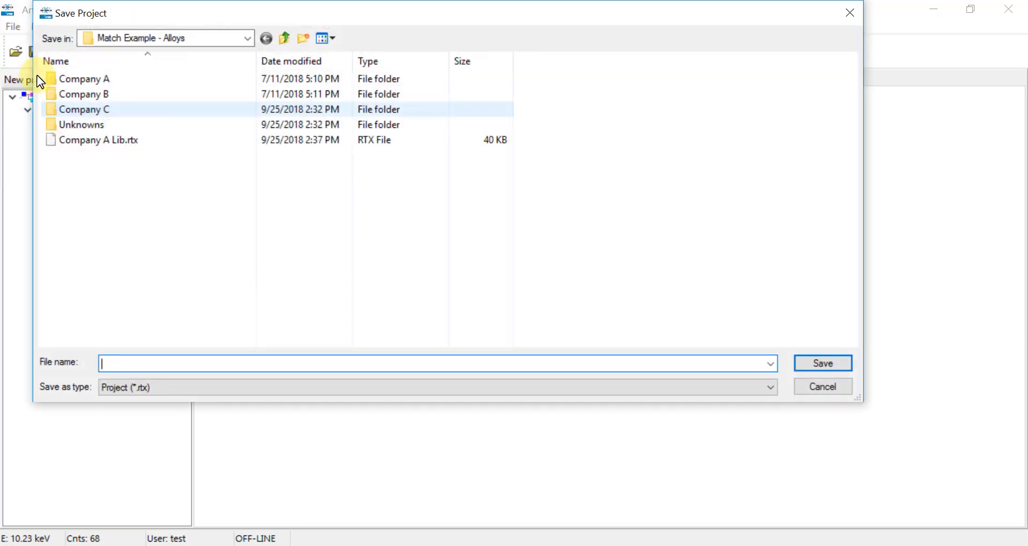
{"action": "mouse_move", "coordinate": [170, 216]}
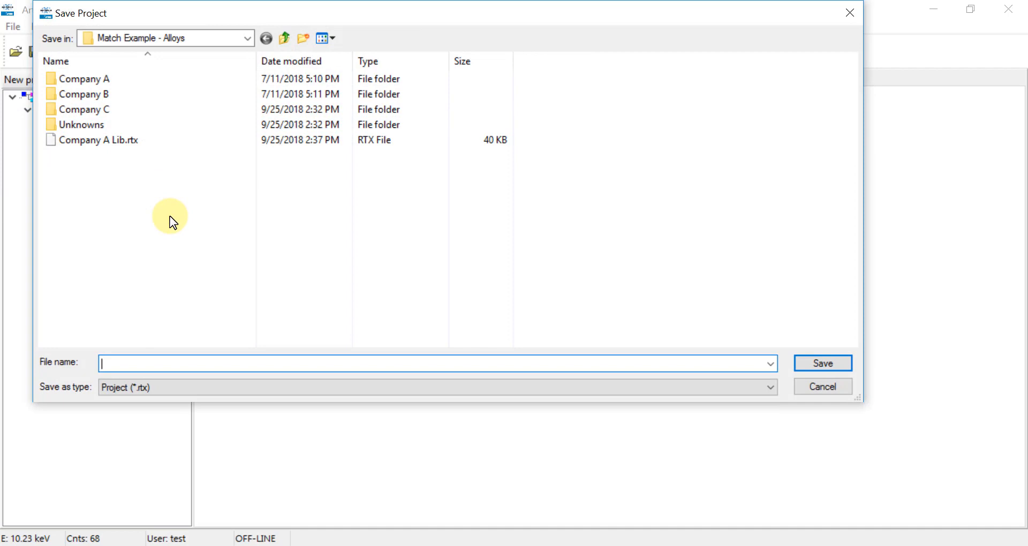
{"action": "type", "text": "Company B Lib"}
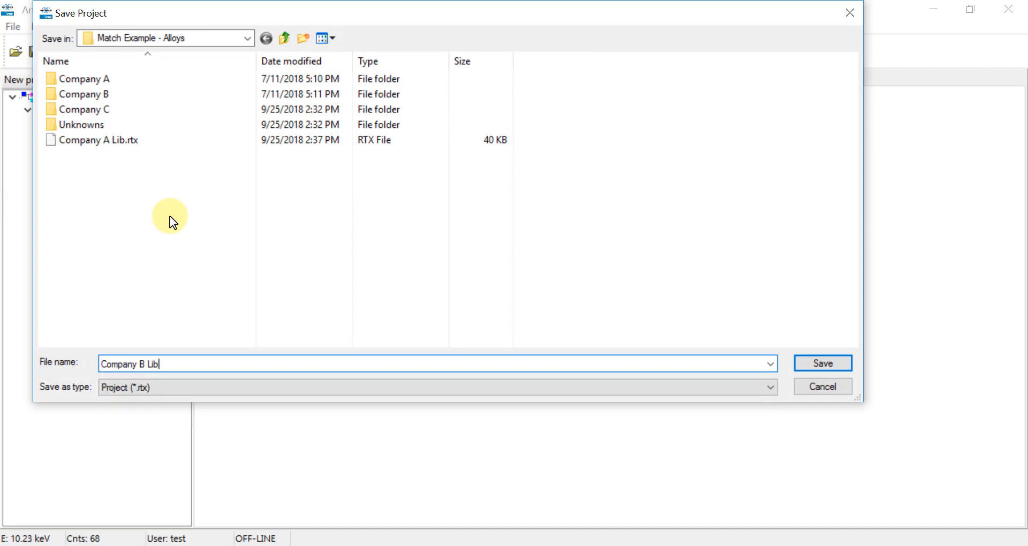
{"action": "mouse_move", "coordinate": [823, 364]}
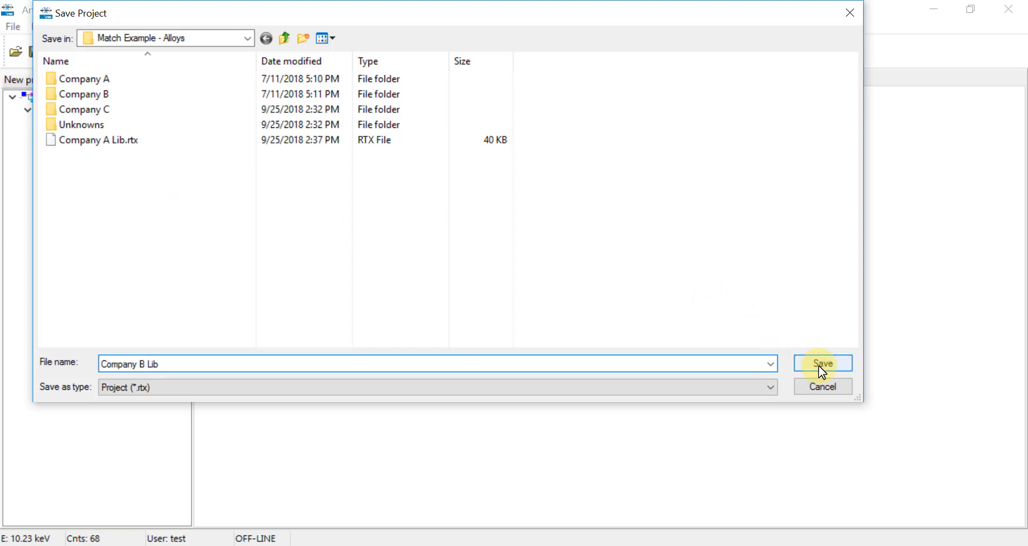
{"action": "left_click", "coordinate": [823, 363]}
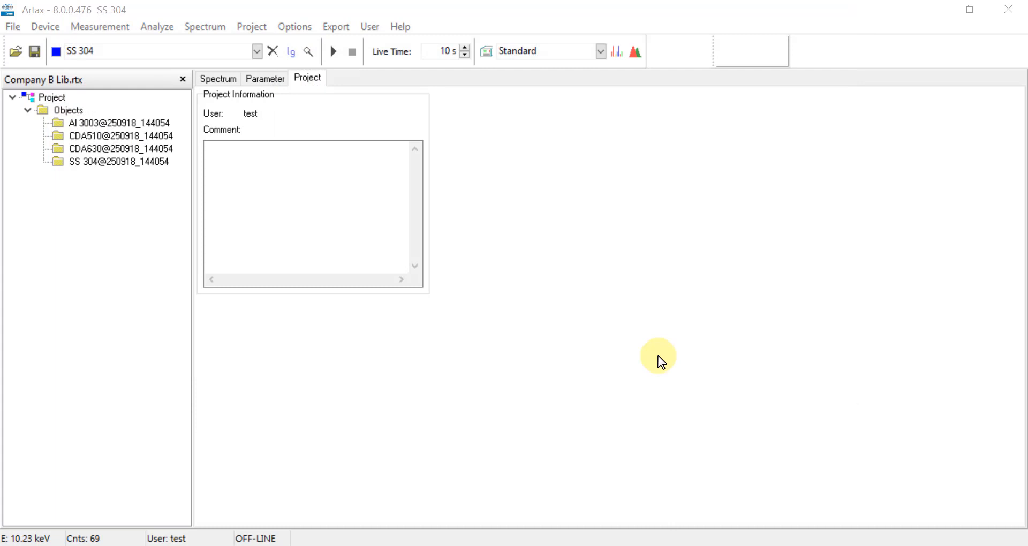
{"action": "mouse_move", "coordinate": [250, 26]}
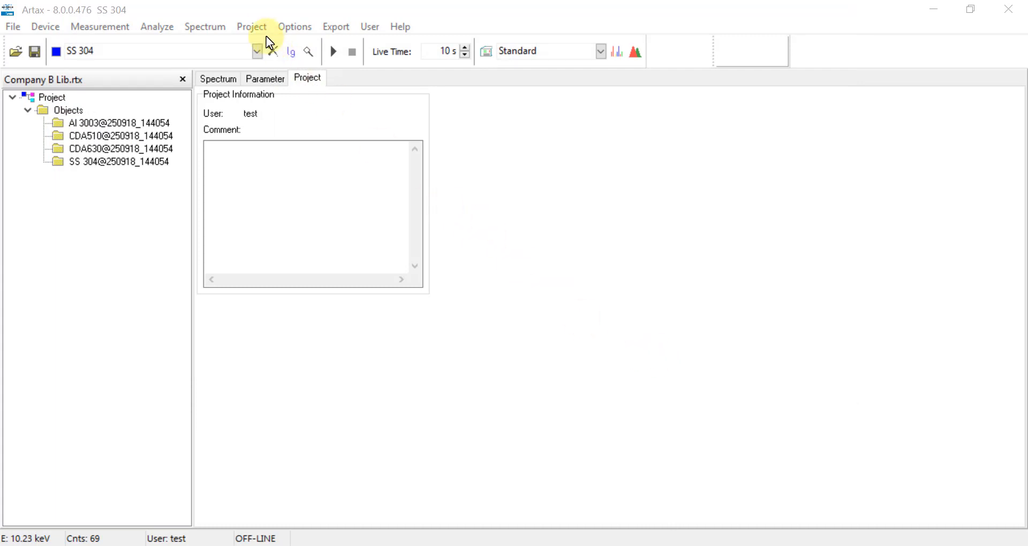
Close the Company B Lib project and clear all spectra from the display
{"action": "left_click", "coordinate": [251, 25]}
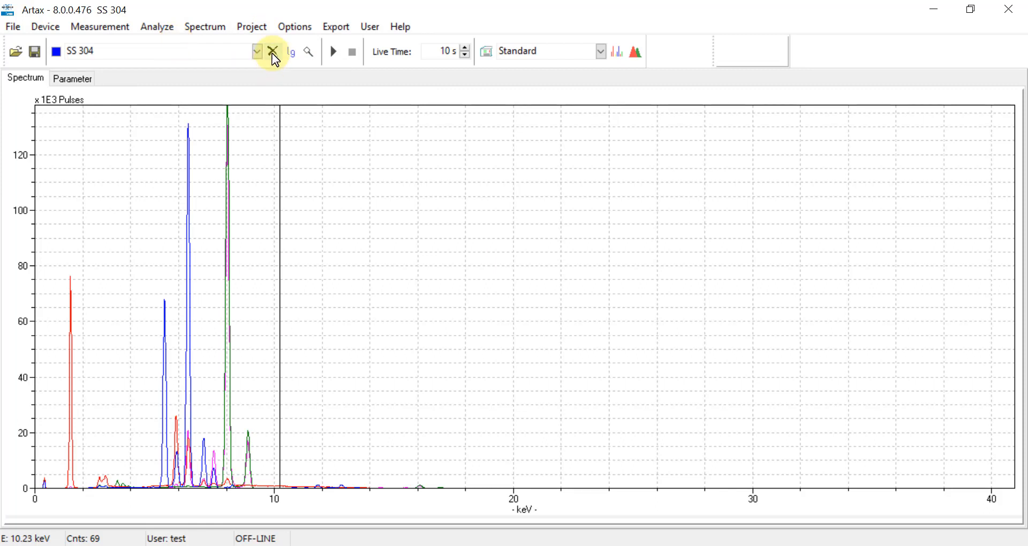
{"action": "left_click", "coordinate": [273, 51]}
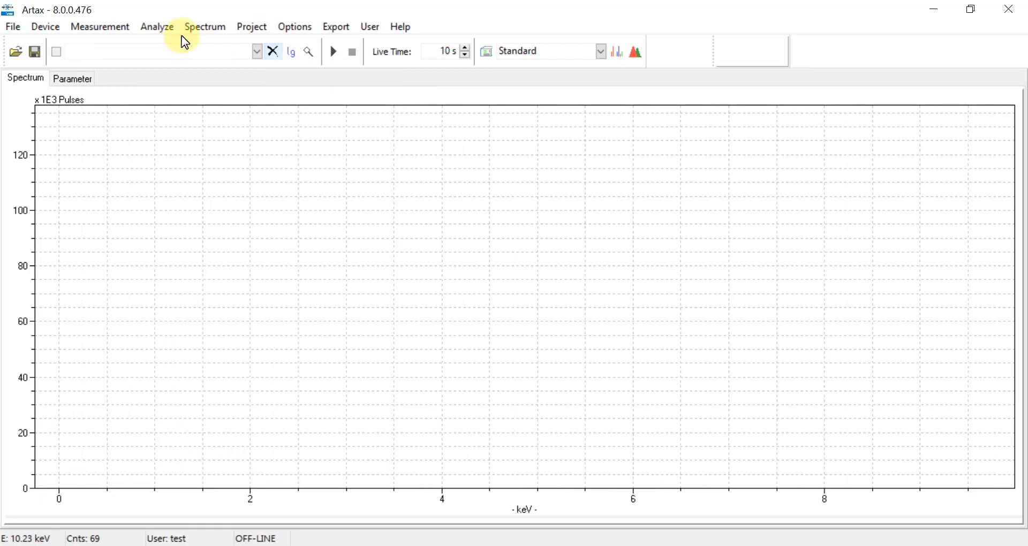
{"action": "mouse_move", "coordinate": [12, 27]}
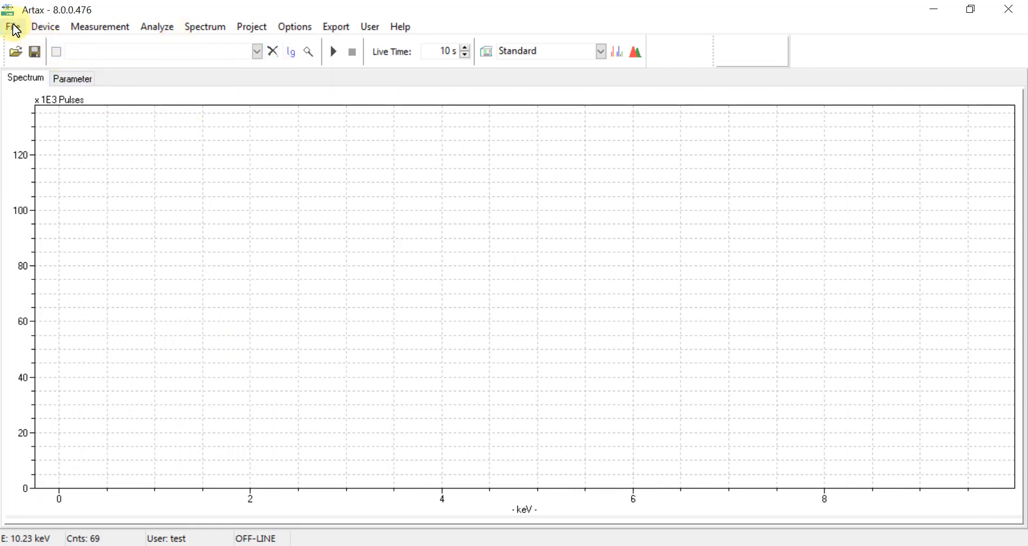
Open the five .pdz spectra Al 6061, Al 7075, CDA614, CDA655 and SS 316 into the plot
{"action": "left_click", "coordinate": [12, 25]}
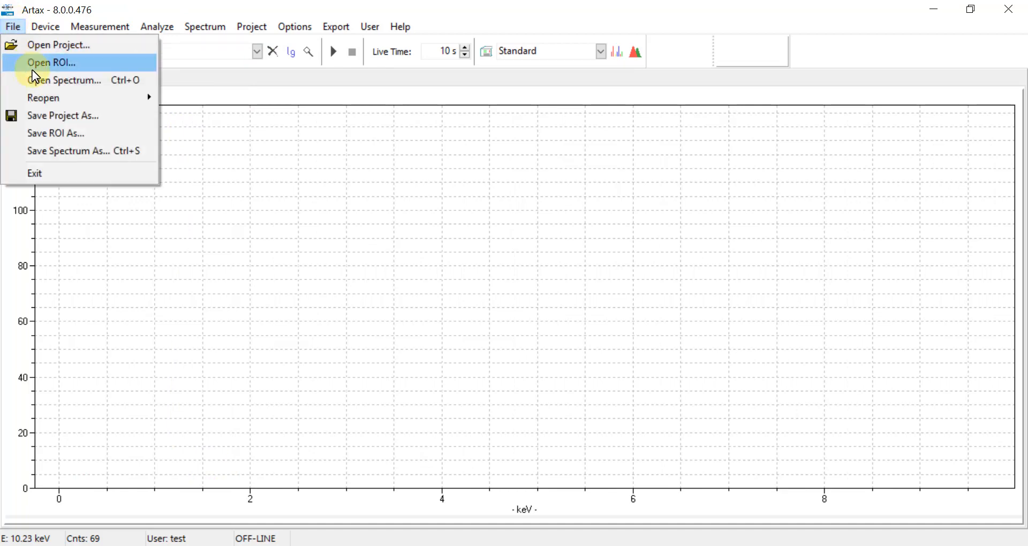
{"action": "left_click", "coordinate": [68, 81]}
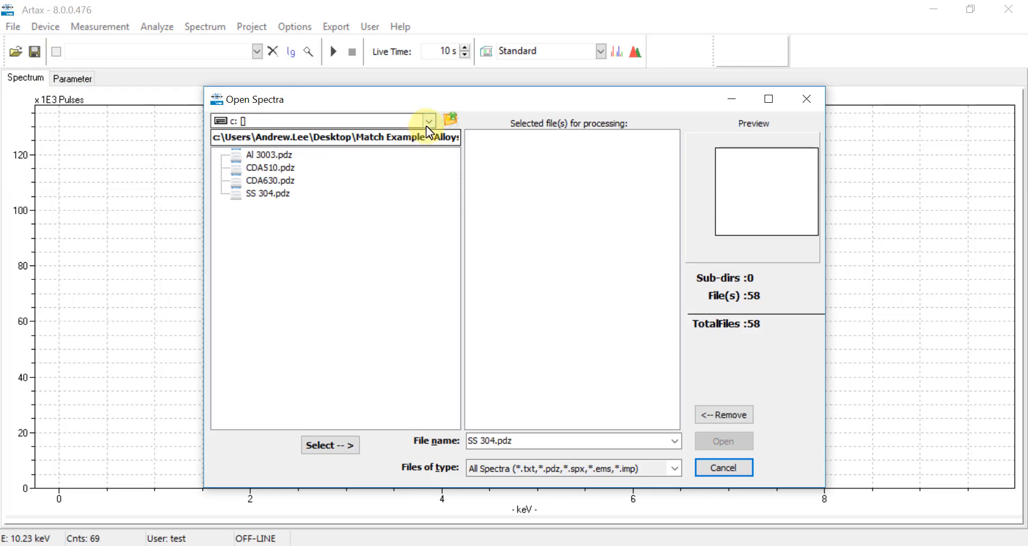
{"action": "mouse_move", "coordinate": [299, 87]}
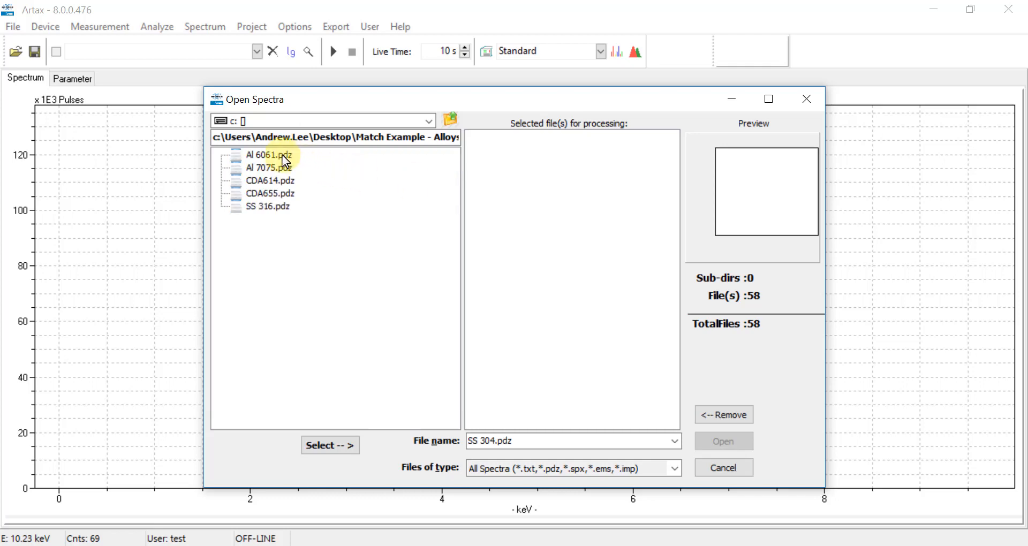
{"action": "left_click", "coordinate": [267, 154]}
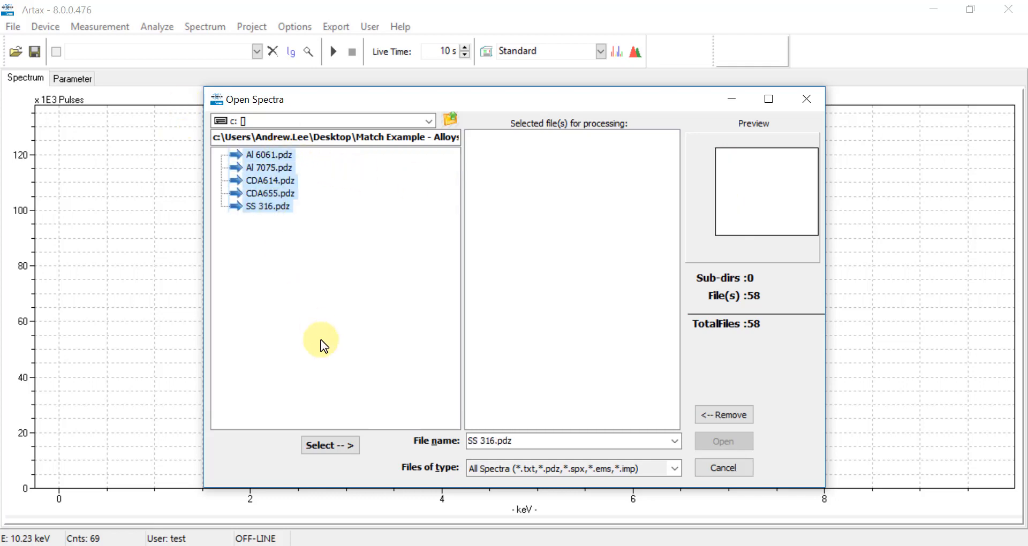
{"action": "left_click", "coordinate": [329, 446]}
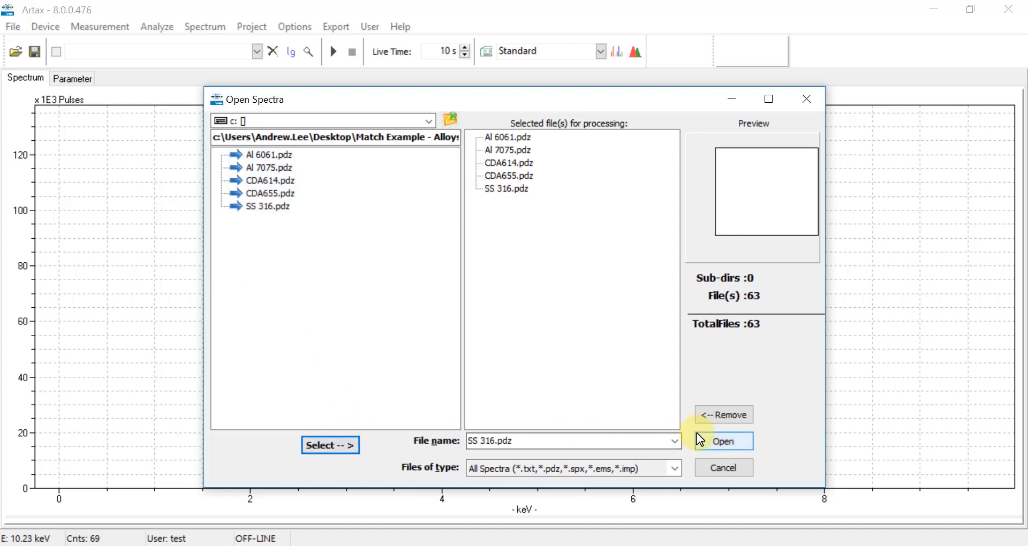
{"action": "left_click", "coordinate": [723, 440]}
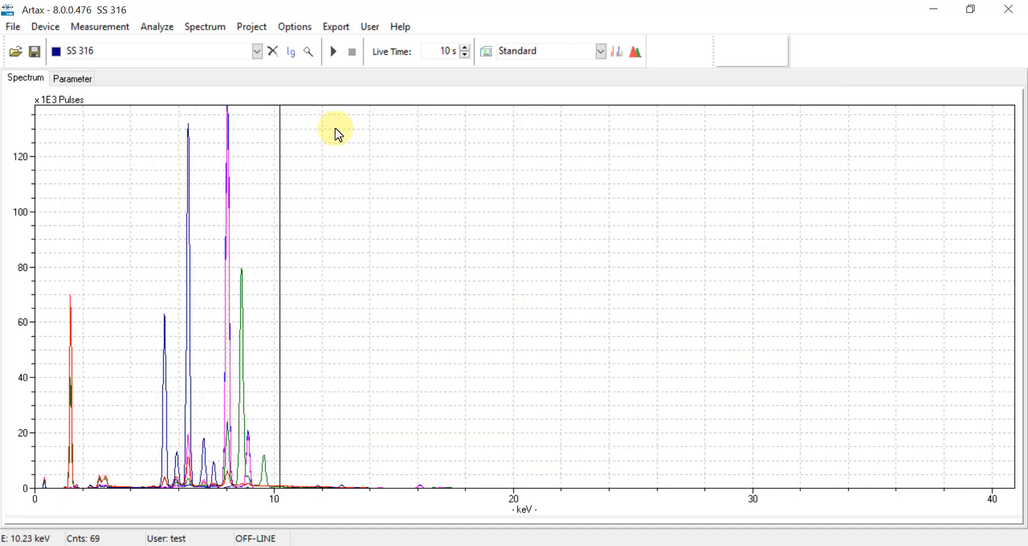
Create a new project and add the five loaded spectra as its objects
{"action": "left_click", "coordinate": [251, 26]}
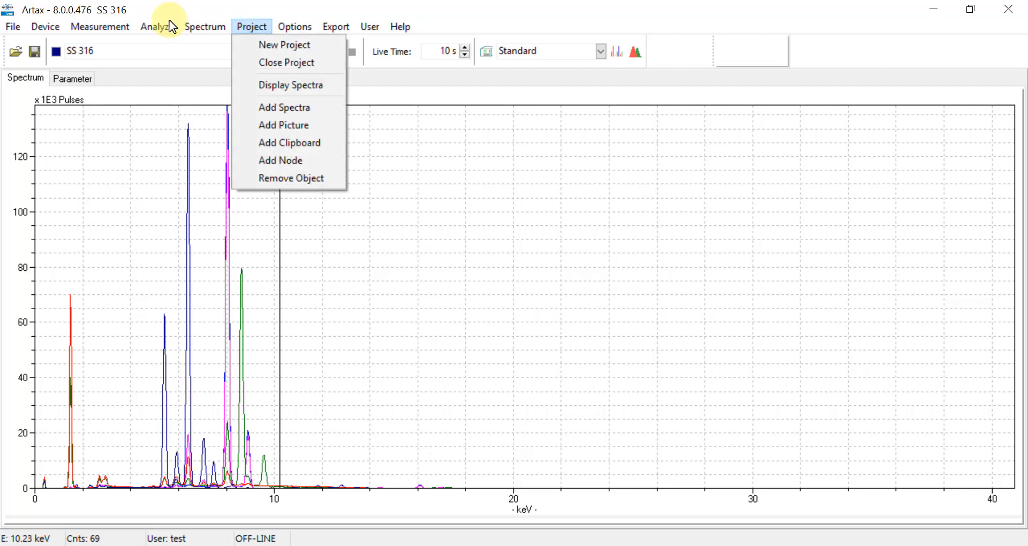
{"action": "left_click", "coordinate": [284, 45]}
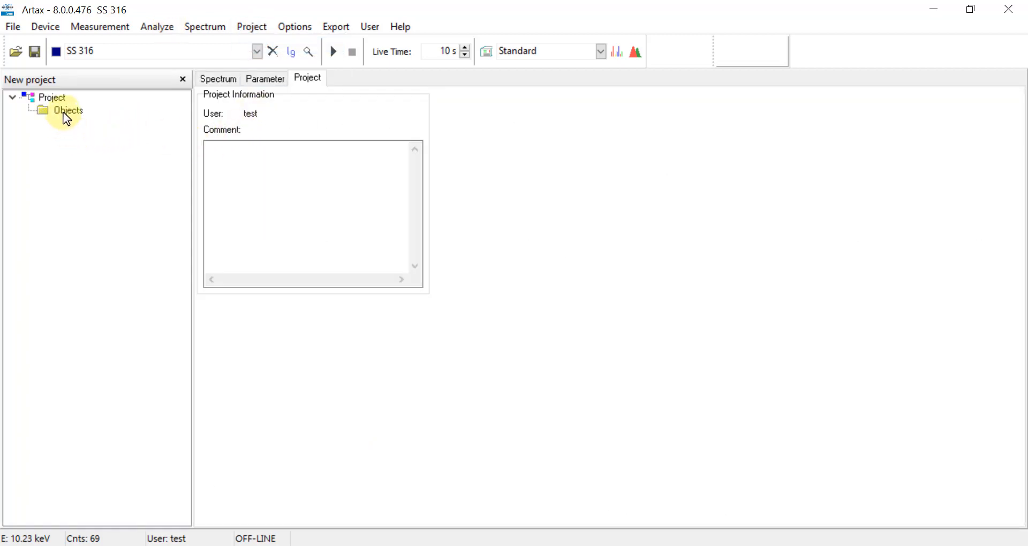
{"action": "right_click", "coordinate": [68, 109]}
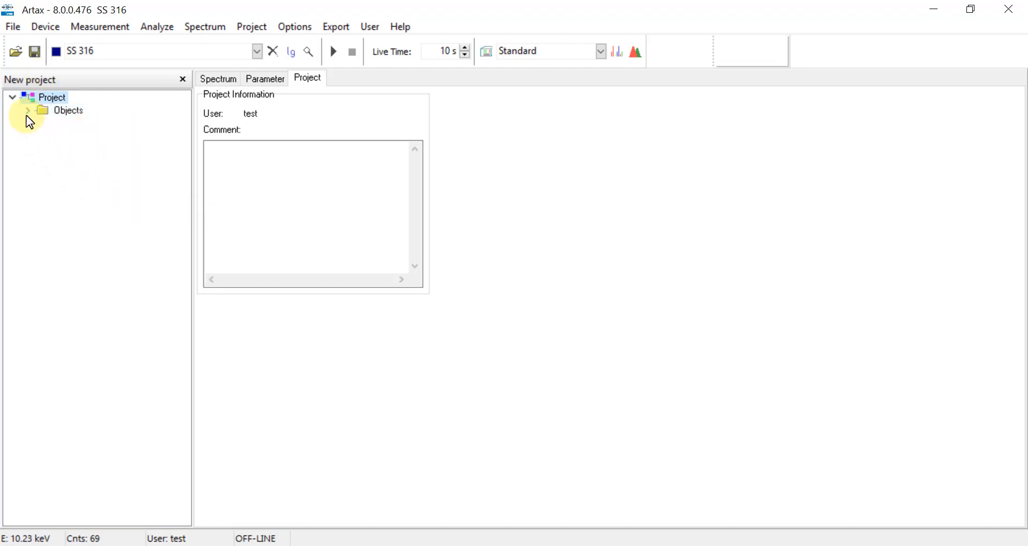
{"action": "left_click", "coordinate": [28, 110]}
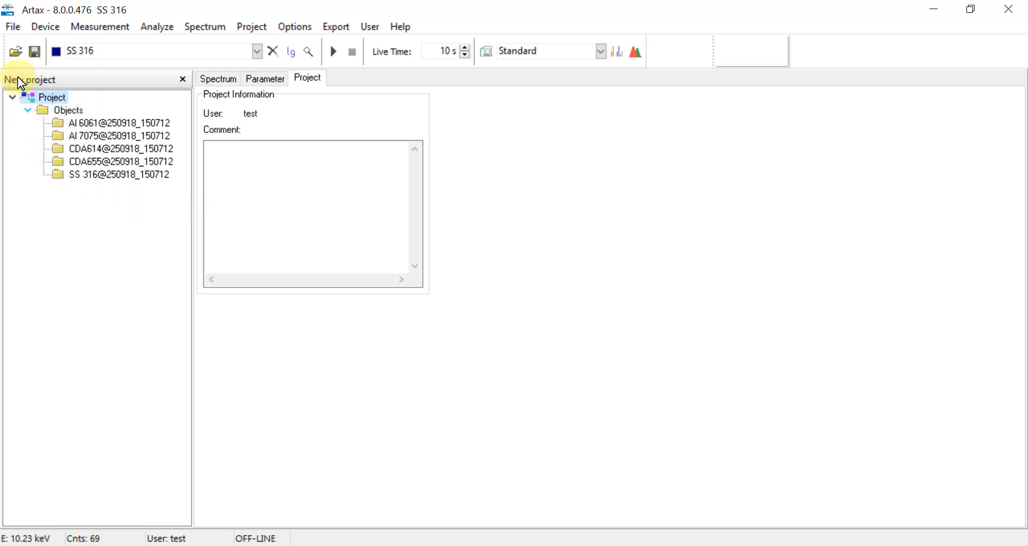
{"action": "mouse_move", "coordinate": [12, 26]}
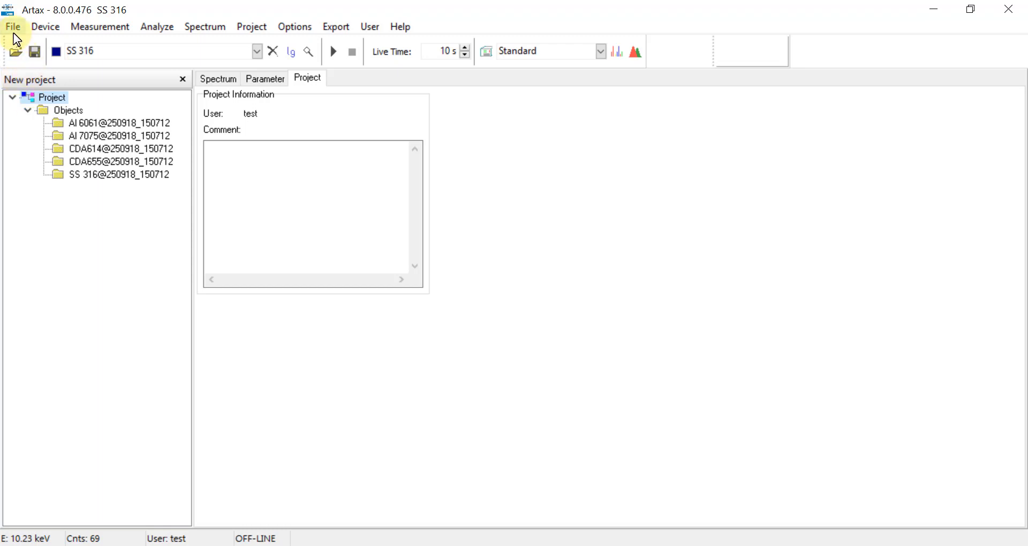
Save the project as Company C Lib.rtx in the Match Example - Alloys folder
{"action": "left_click", "coordinate": [12, 25]}
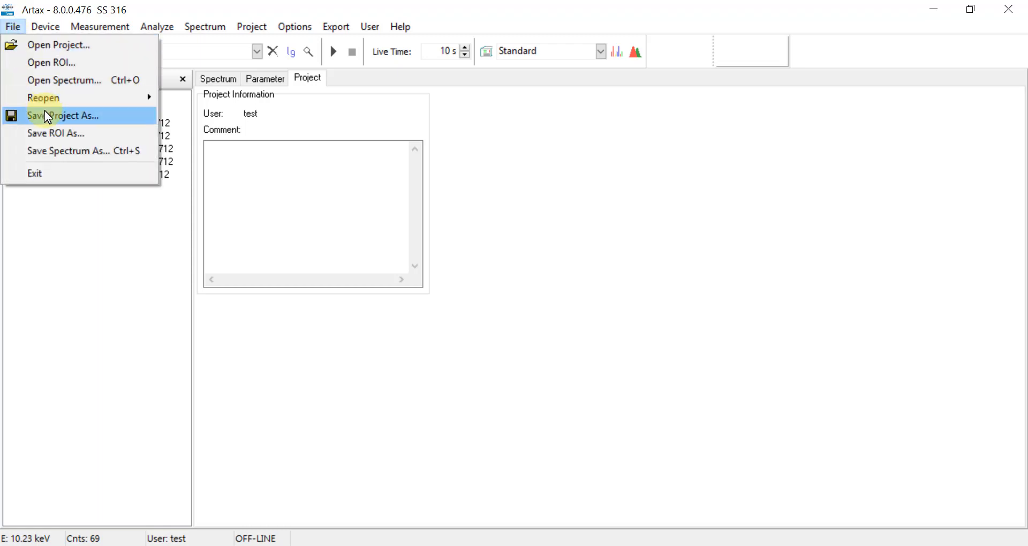
{"action": "left_click", "coordinate": [63, 116]}
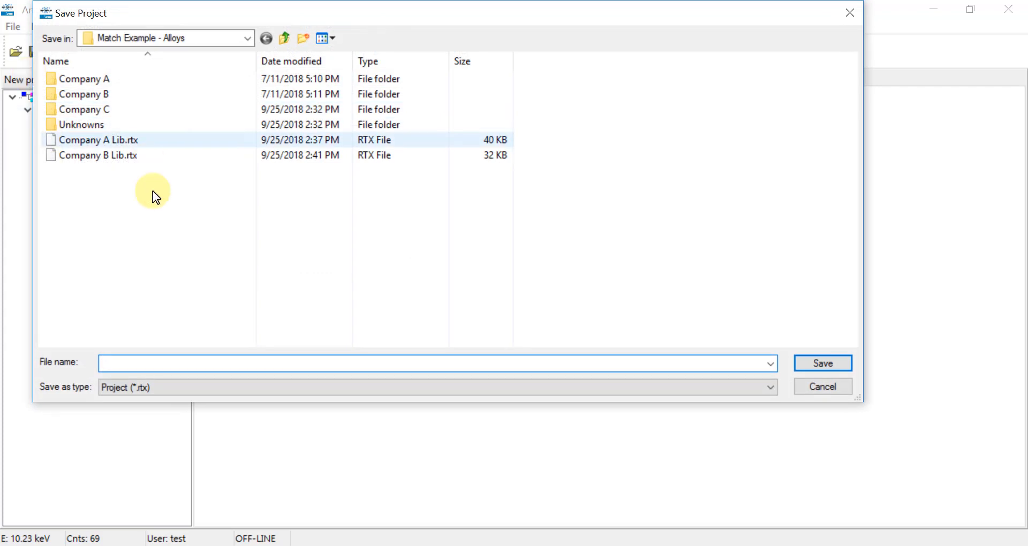
{"action": "type", "text": "Company C Lib"}
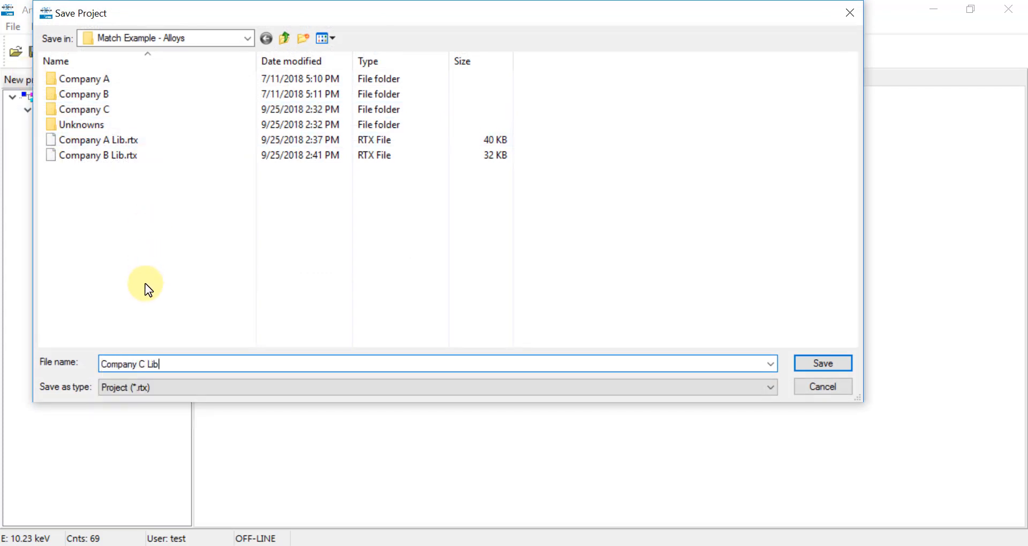
{"action": "left_click", "coordinate": [823, 363]}
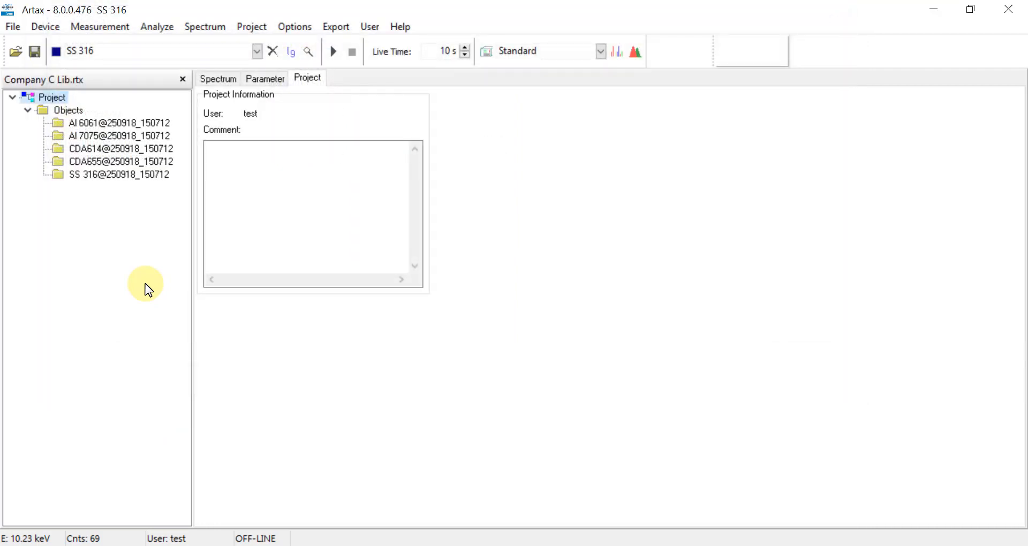
{"action": "mouse_move", "coordinate": [661, 352]}
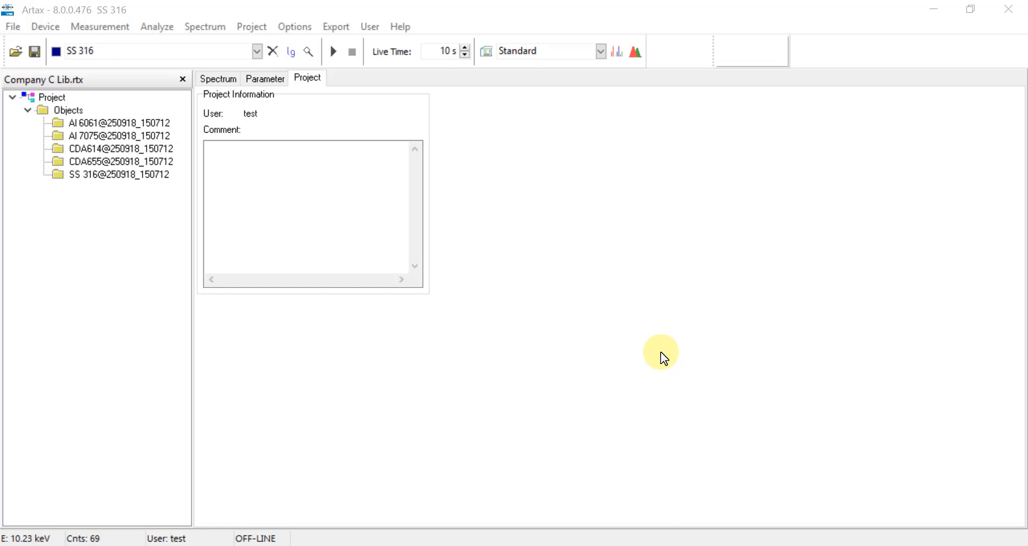
{"action": "mouse_move", "coordinate": [534, 457]}
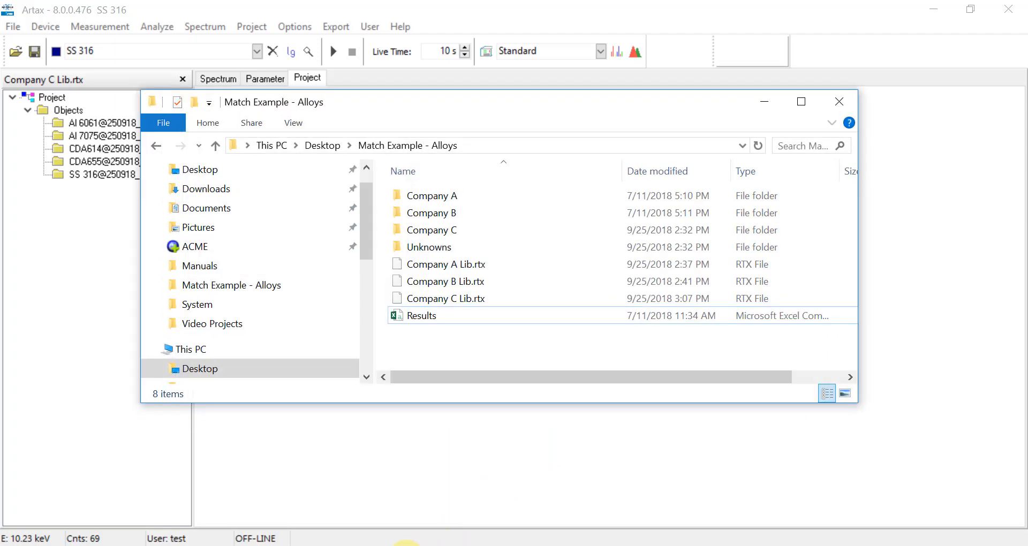
Show the Match Example - Alloys folder with Company A, B and C Lib.rtx and the Results workbook
{"action": "left_click", "coordinate": [478, 347]}
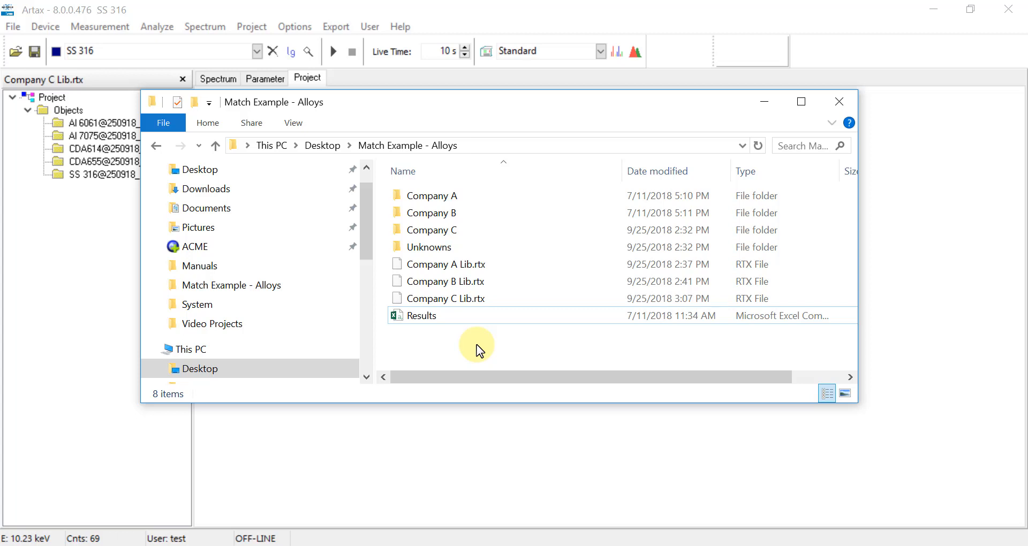
{"action": "mouse_move", "coordinate": [484, 342]}
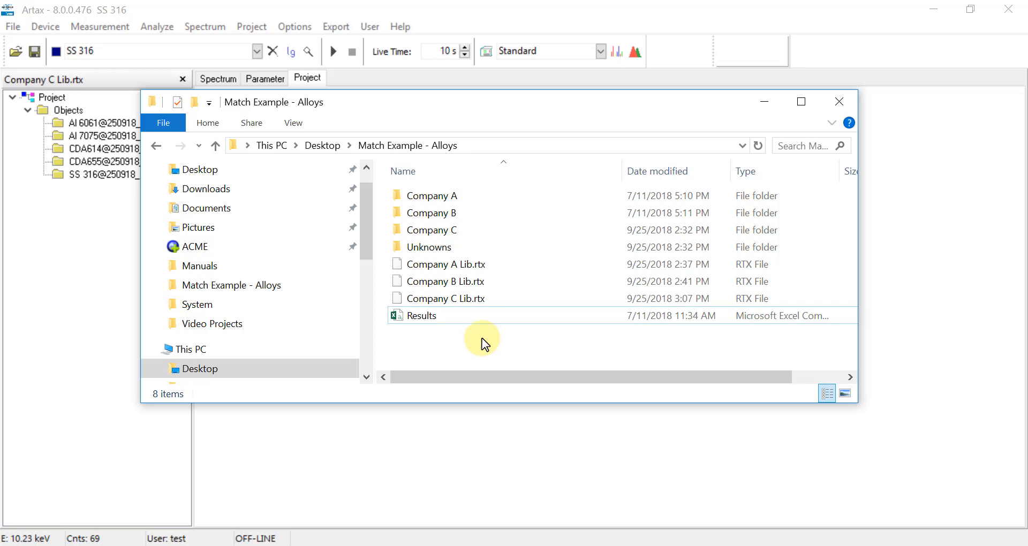
Close the folder window and return to the Company C Lib project in Artax
{"action": "left_click", "coordinate": [838, 102]}
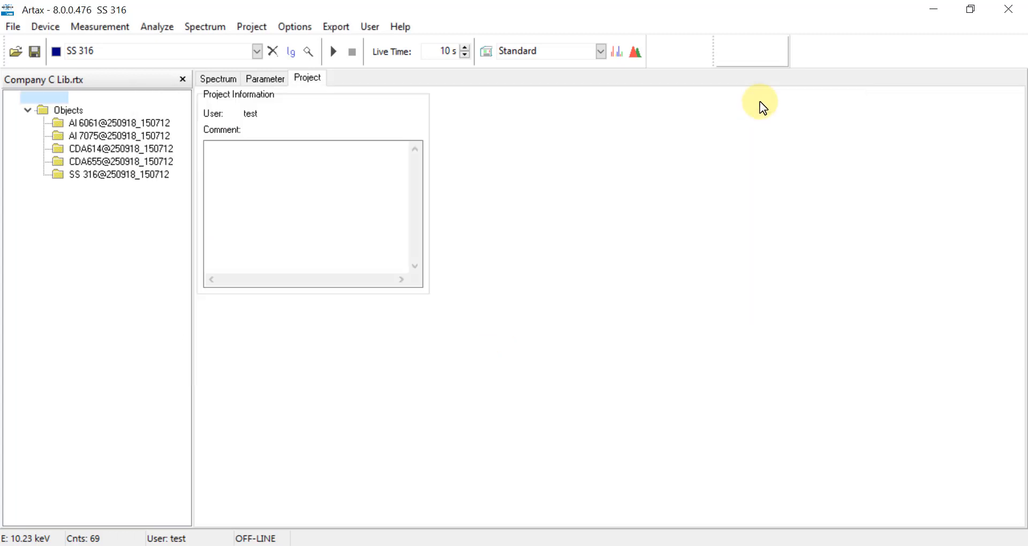
{"action": "left_click", "coordinate": [51, 98]}
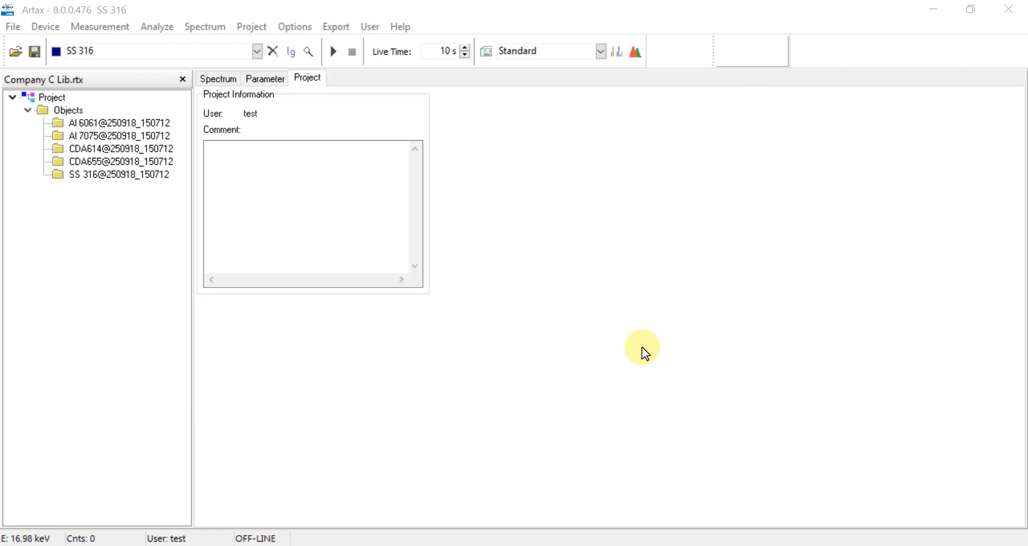
{"action": "mouse_move", "coordinate": [250, 27]}
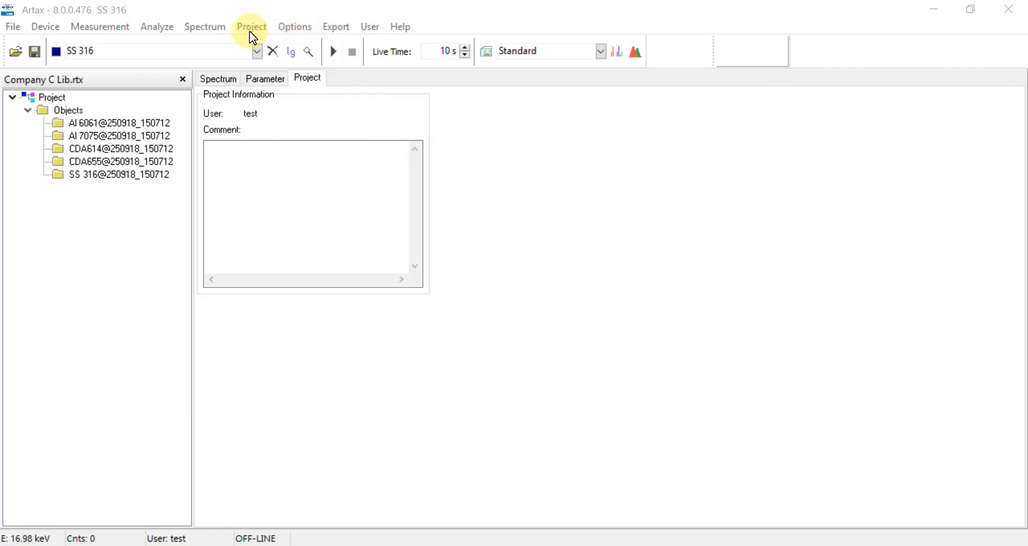
Close the Company C Lib project and clear all loaded spectra from the plot
{"action": "left_click", "coordinate": [250, 26]}
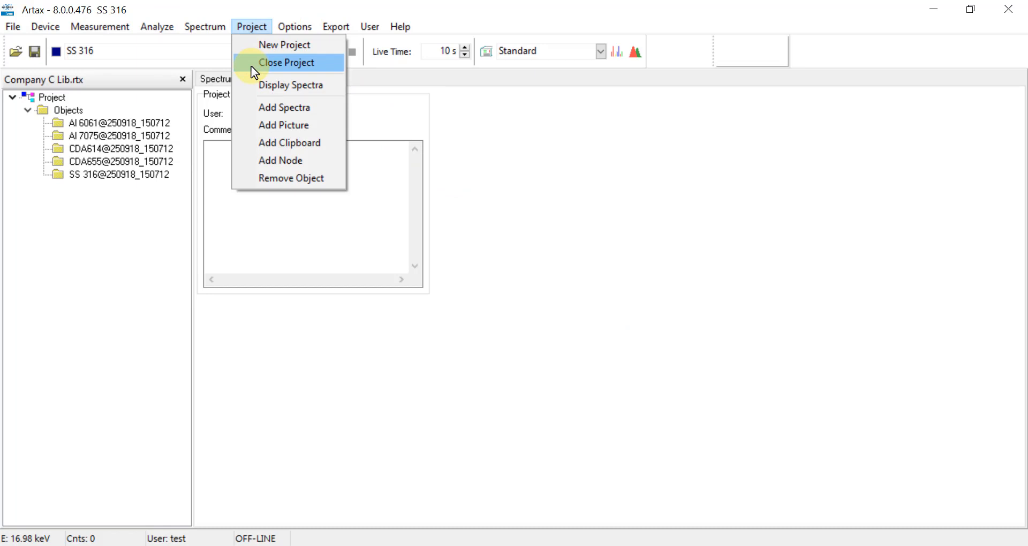
{"action": "left_click", "coordinate": [291, 84]}
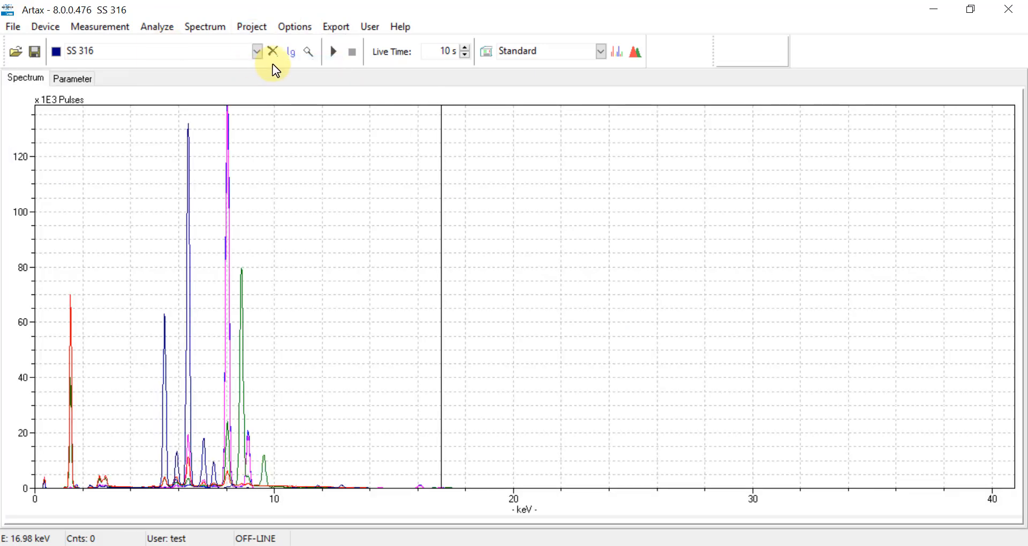
{"action": "mouse_move", "coordinate": [273, 52]}
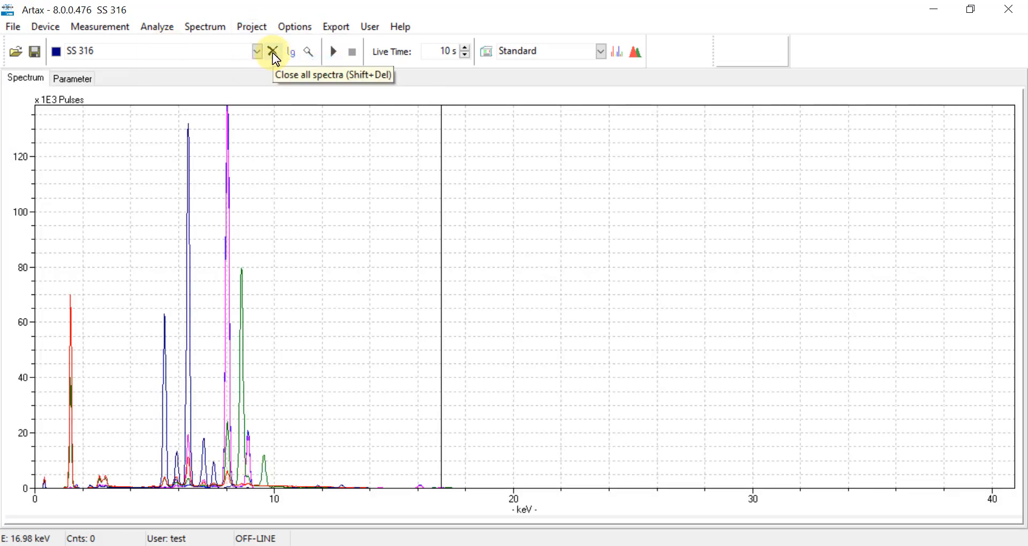
{"action": "left_click", "coordinate": [273, 52]}
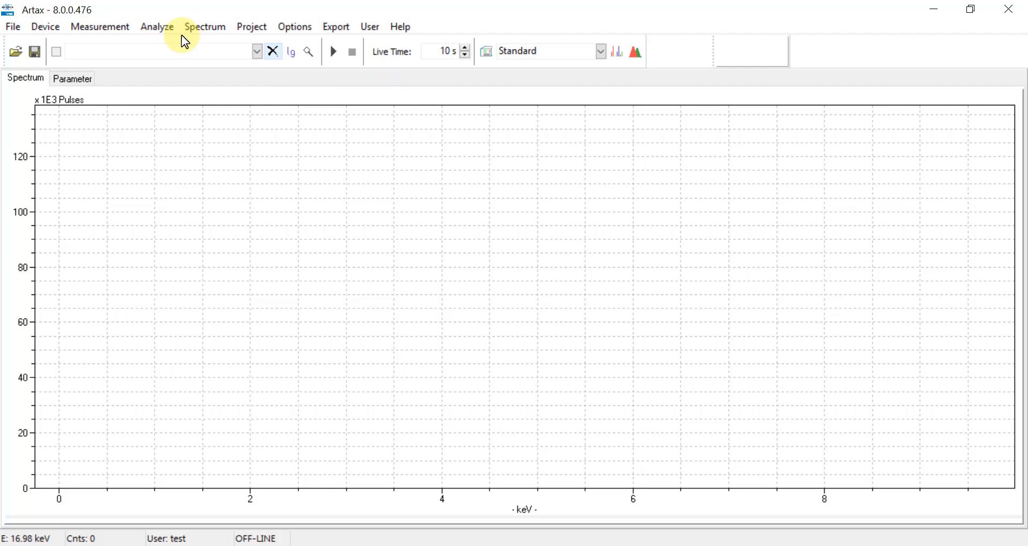
{"action": "mouse_move", "coordinate": [12, 25]}
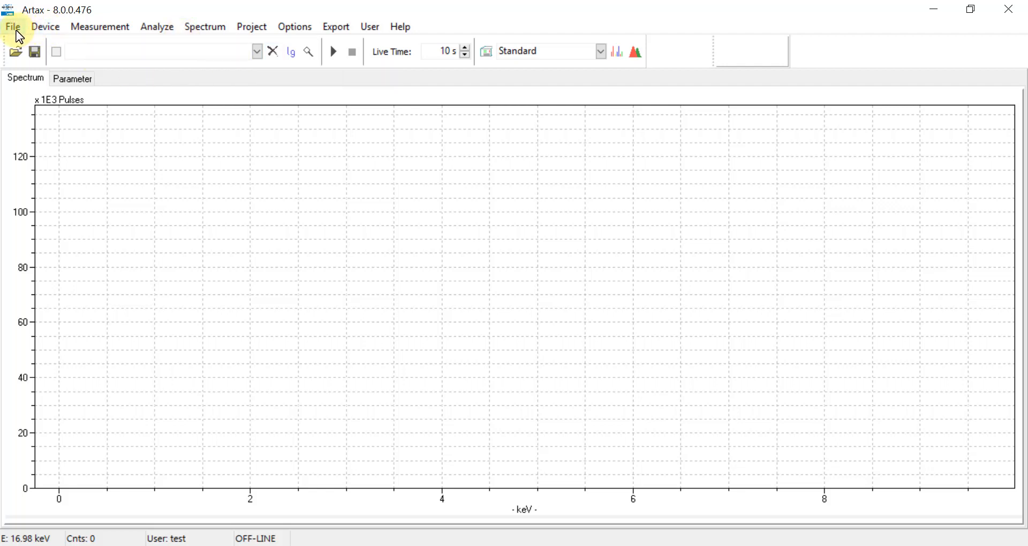
Load the unknown spectrum 00261-Alloys 2.pdz from the Unknowns folder
{"action": "left_click", "coordinate": [12, 25]}
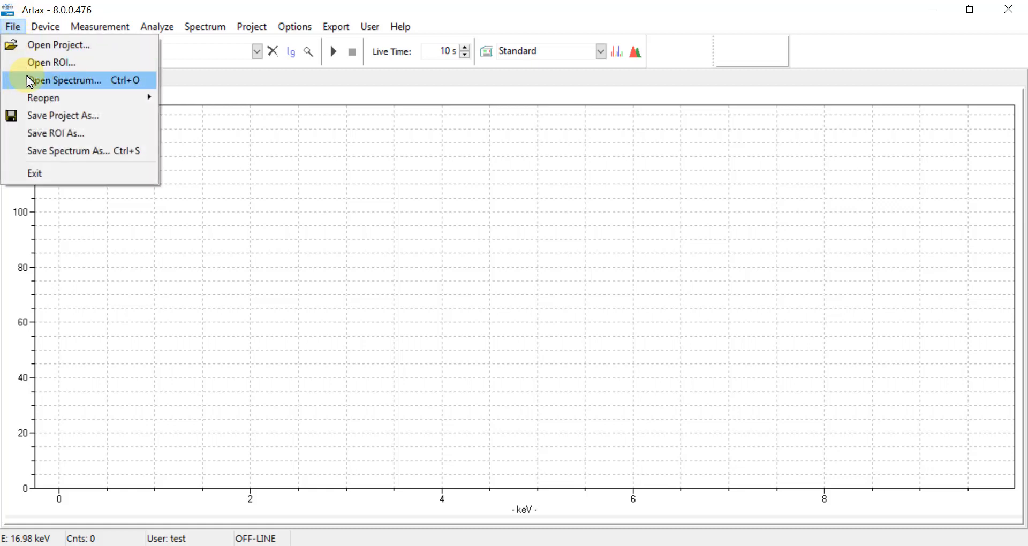
{"action": "left_click", "coordinate": [65, 80]}
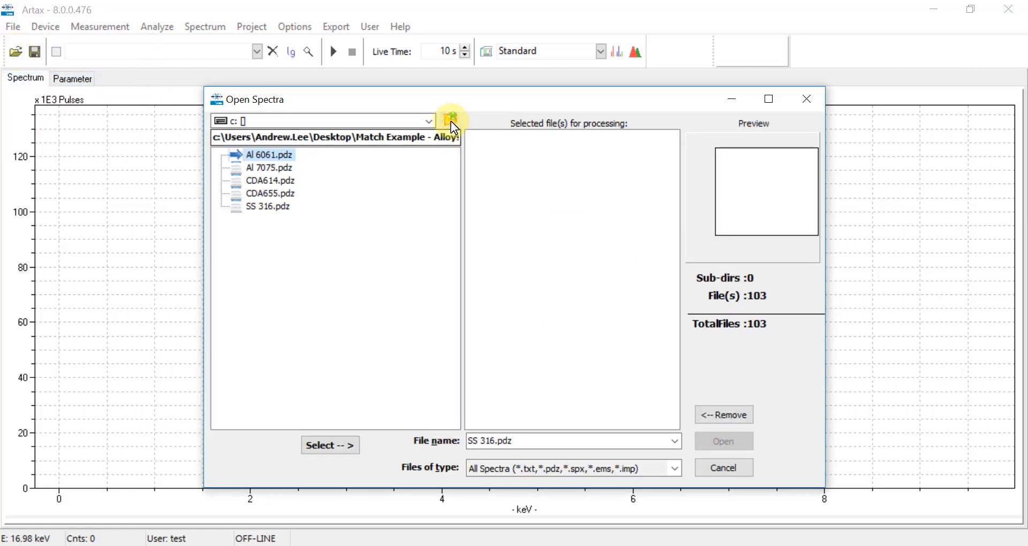
{"action": "left_click", "coordinate": [451, 119]}
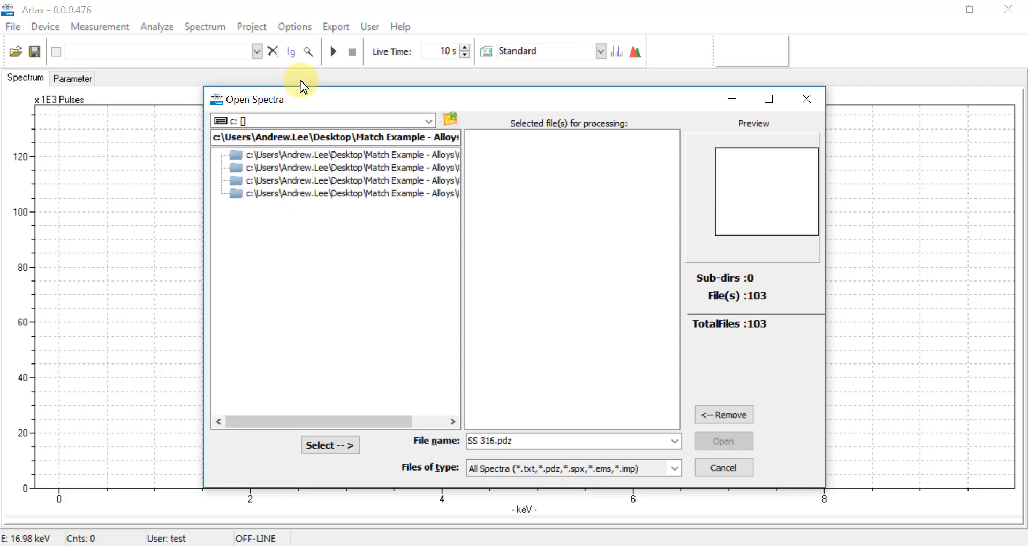
{"action": "mouse_move", "coordinate": [426, 192]}
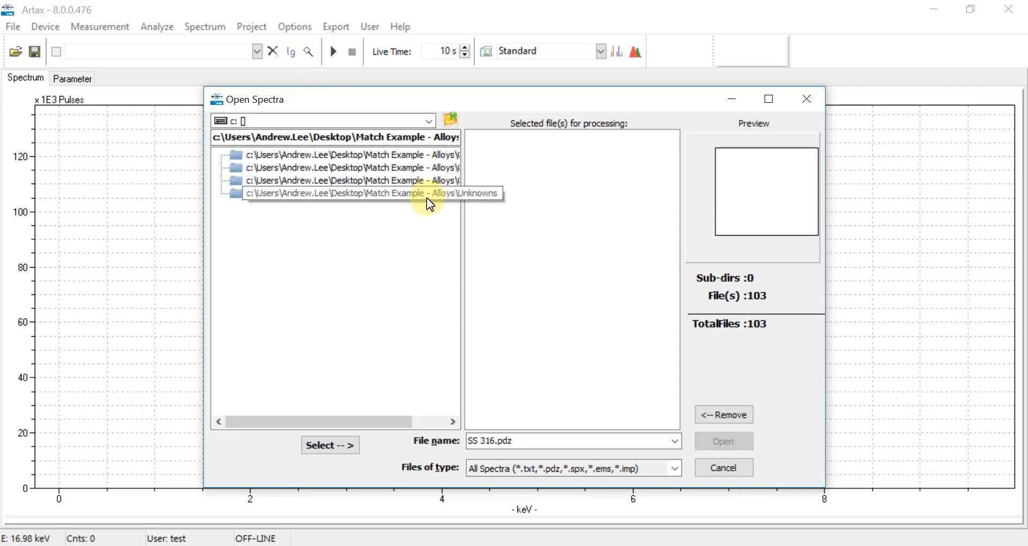
{"action": "double_click", "coordinate": [370, 193]}
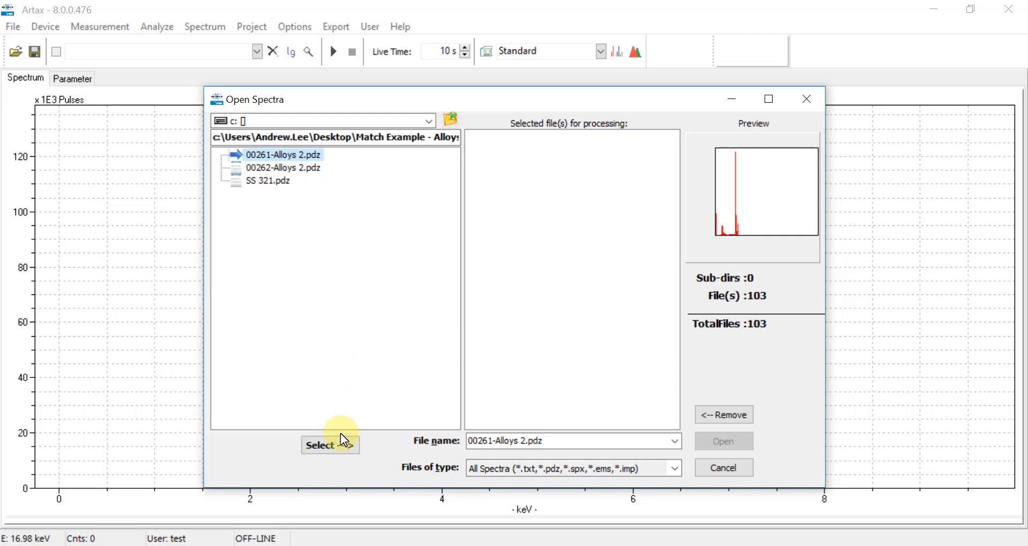
{"action": "left_click", "coordinate": [330, 444]}
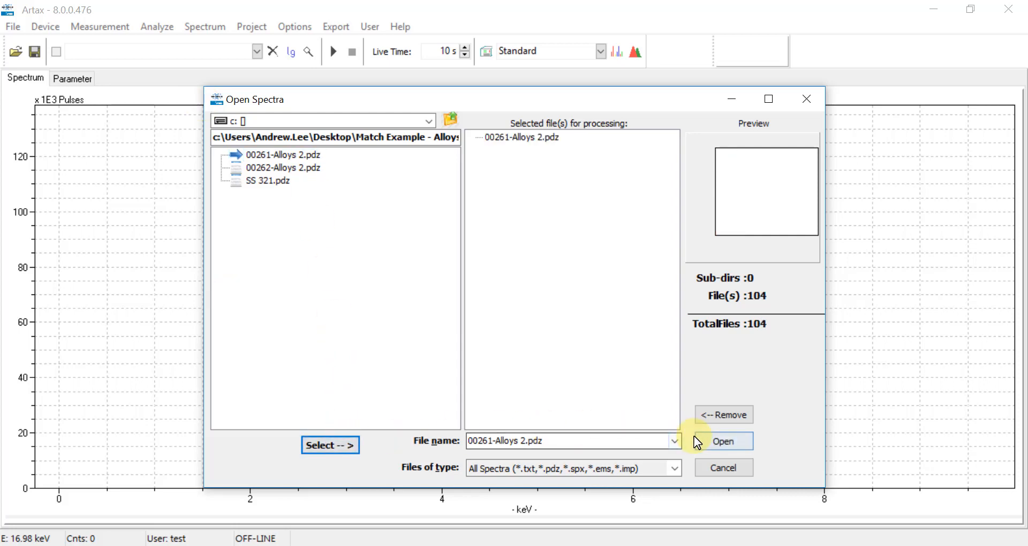
{"action": "left_click", "coordinate": [723, 441]}
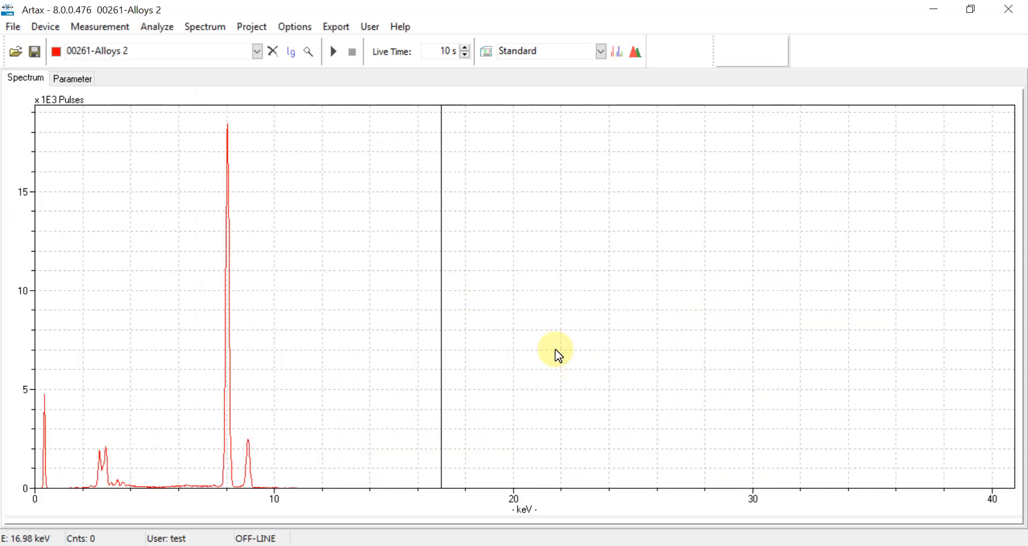
{"action": "mouse_move", "coordinate": [156, 27]}
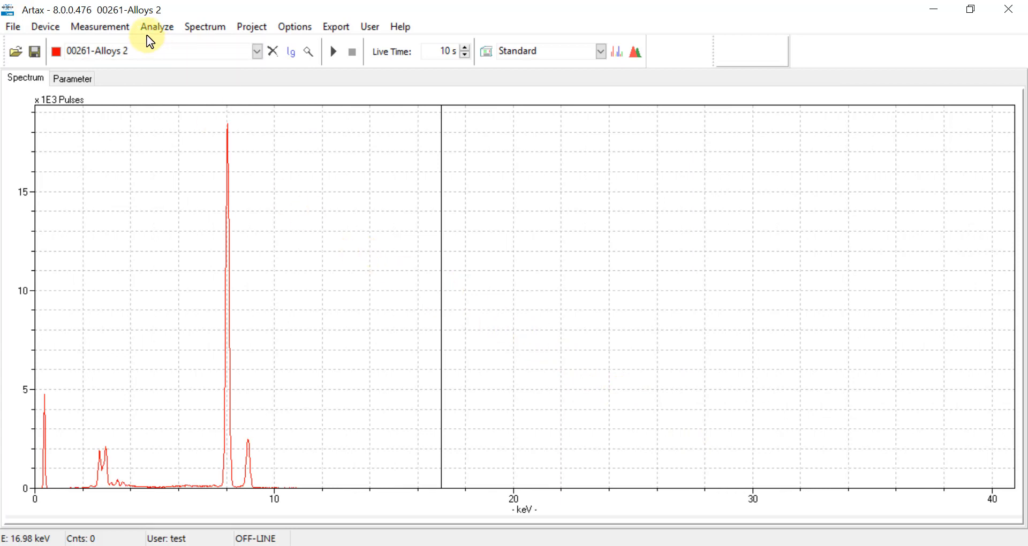
Bring up the Match settings via Analyze > Match for the unknown spectrum
{"action": "left_click", "coordinate": [156, 26]}
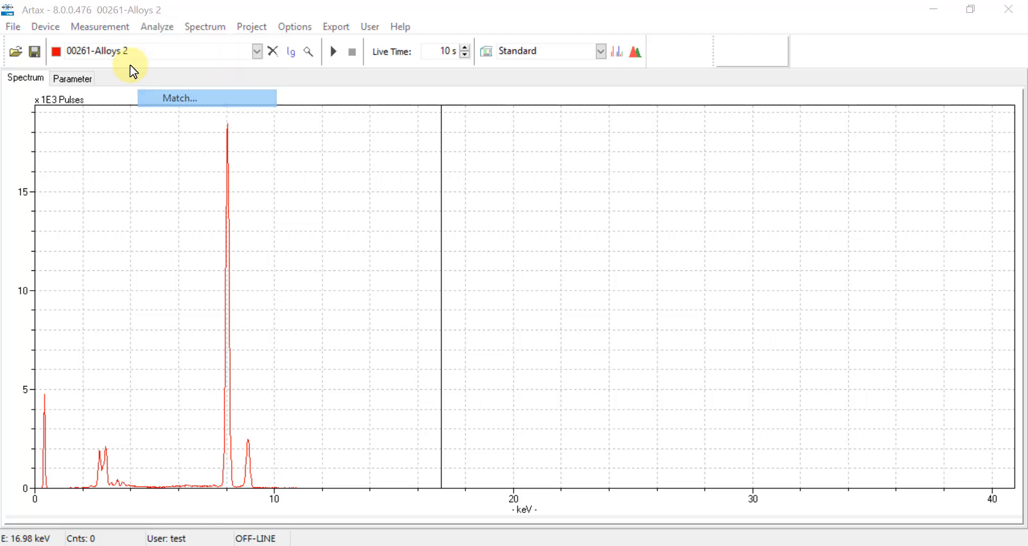
{"action": "left_click", "coordinate": [179, 98]}
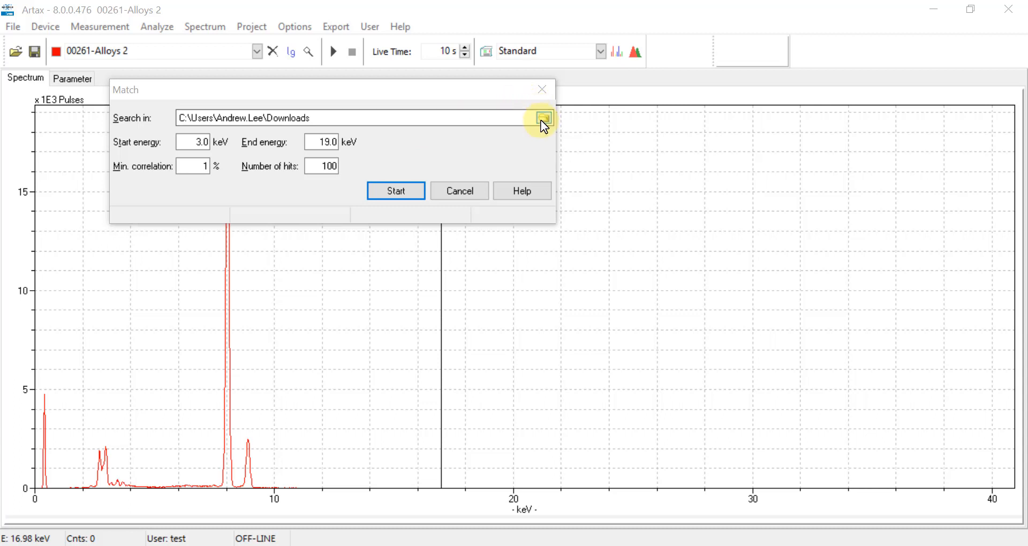
Set the Search in location to Documents > Match Example - Alloys
{"action": "left_click", "coordinate": [542, 119]}
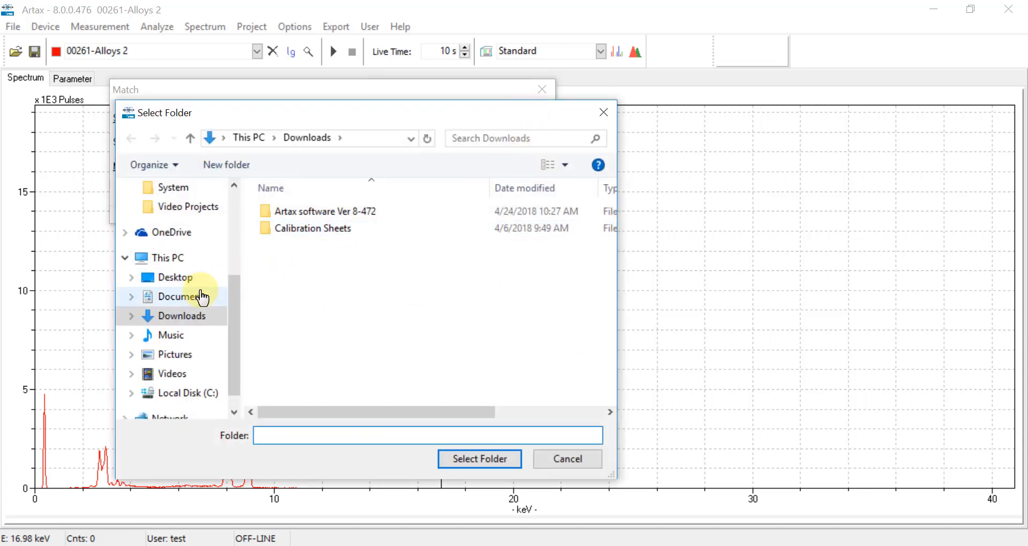
{"action": "left_click", "coordinate": [183, 295]}
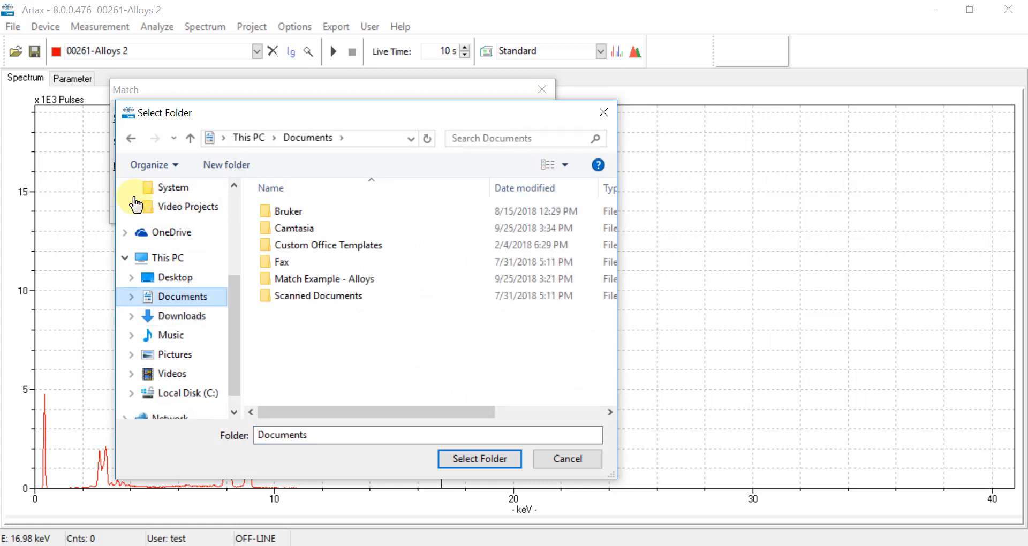
{"action": "left_click", "coordinate": [322, 278]}
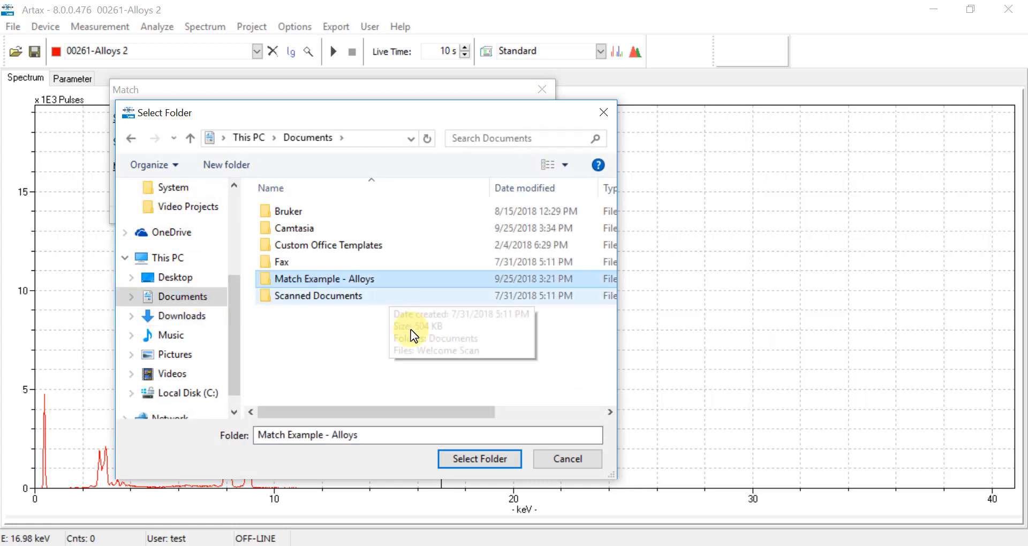
{"action": "left_click", "coordinate": [480, 459]}
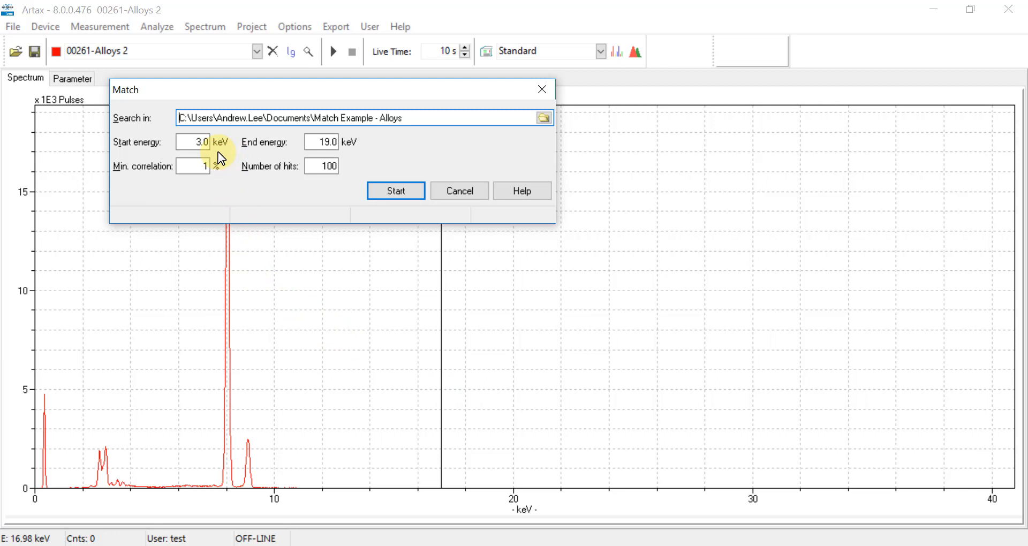
{"action": "mouse_move", "coordinate": [222, 156]}
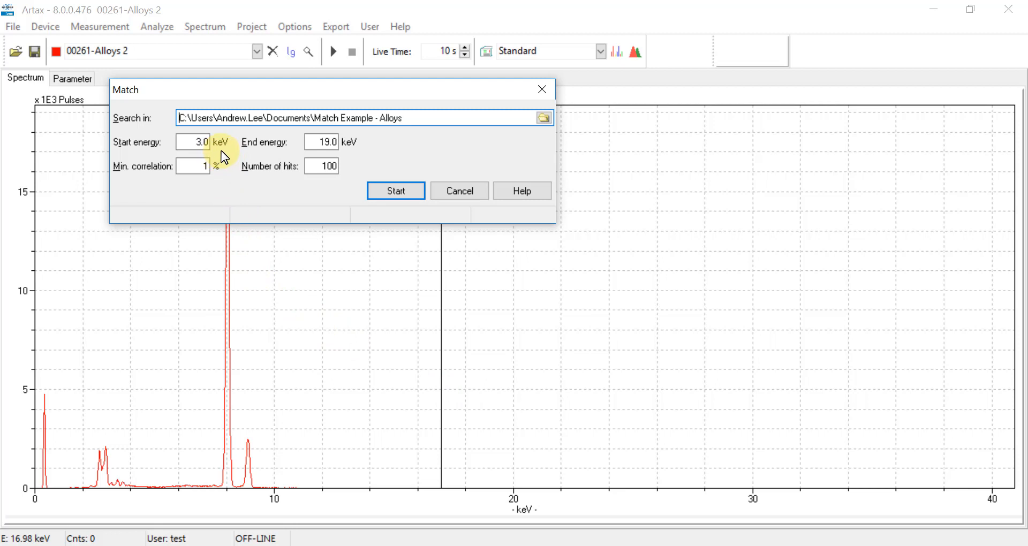
{"action": "mouse_move", "coordinate": [235, 155]}
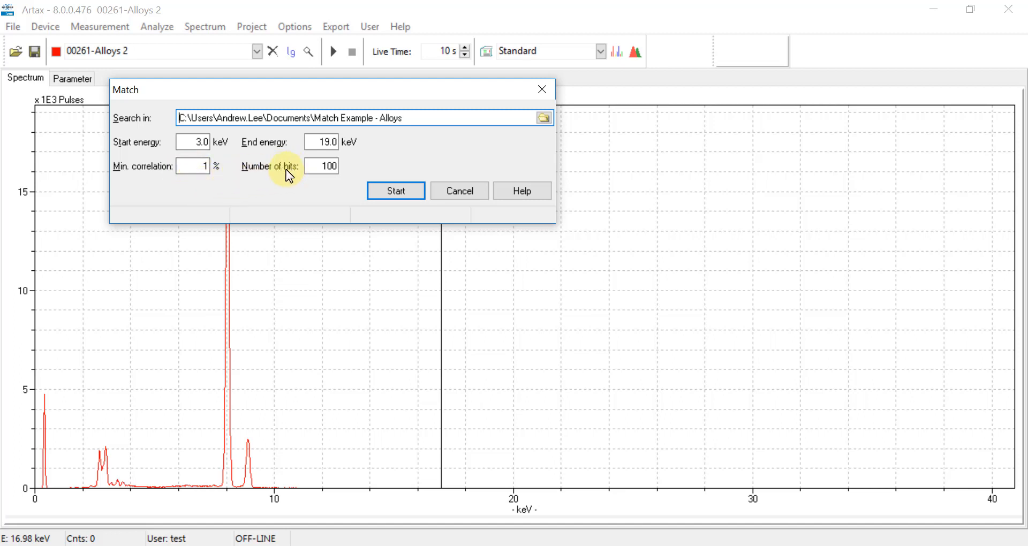
{"action": "mouse_move", "coordinate": [299, 176]}
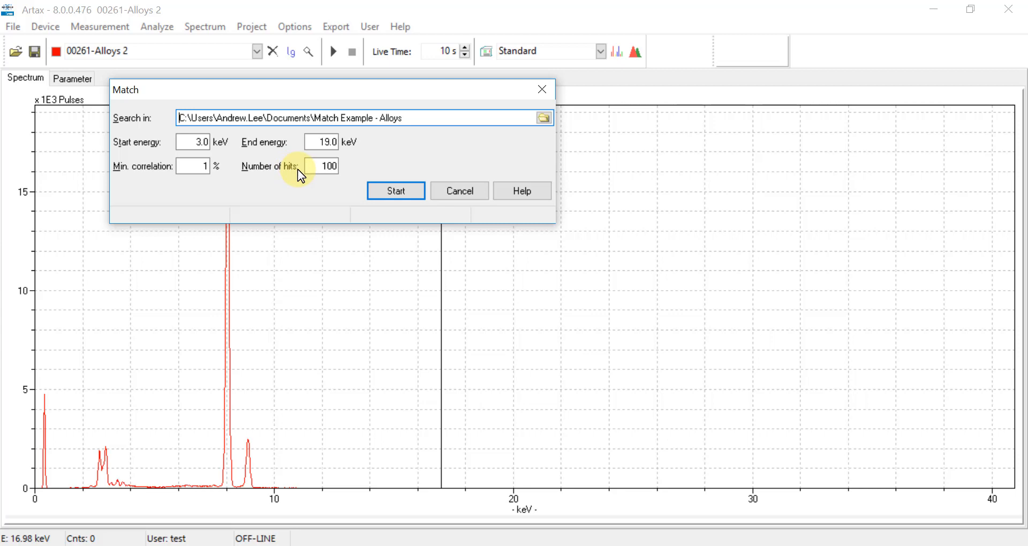
{"action": "mouse_move", "coordinate": [333, 199]}
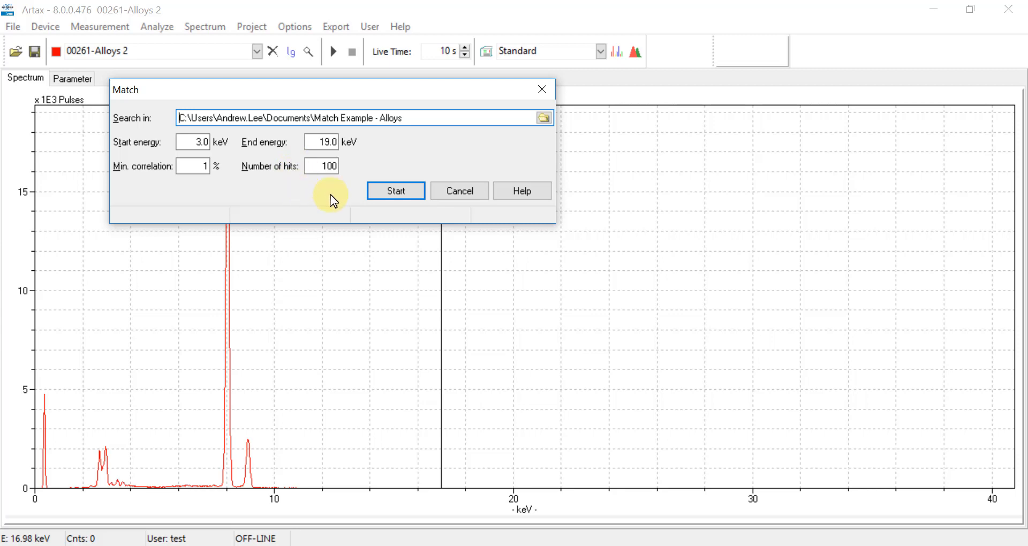
Start the match of 00261-Alloys 2, giving CDA510 as the top hit at 99.90%
{"action": "left_click", "coordinate": [395, 191]}
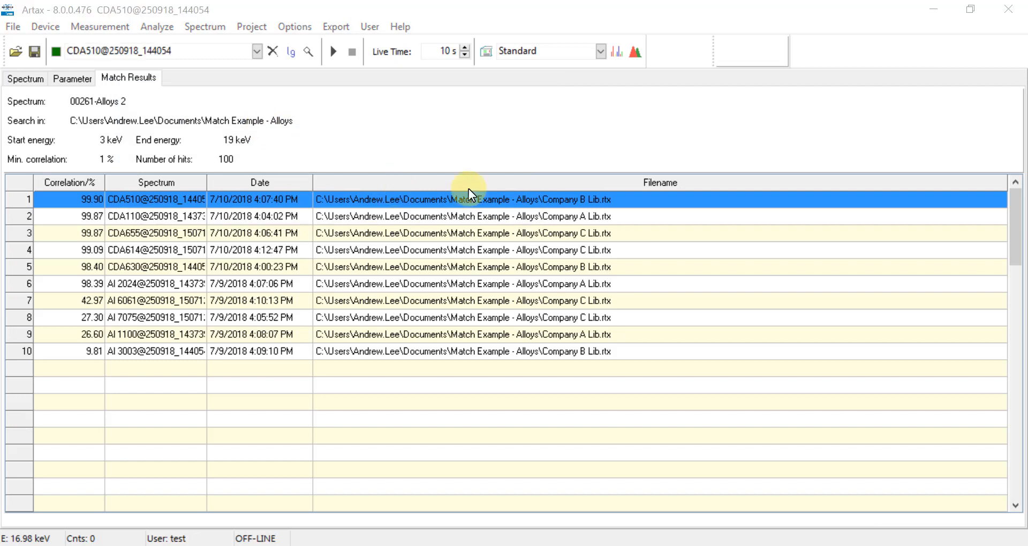
{"action": "mouse_move", "coordinate": [243, 155]}
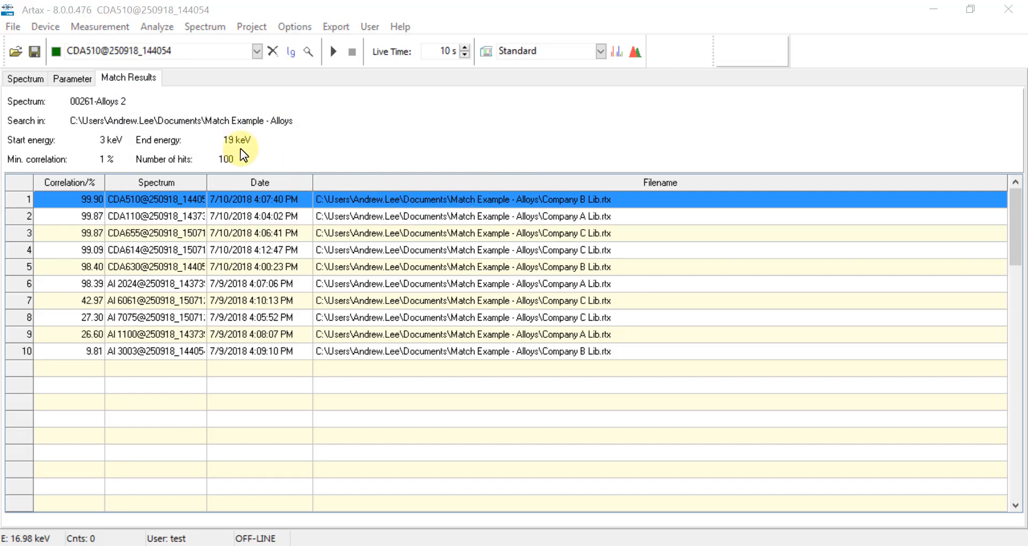
{"action": "mouse_move", "coordinate": [142, 86]}
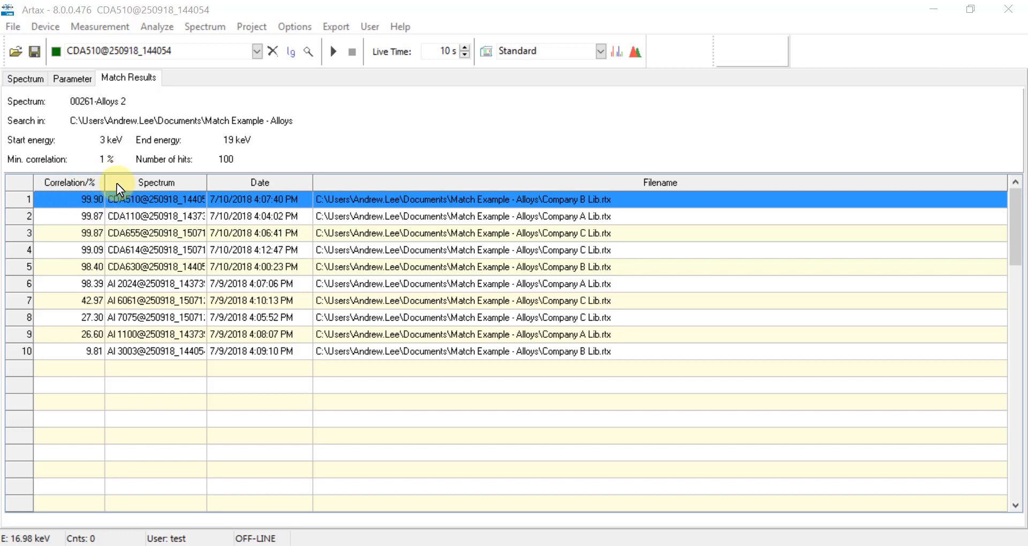
{"action": "mouse_move", "coordinate": [152, 187]}
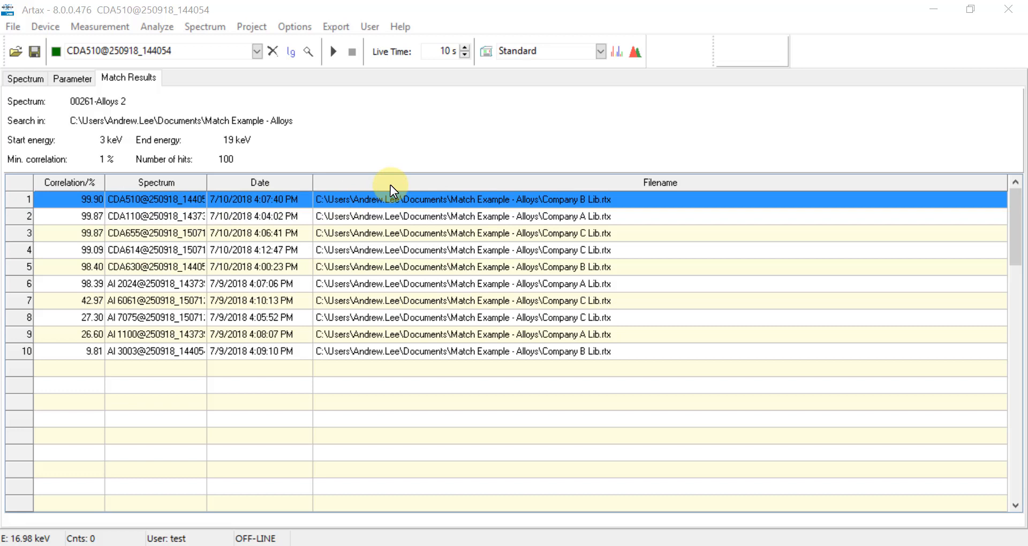
{"action": "mouse_move", "coordinate": [600, 204]}
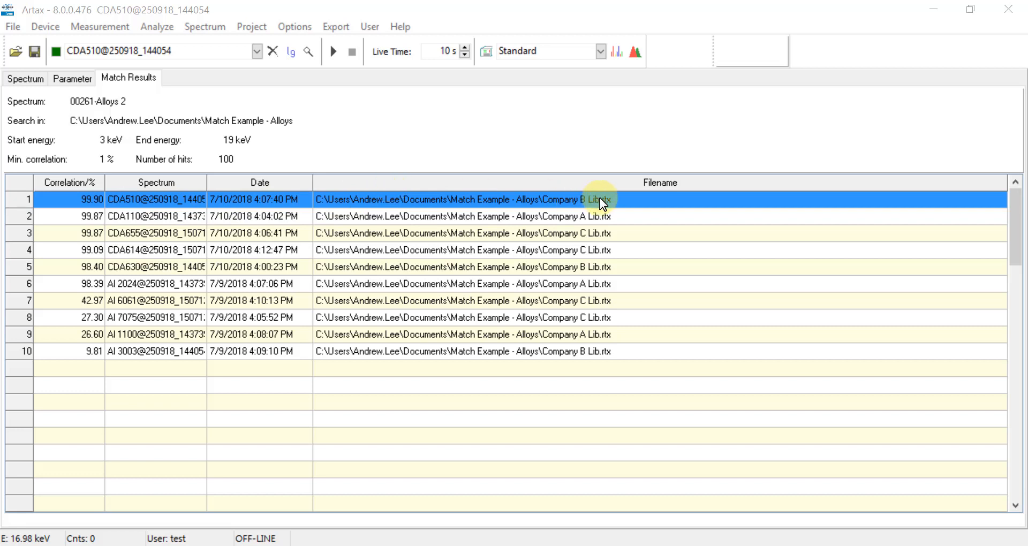
{"action": "mouse_move", "coordinate": [528, 197]}
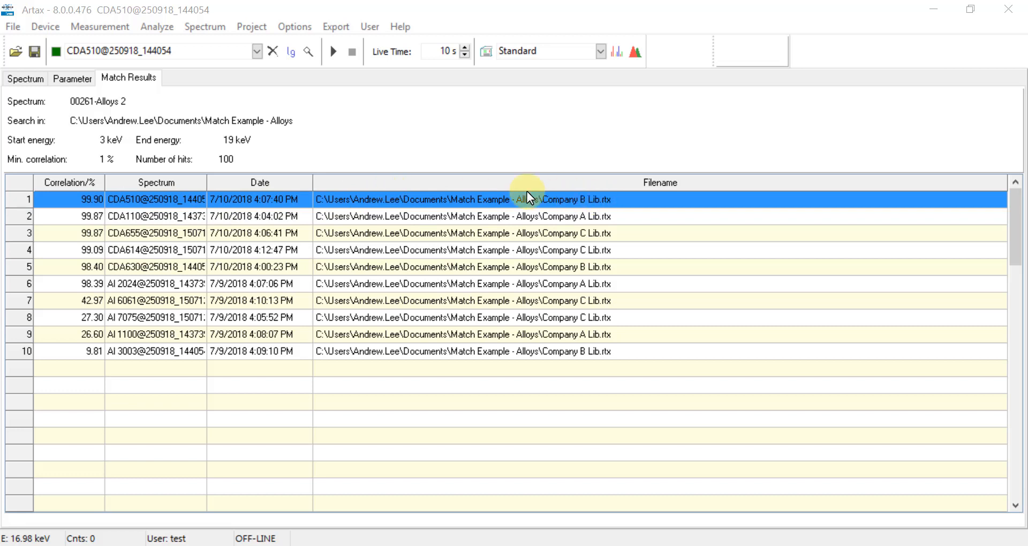
{"action": "mouse_move", "coordinate": [142, 207]}
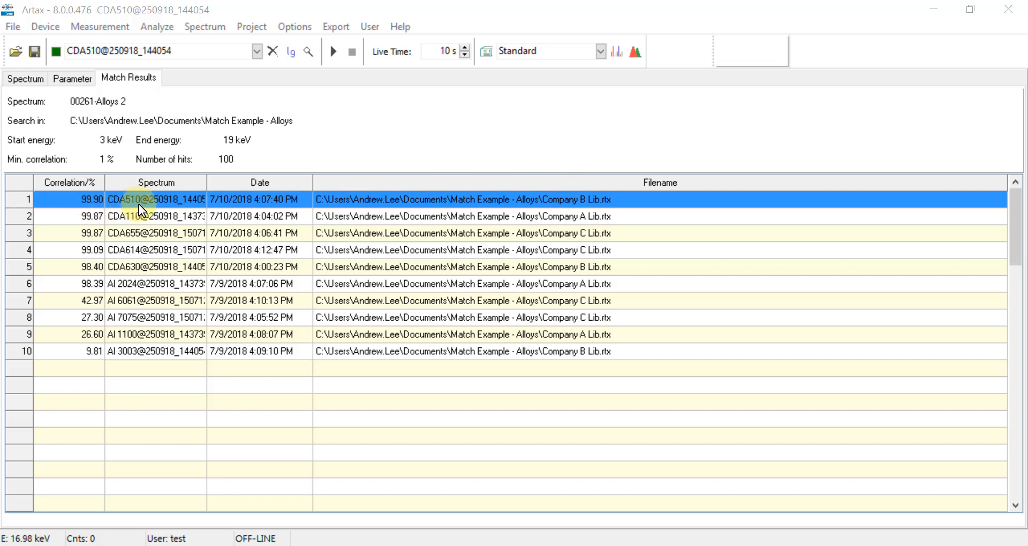
{"action": "mouse_move", "coordinate": [414, 211]}
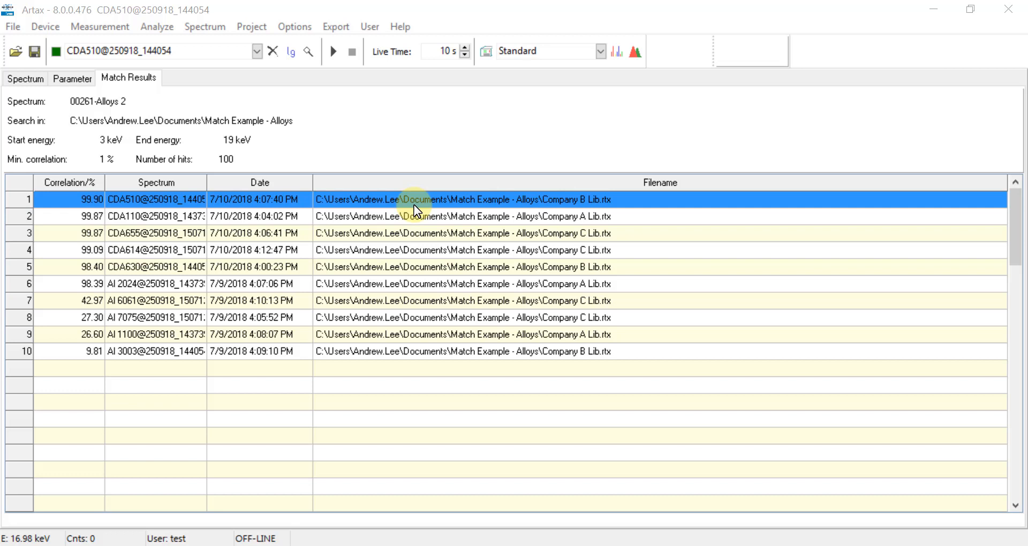
{"action": "mouse_move", "coordinate": [175, 202]}
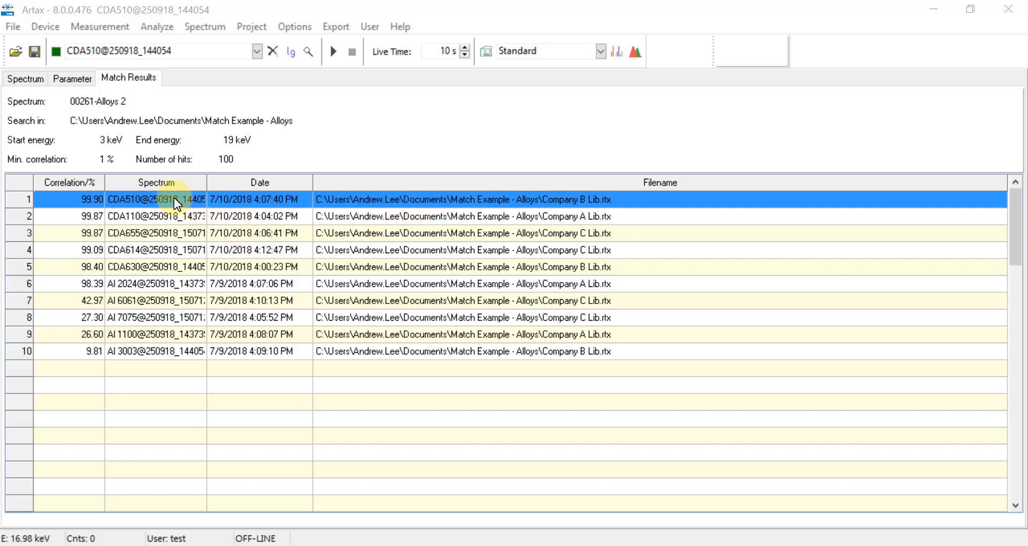
Overlay the top CDA510 match on the unknown 00261-Alloys 2 spectrum for comparison
{"action": "left_click", "coordinate": [25, 78]}
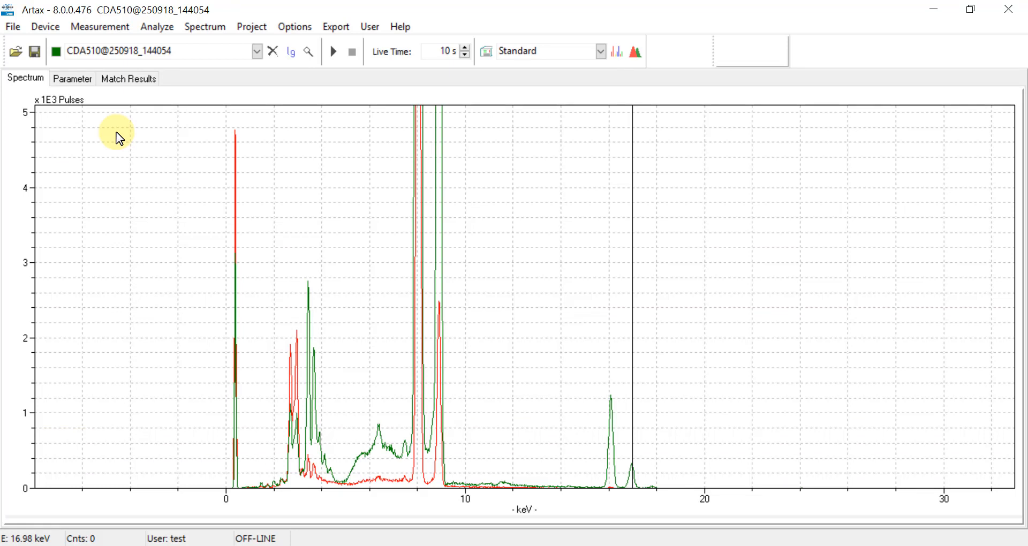
{"action": "mouse_move", "coordinate": [315, 287]}
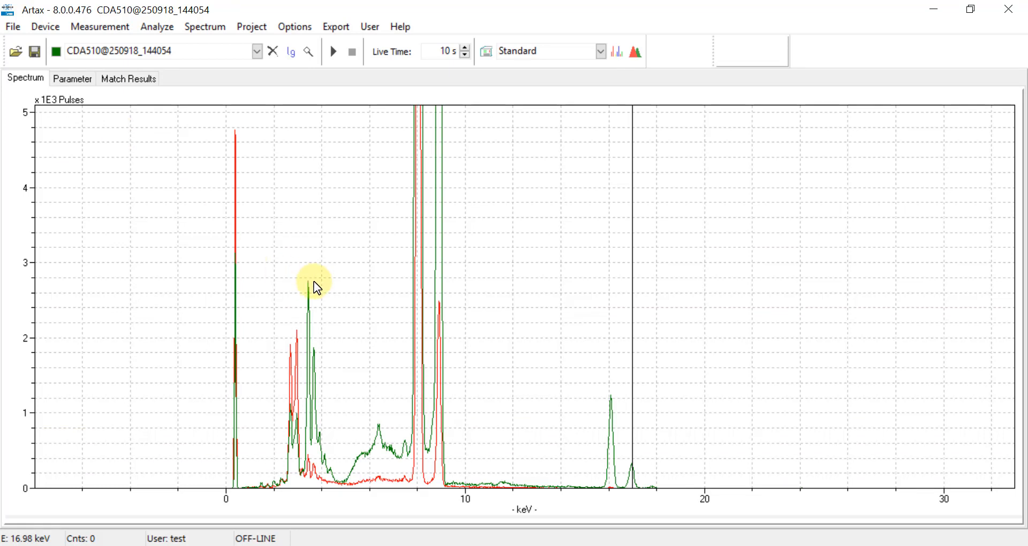
{"action": "mouse_move", "coordinate": [158, 152]}
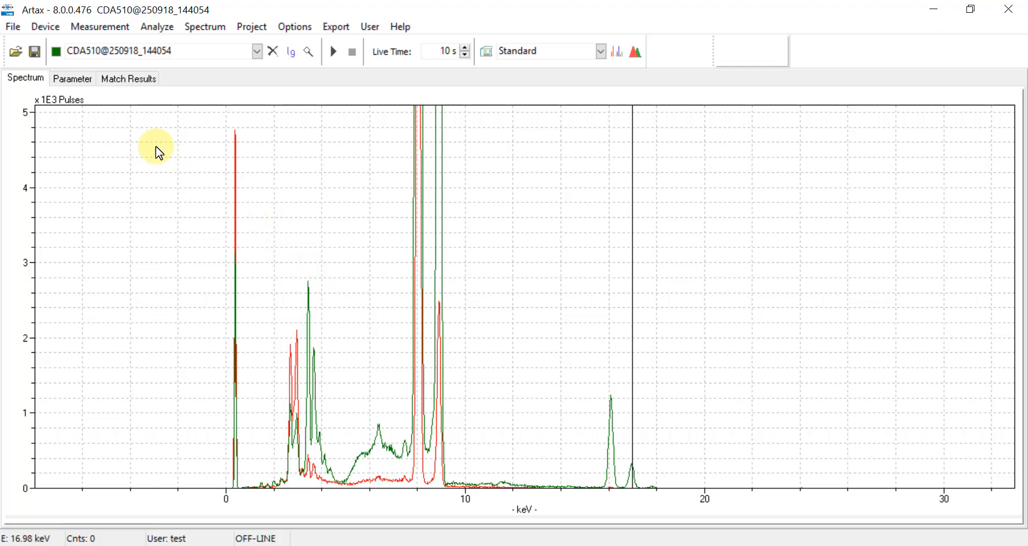
{"action": "mouse_move", "coordinate": [129, 78]}
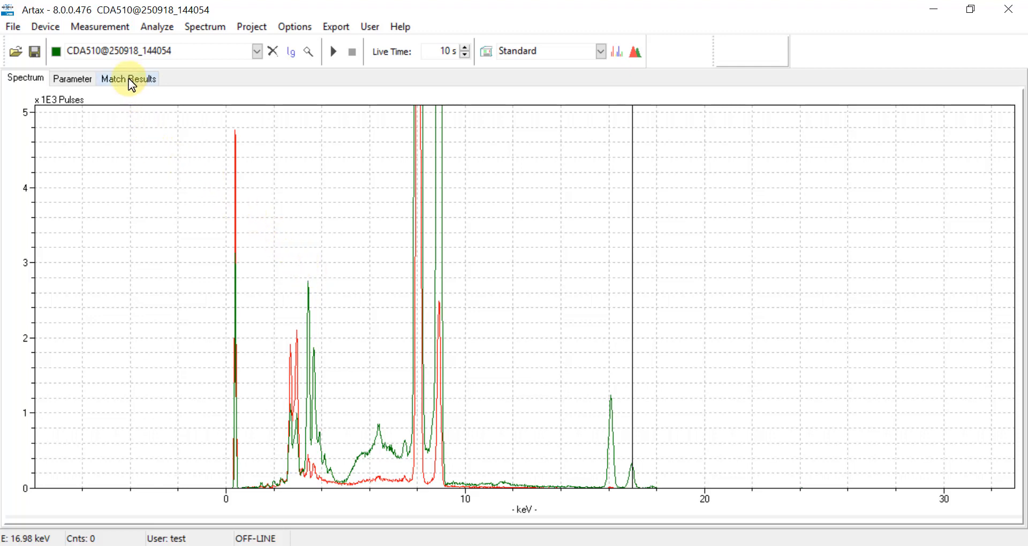
Return to the match list, then display 00261-Alloys 2 alone without the CDA510 overlay
{"action": "left_click", "coordinate": [128, 78]}
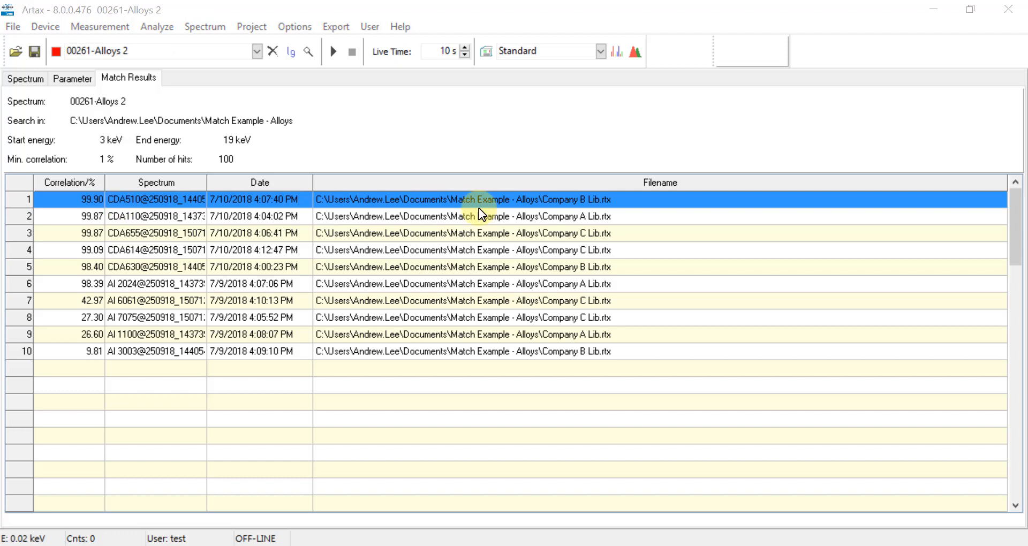
{"action": "mouse_move", "coordinate": [25, 79]}
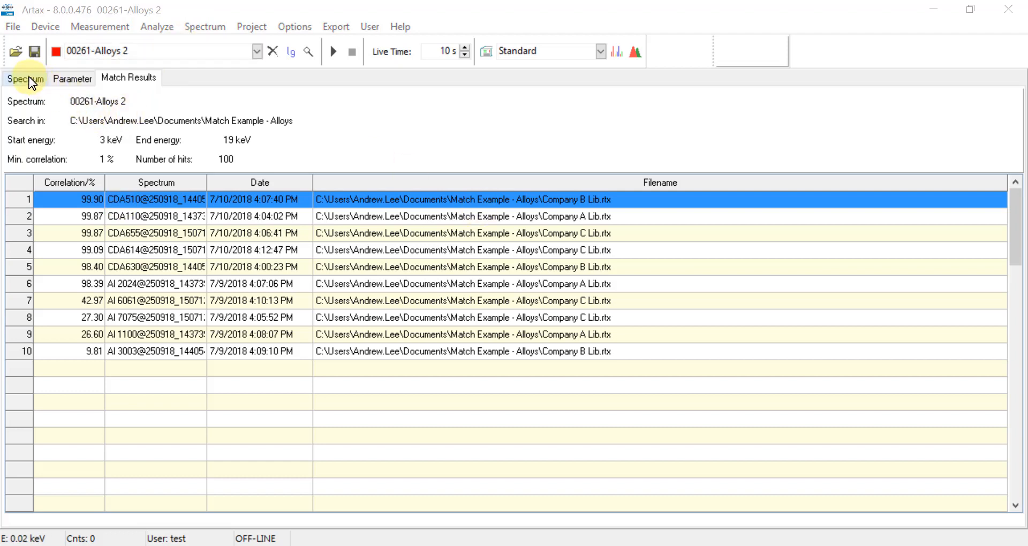
{"action": "left_click", "coordinate": [25, 79]}
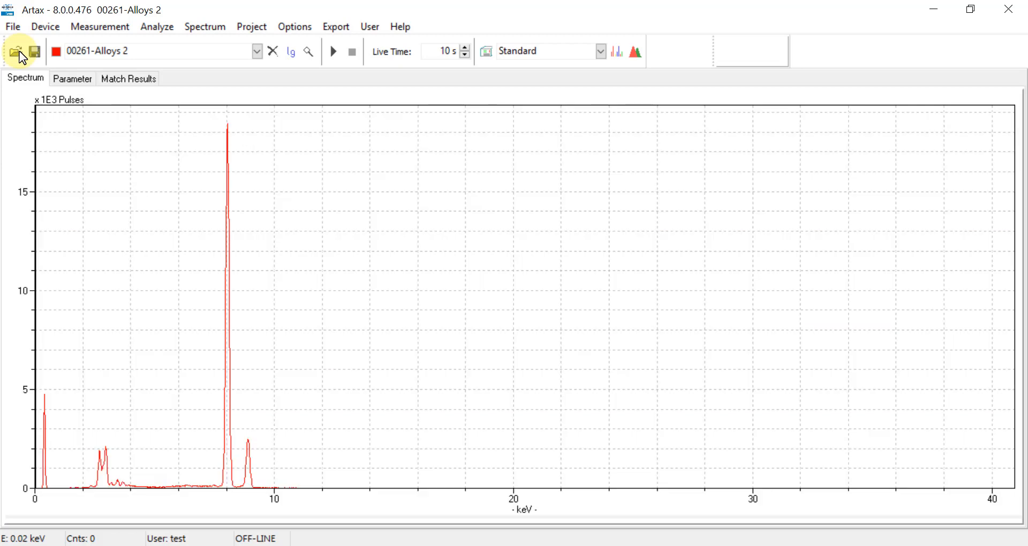
{"action": "mouse_move", "coordinate": [273, 52]}
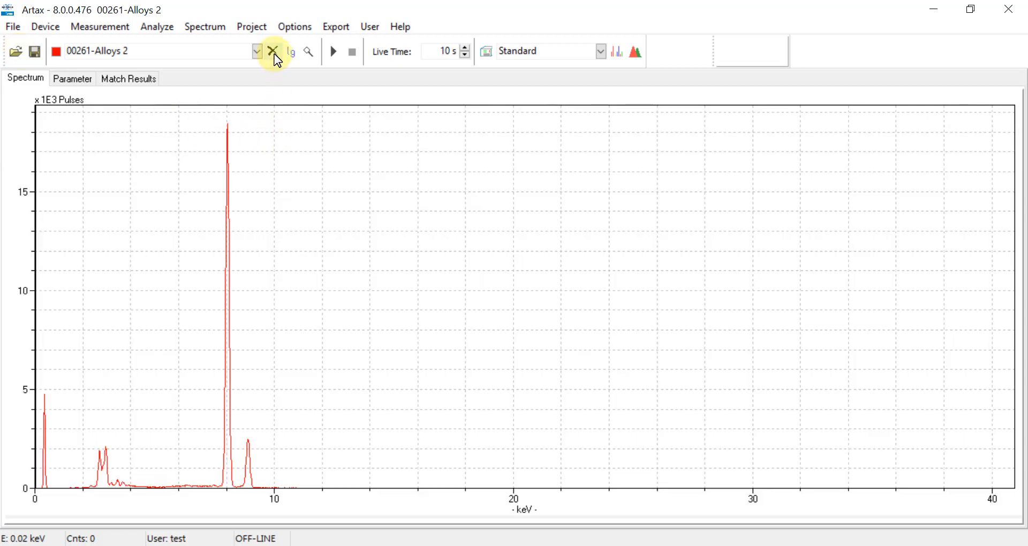
Close all spectra and load 00262-Alloys 2.pdz as the second unknown sample
{"action": "left_click", "coordinate": [272, 52]}
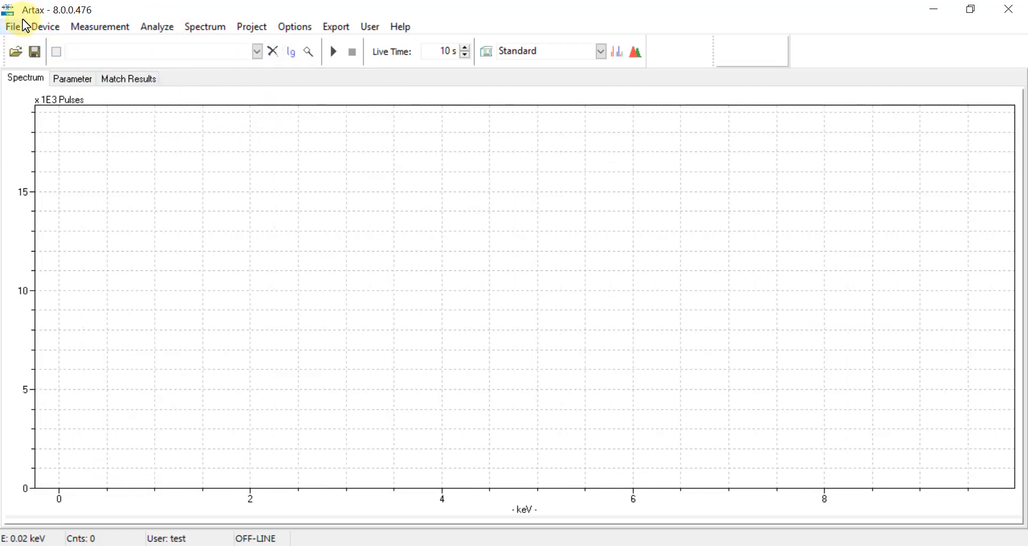
{"action": "left_click", "coordinate": [12, 25]}
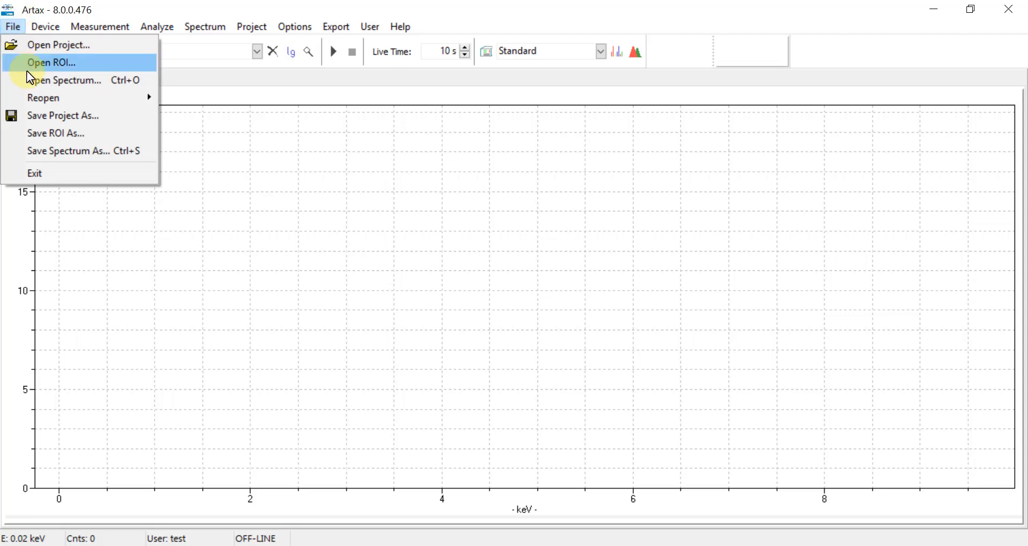
{"action": "left_click", "coordinate": [68, 81]}
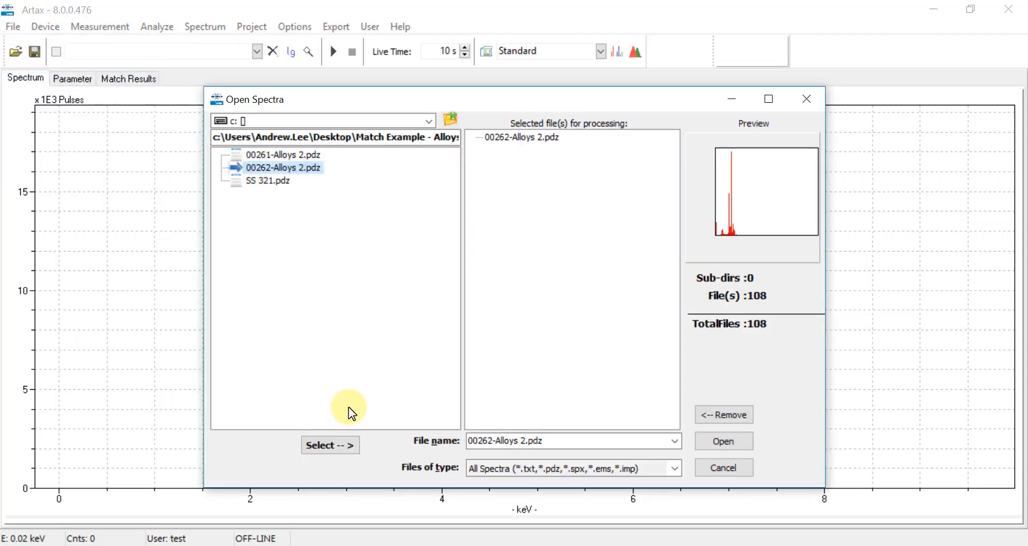
{"action": "left_click", "coordinate": [329, 445]}
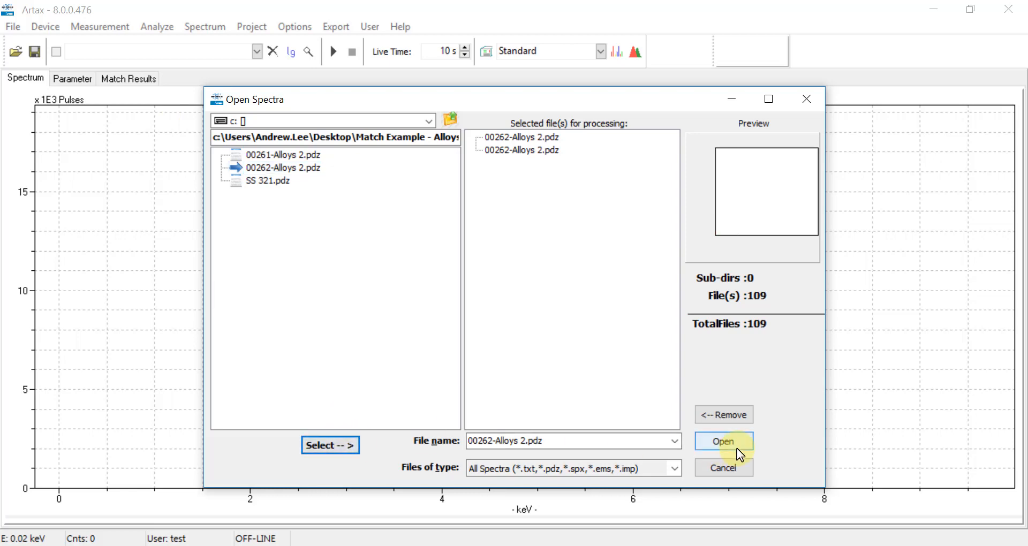
{"action": "left_click", "coordinate": [723, 441]}
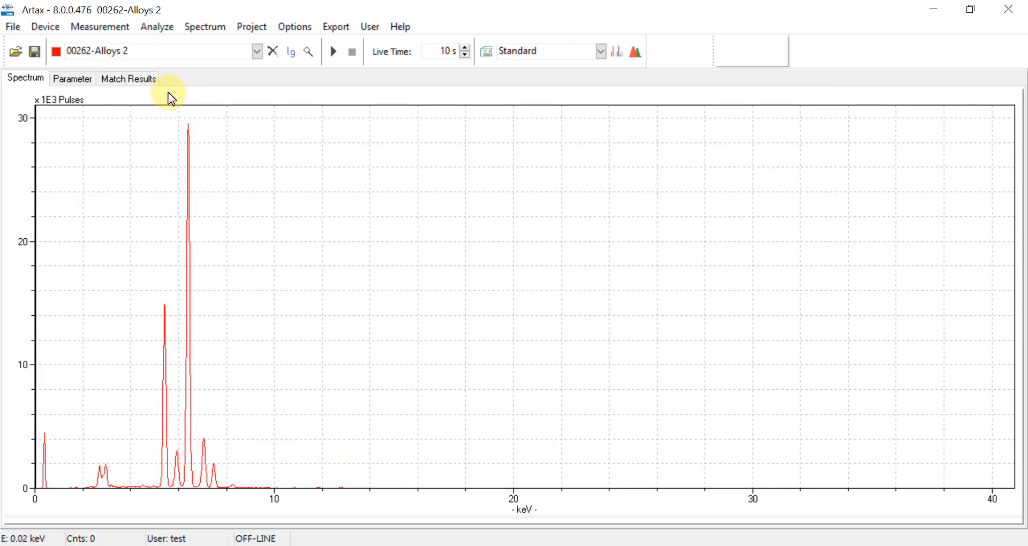
Run a library match on 00262-Alloys 2 with default settings, yielding 11 hits led by SS 347
{"action": "left_click", "coordinate": [156, 25]}
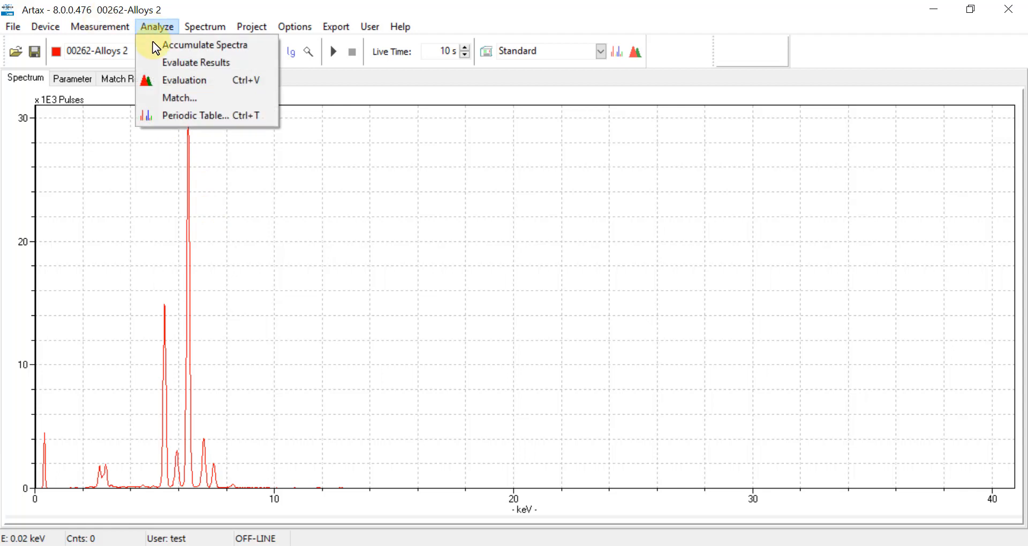
{"action": "left_click", "coordinate": [179, 97]}
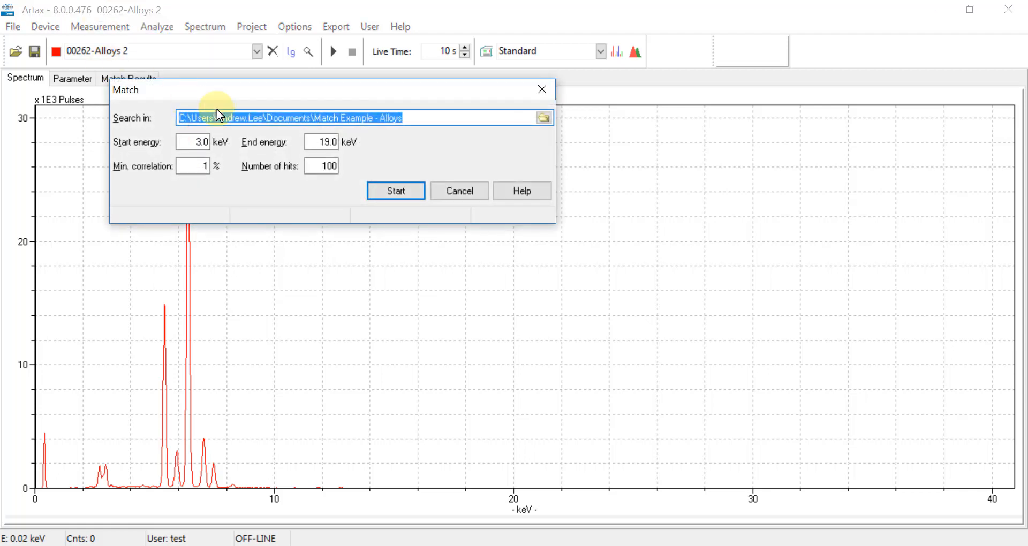
{"action": "mouse_move", "coordinate": [400, 135]}
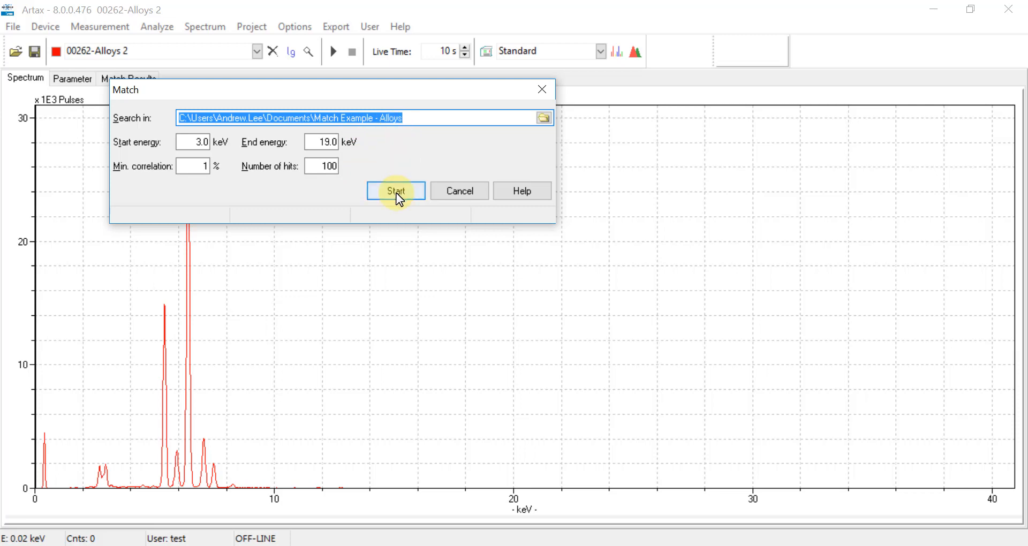
{"action": "left_click", "coordinate": [396, 191]}
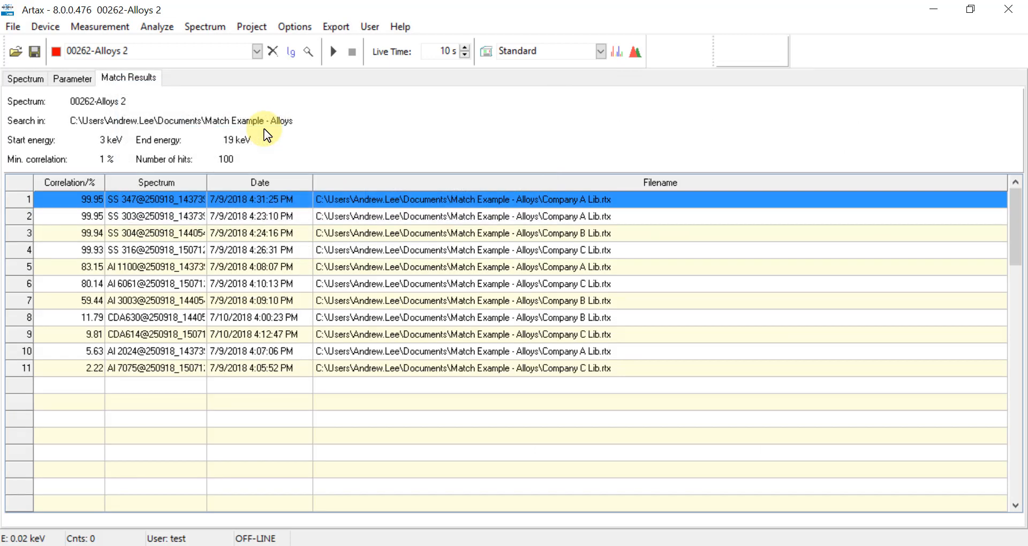
{"action": "mouse_move", "coordinate": [229, 213]}
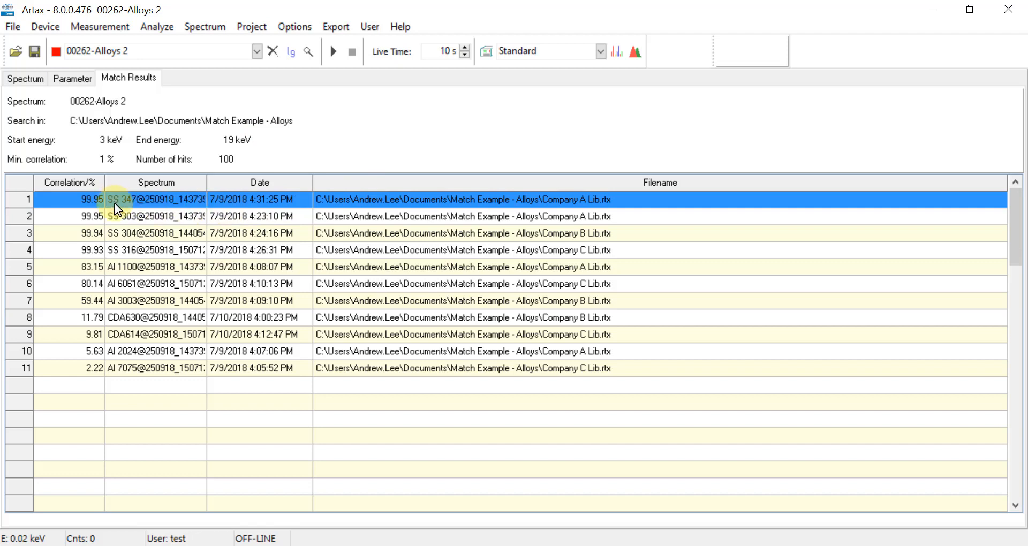
{"action": "mouse_move", "coordinate": [469, 212]}
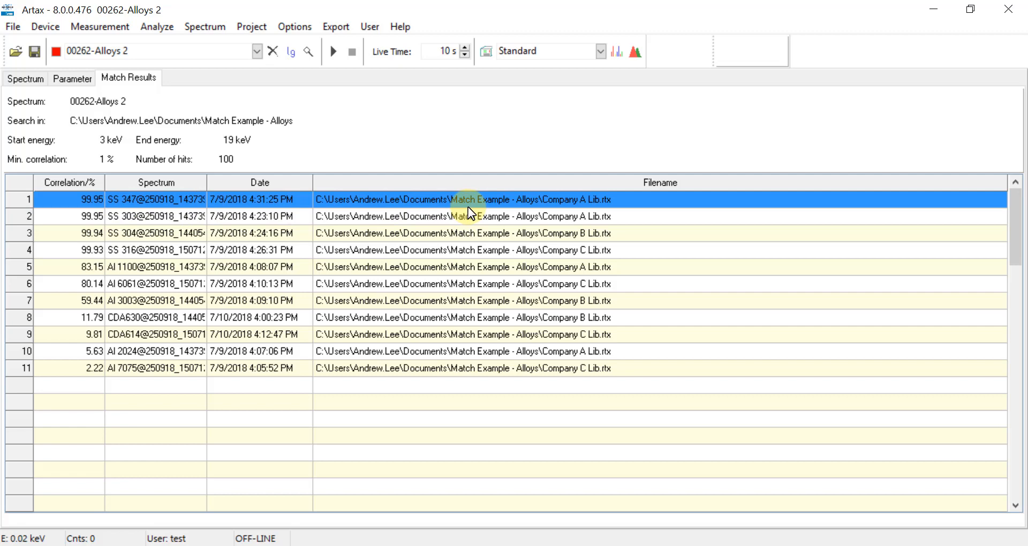
Overlay SS 347 on 00262-Alloys 2, normalize both spectra and zoom on the main peaks
{"action": "double_click", "coordinate": [157, 200]}
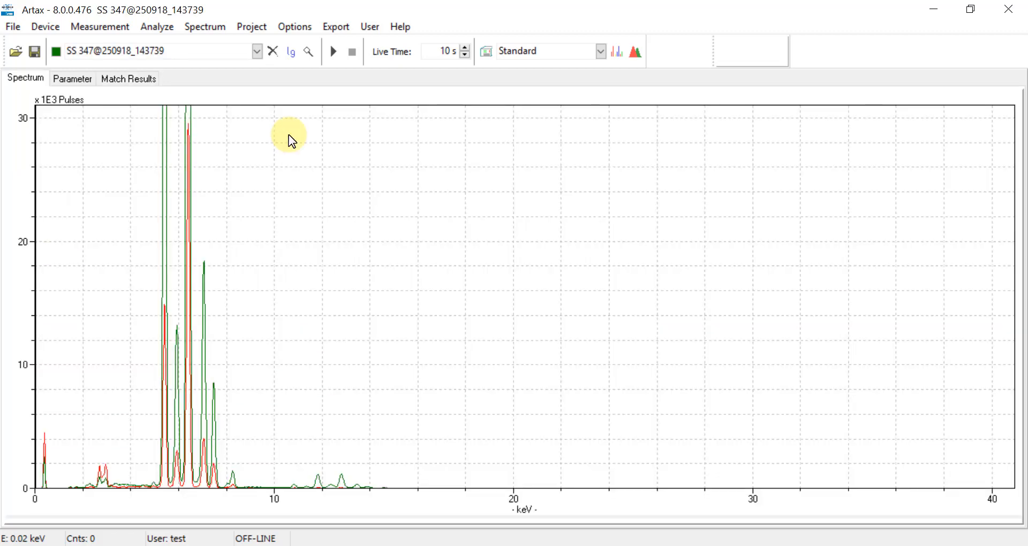
{"action": "mouse_move", "coordinate": [248, 283]}
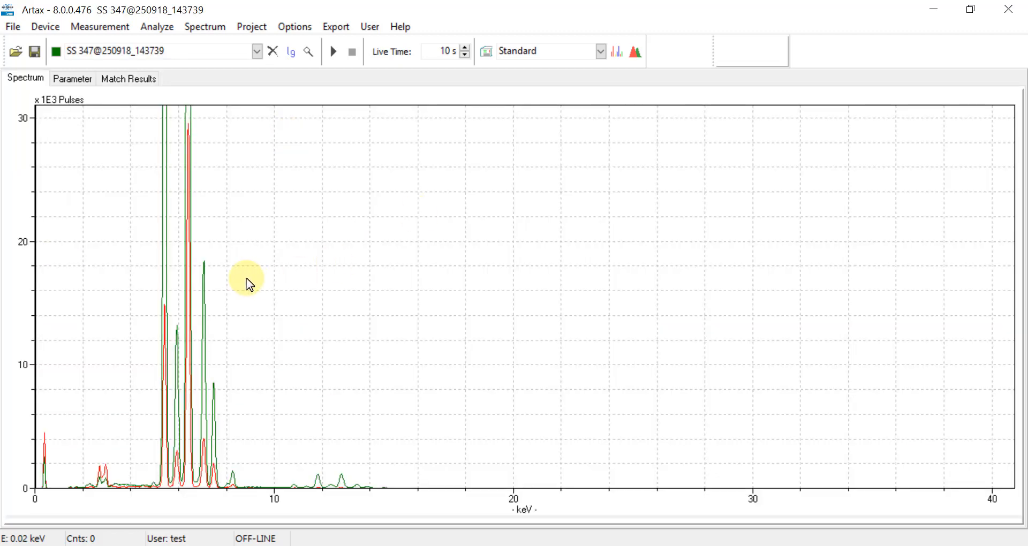
{"action": "mouse_move", "coordinate": [110, 319]}
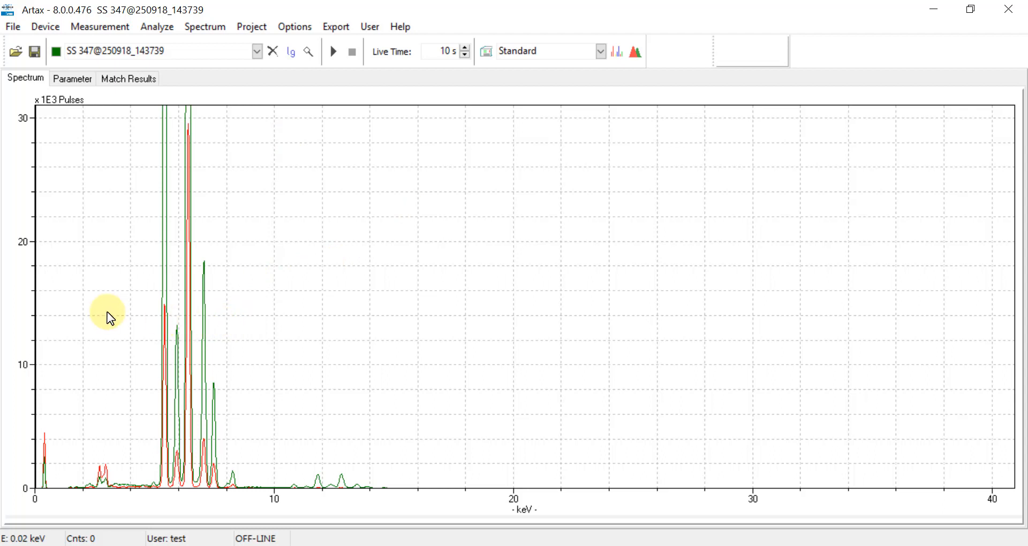
{"action": "mouse_move", "coordinate": [25, 162]}
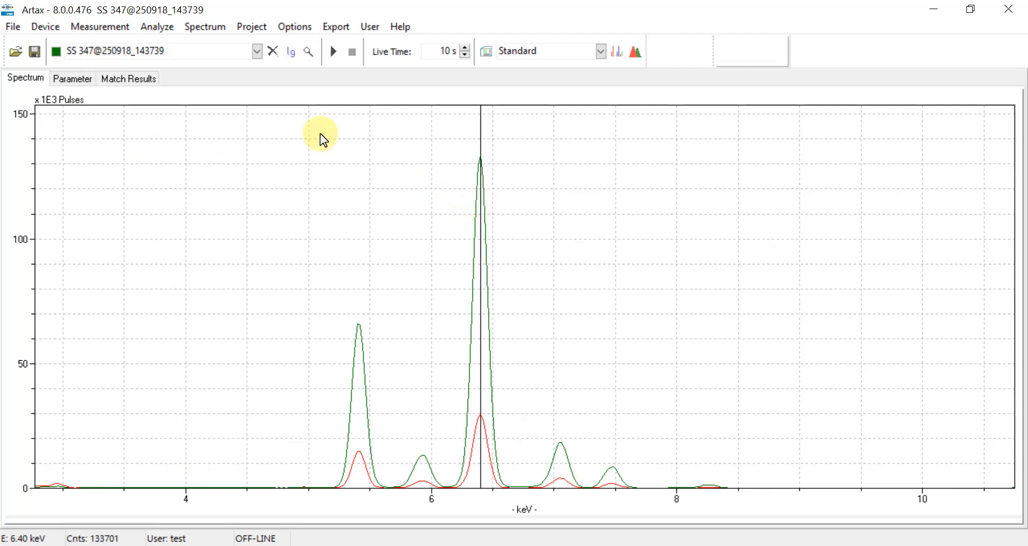
{"action": "mouse_move", "coordinate": [206, 27]}
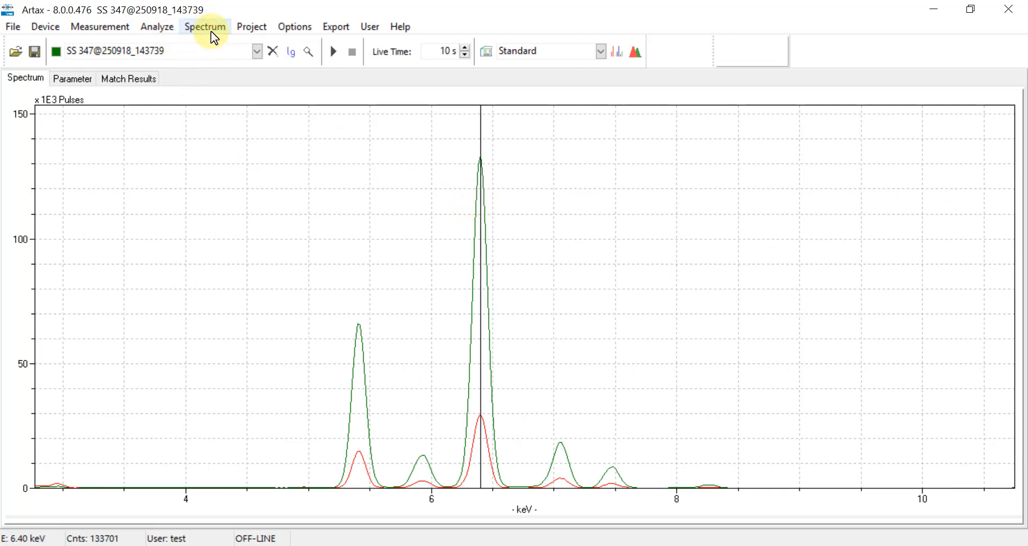
{"action": "left_click", "coordinate": [204, 26]}
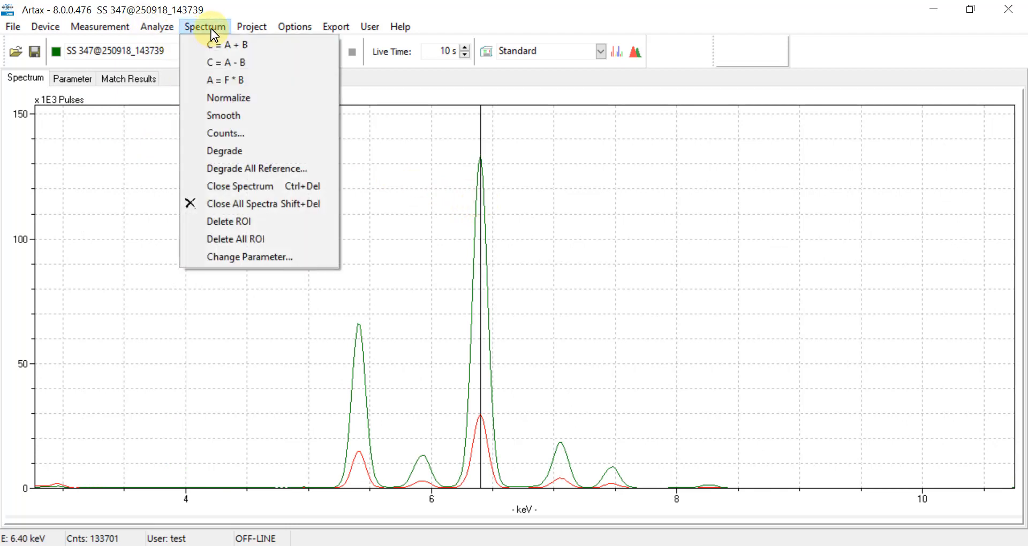
{"action": "mouse_move", "coordinate": [228, 97]}
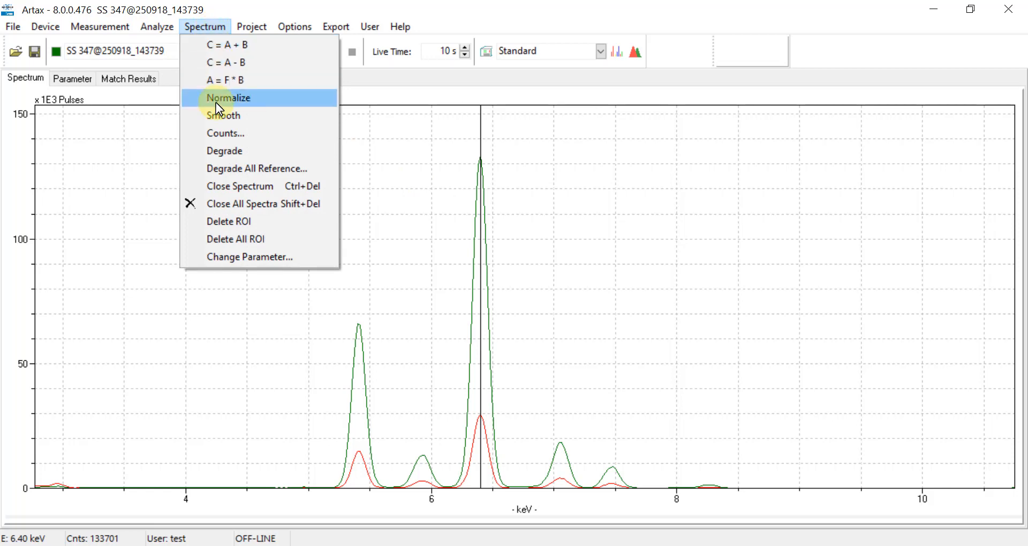
{"action": "left_click", "coordinate": [227, 97]}
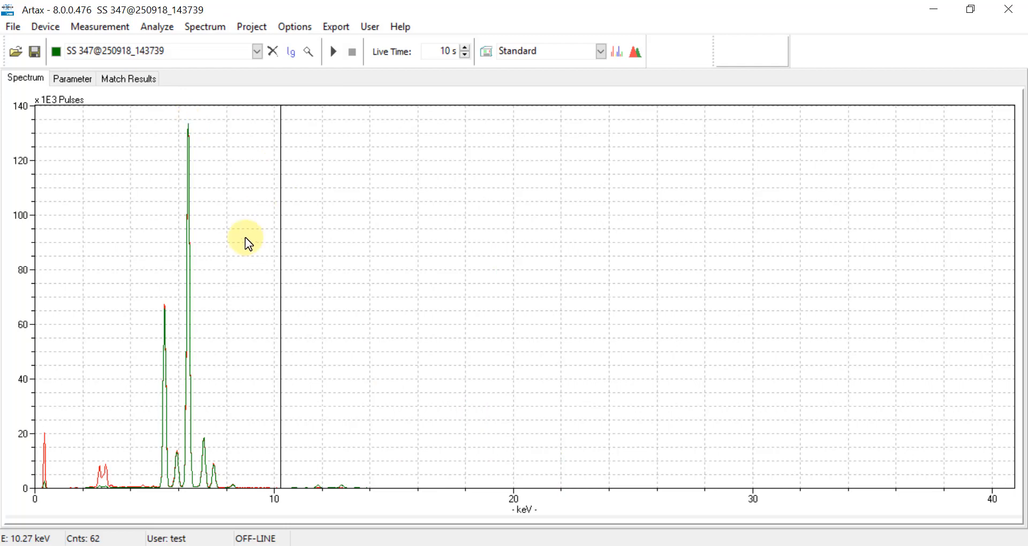
{"action": "mouse_move", "coordinate": [308, 51]}
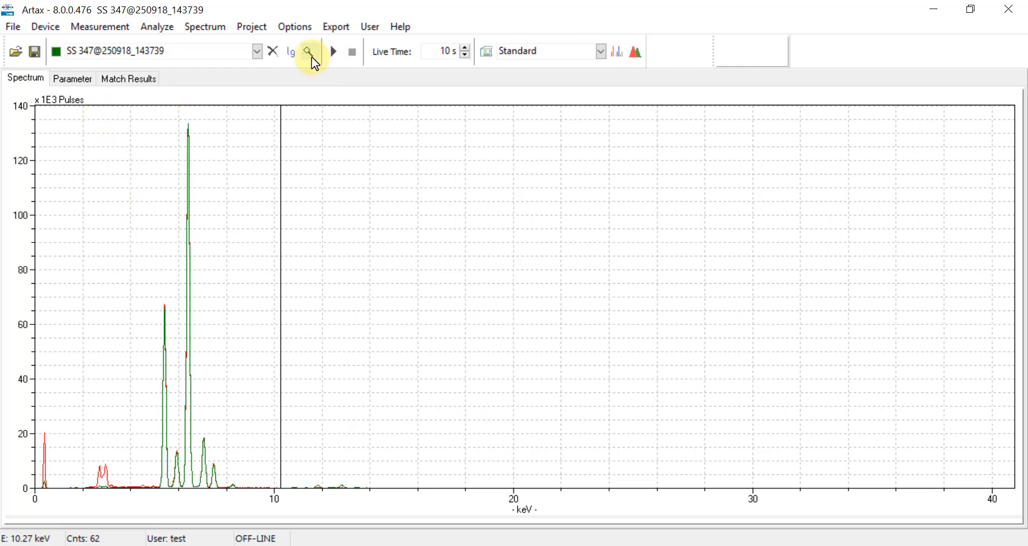
{"action": "left_click", "coordinate": [307, 51]}
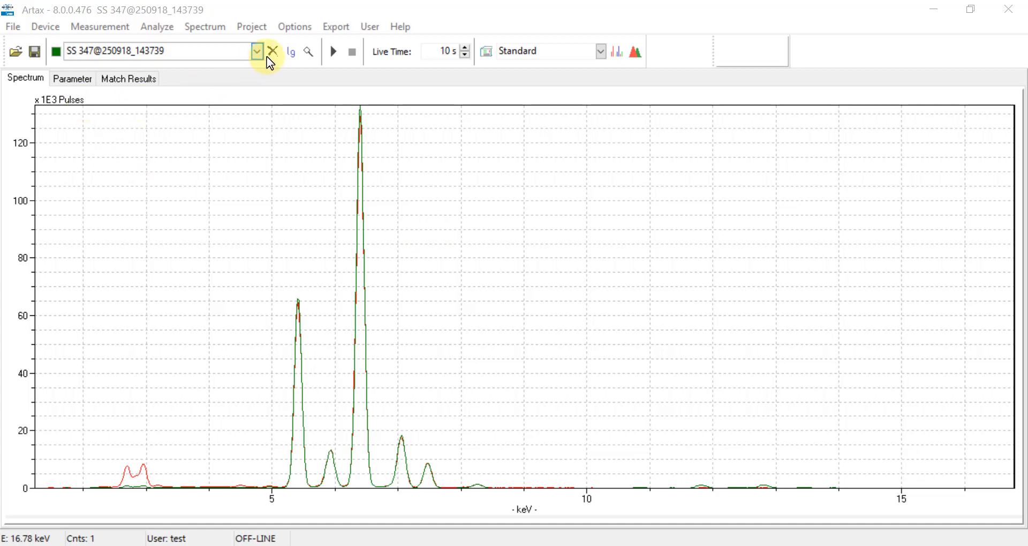
Close all spectra and load SS 321.pdz so its spectrum shows alone
{"action": "left_click", "coordinate": [273, 51]}
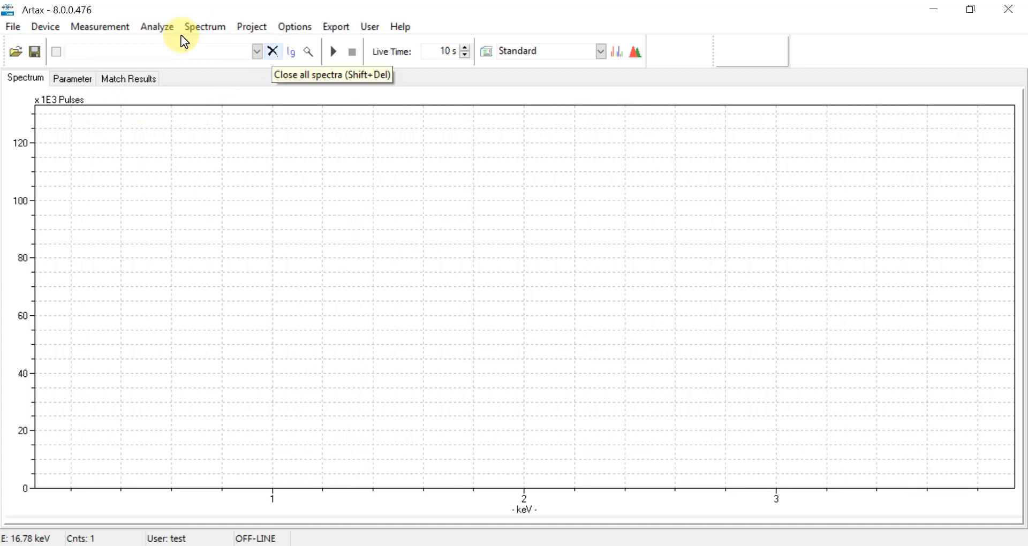
{"action": "mouse_move", "coordinate": [12, 26]}
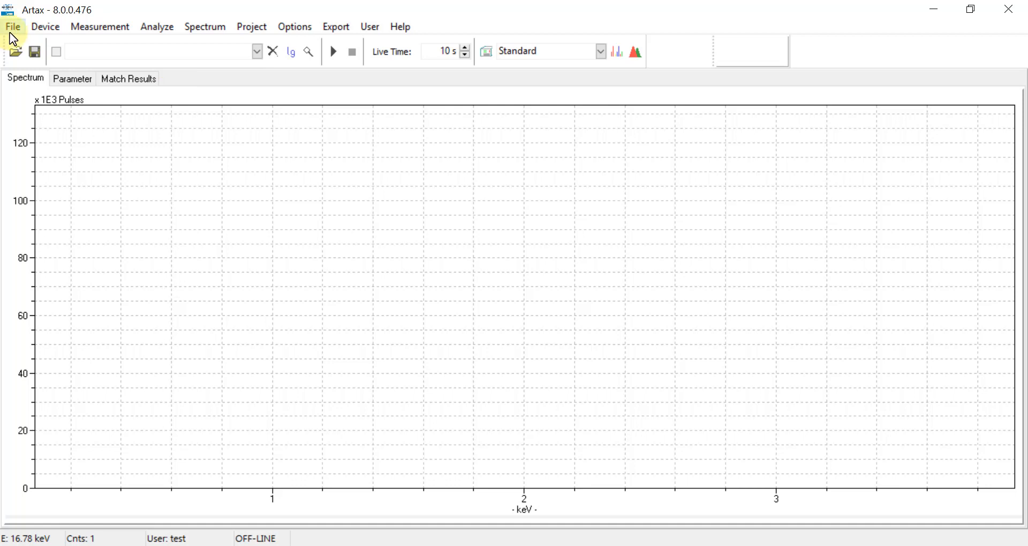
{"action": "left_click", "coordinate": [12, 26]}
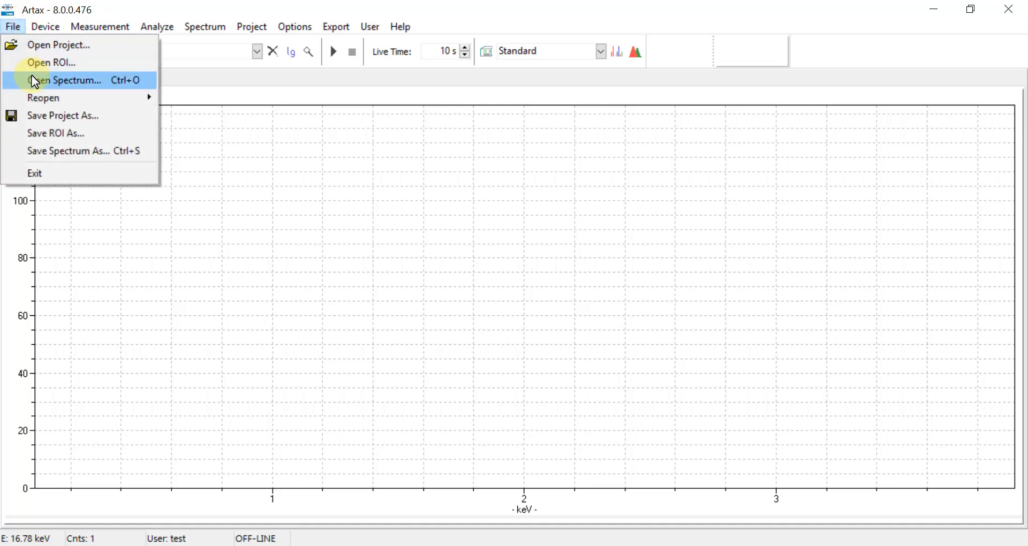
{"action": "left_click", "coordinate": [67, 81]}
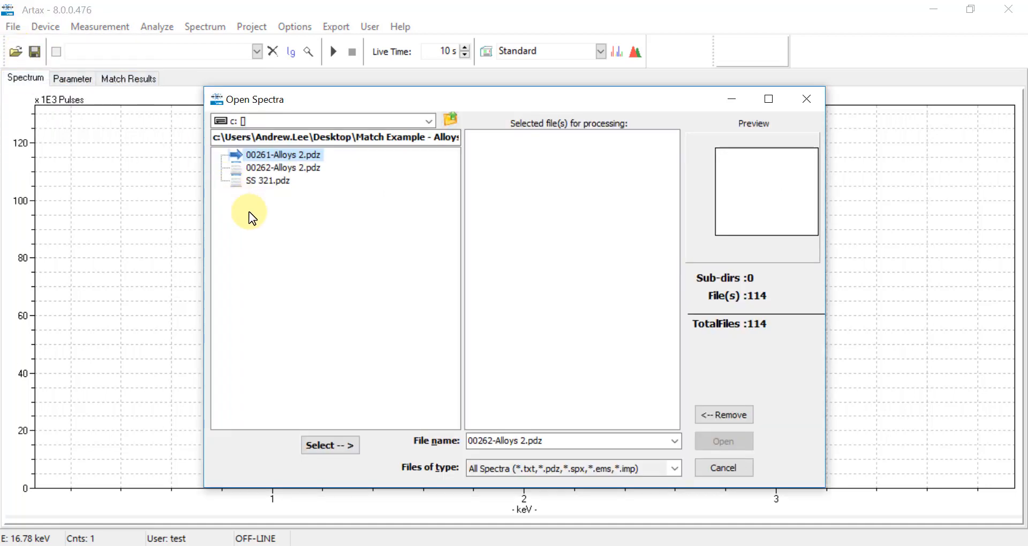
{"action": "mouse_move", "coordinate": [291, 182]}
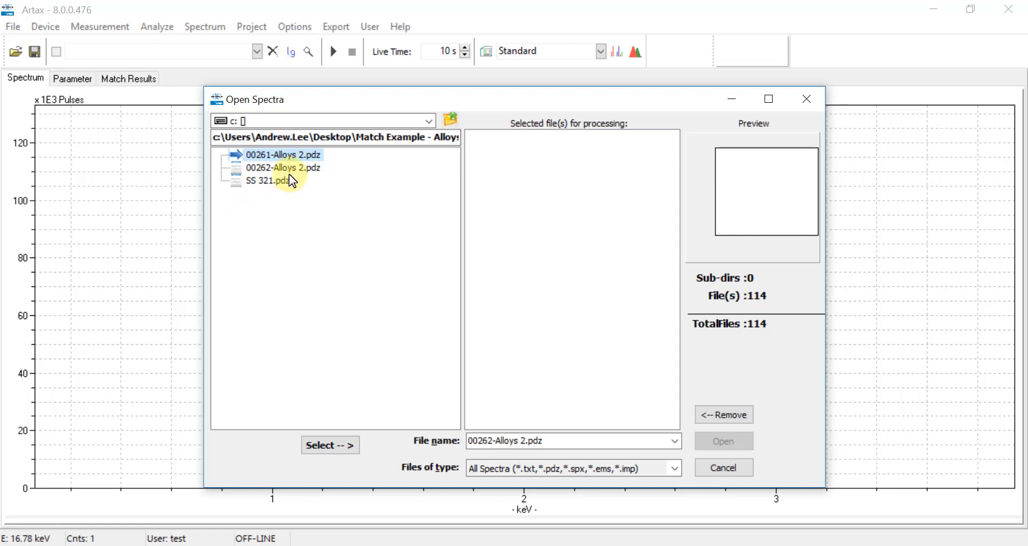
{"action": "left_click", "coordinate": [267, 180]}
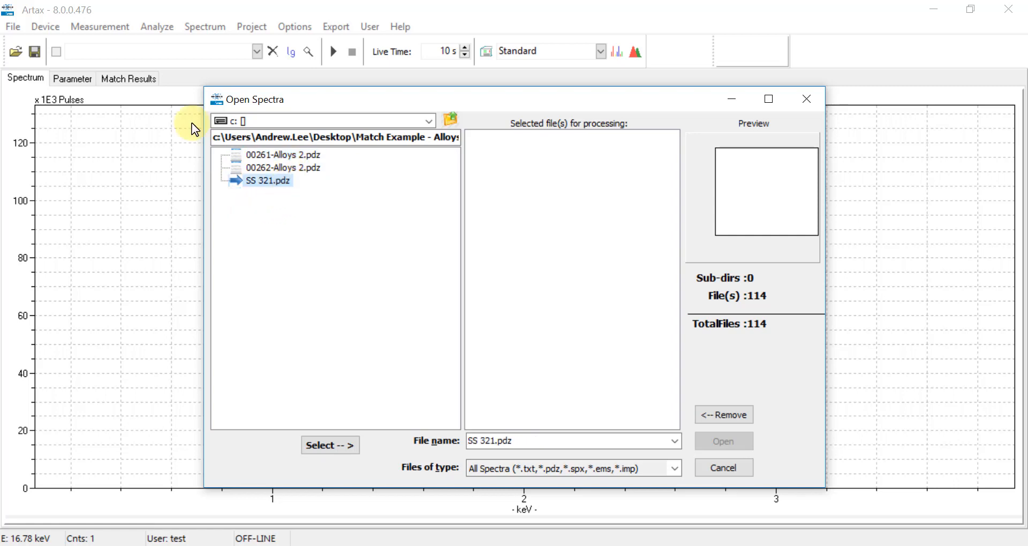
{"action": "left_click", "coordinate": [270, 180]}
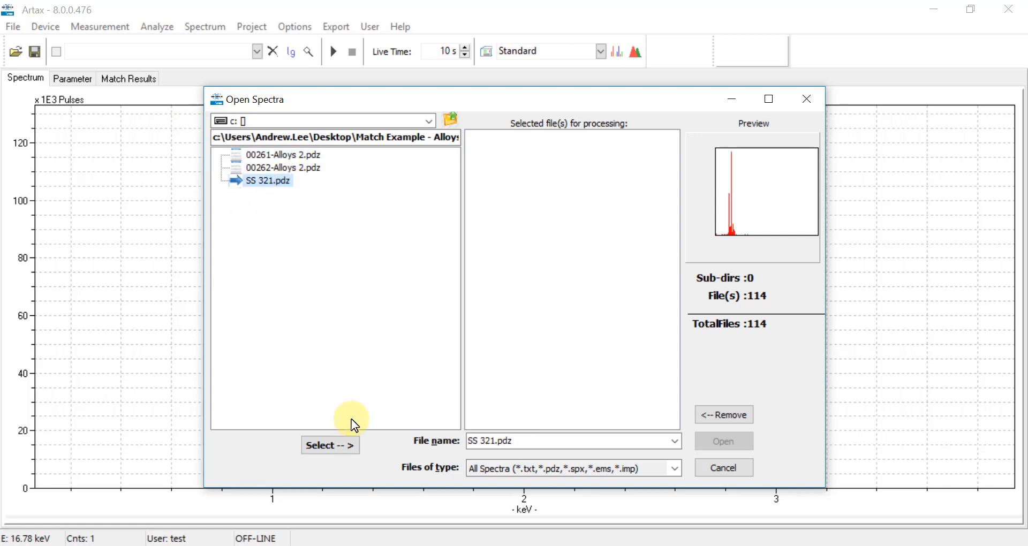
{"action": "left_click", "coordinate": [329, 445]}
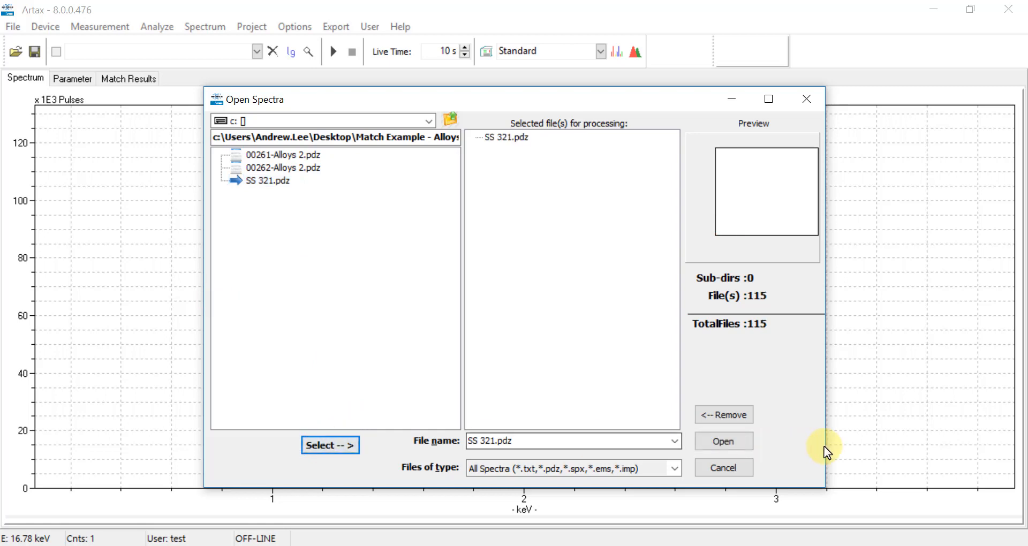
{"action": "left_click", "coordinate": [722, 440]}
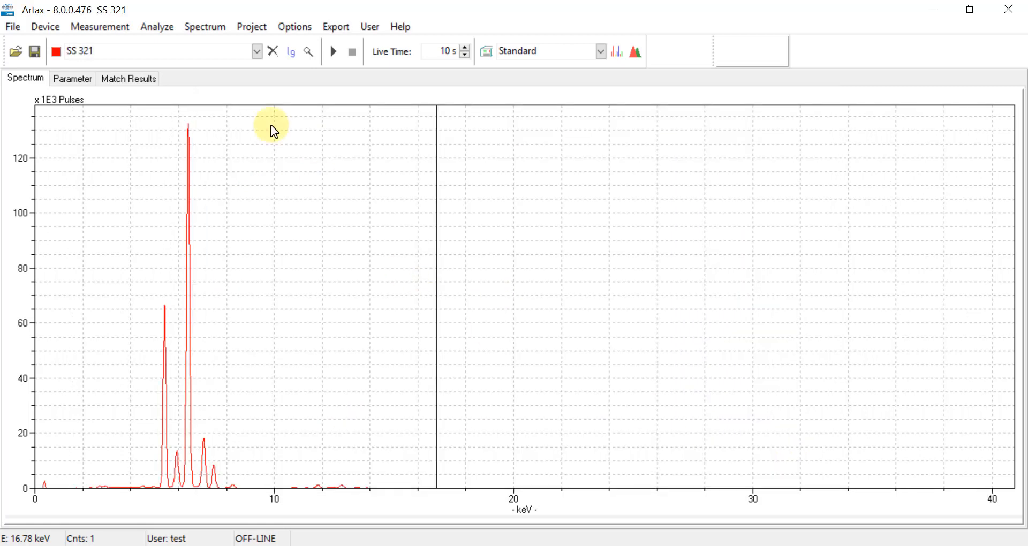
{"action": "mouse_move", "coordinate": [11, 26]}
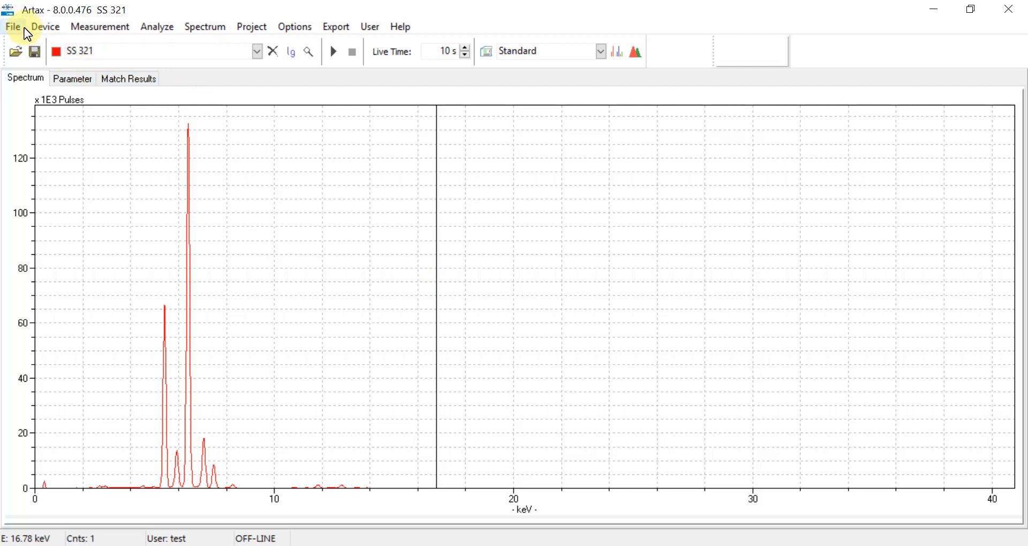
Open the Company C Lib.rtx project
{"action": "left_click", "coordinate": [12, 25]}
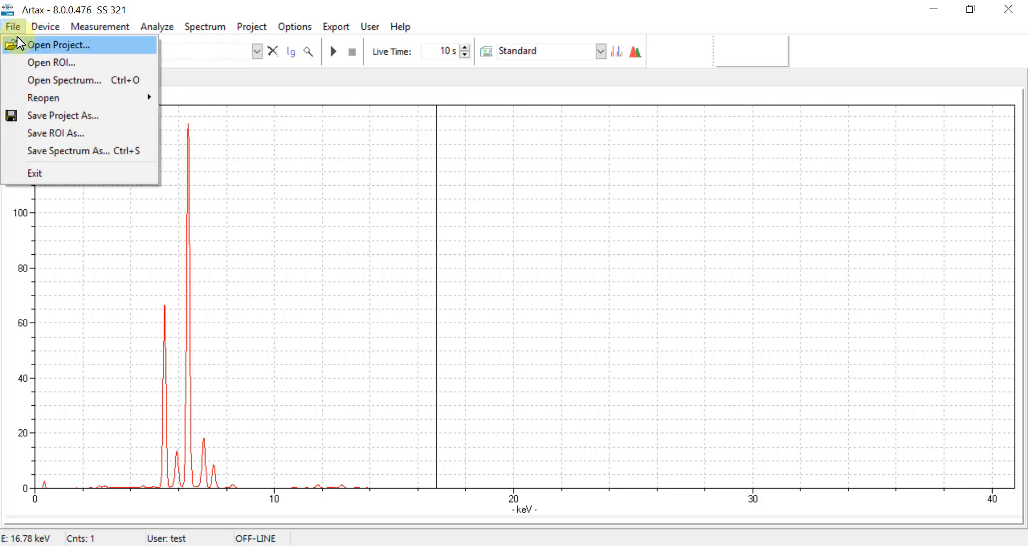
{"action": "left_click", "coordinate": [59, 45]}
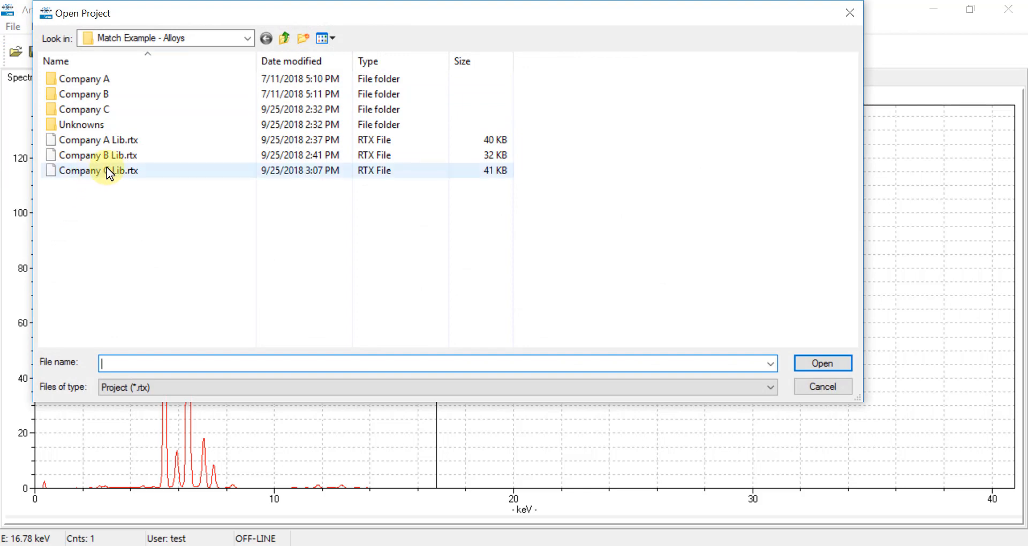
{"action": "left_click", "coordinate": [99, 170]}
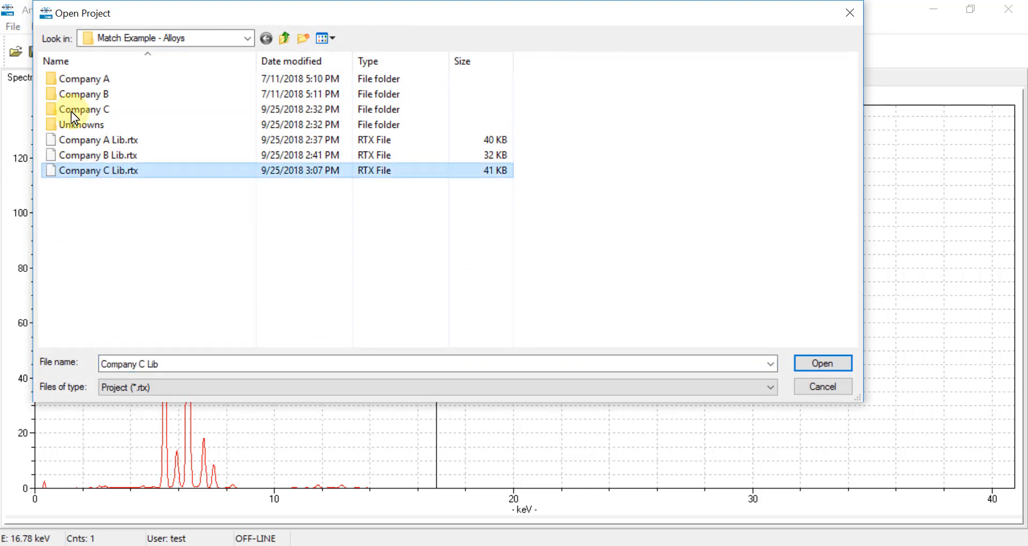
{"action": "left_click", "coordinate": [822, 363]}
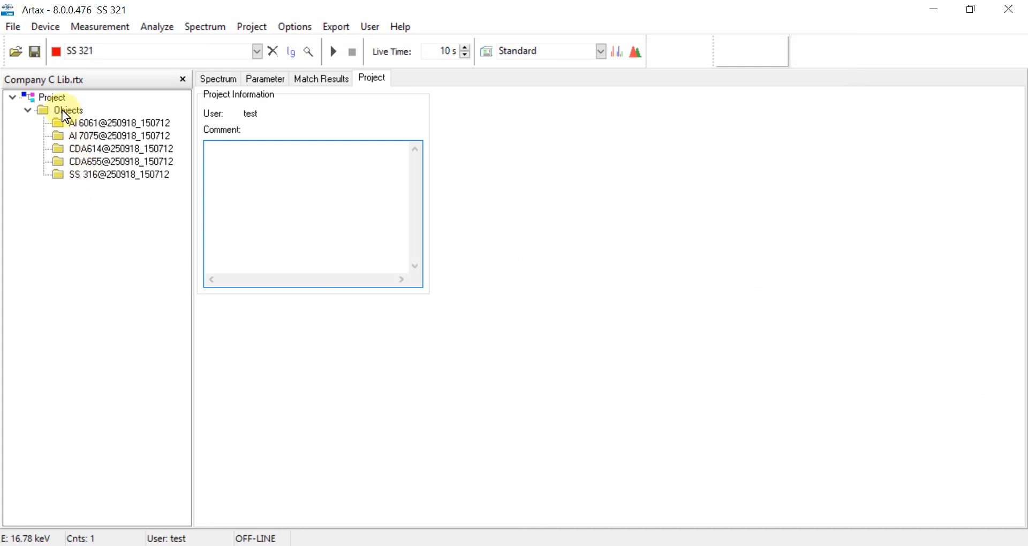
Add the loaded SS 321 spectrum to the project's objects and select the new entry
{"action": "right_click", "coordinate": [69, 109]}
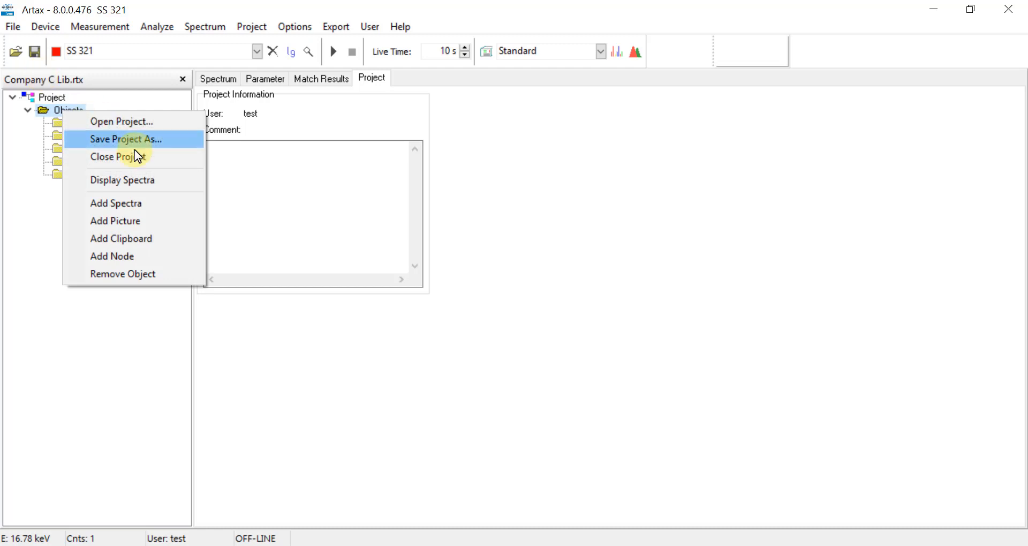
{"action": "mouse_move", "coordinate": [127, 203]}
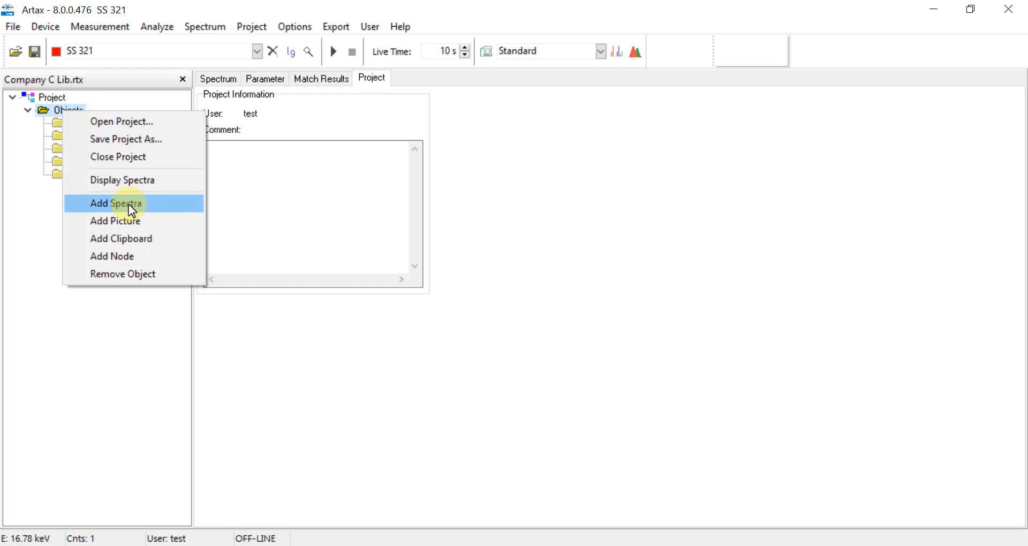
{"action": "left_click", "coordinate": [116, 203]}
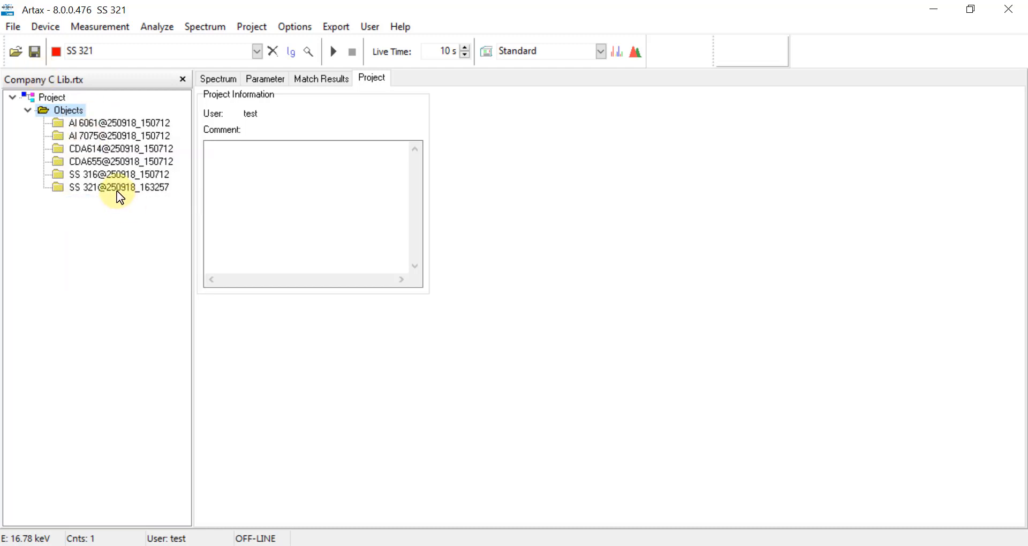
{"action": "left_click", "coordinate": [117, 186]}
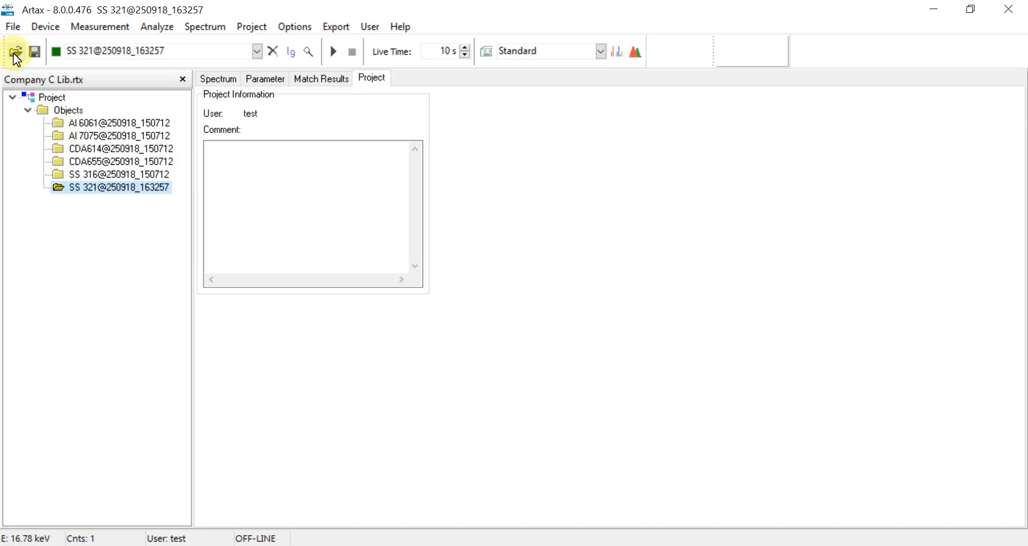
Save the project as Company C Lib, confirming replacement of the existing library file
{"action": "left_click", "coordinate": [12, 26]}
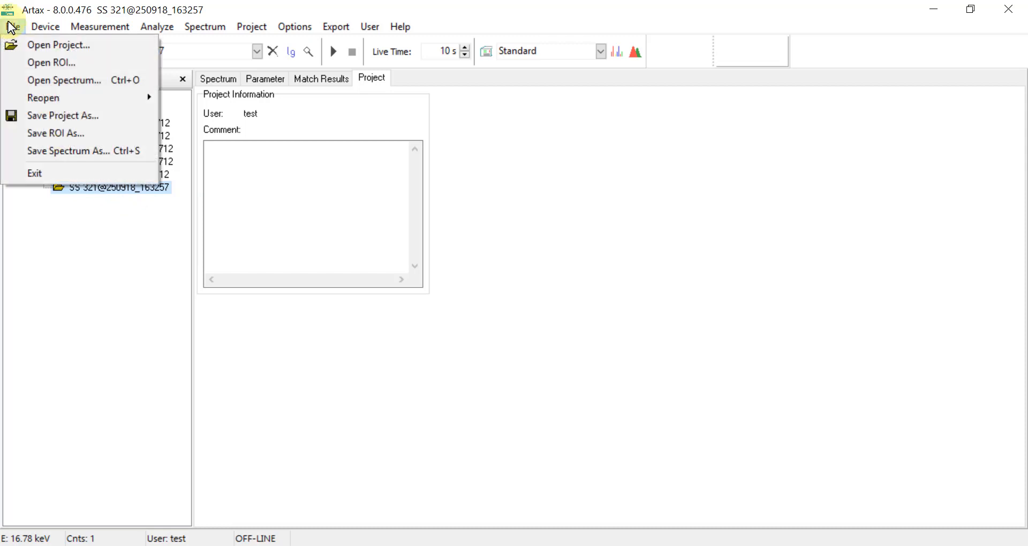
{"action": "mouse_move", "coordinate": [97, 115]}
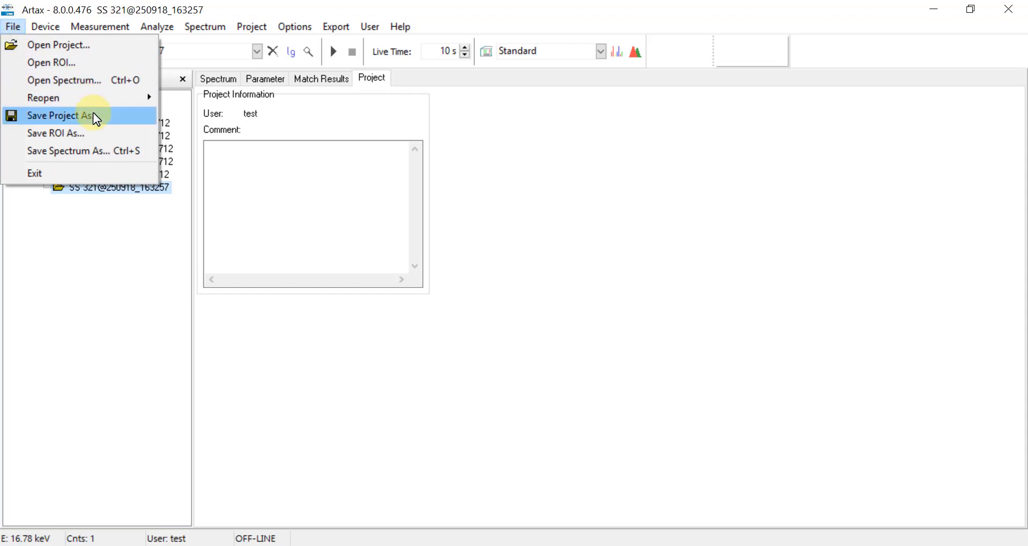
{"action": "left_click", "coordinate": [60, 116]}
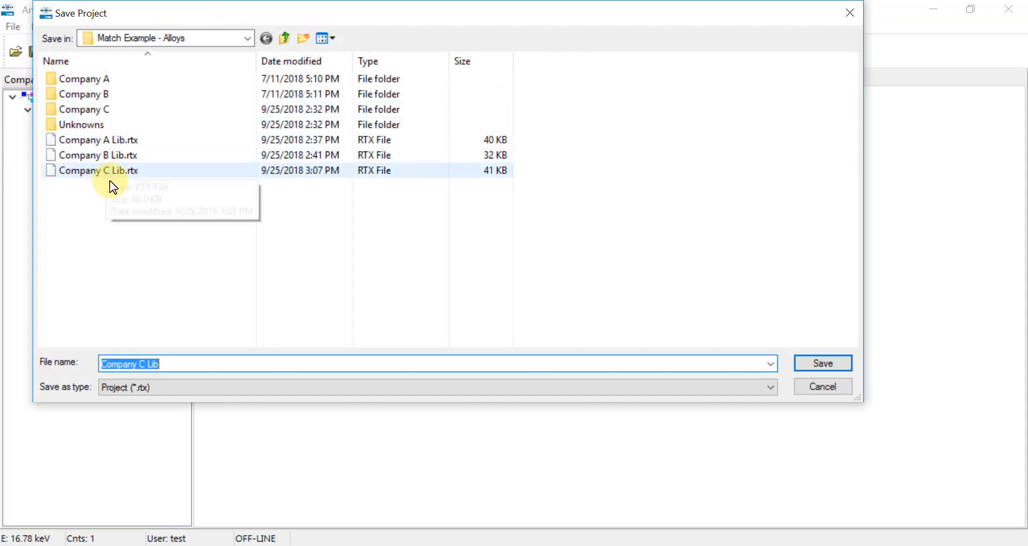
{"action": "mouse_move", "coordinate": [460, 295]}
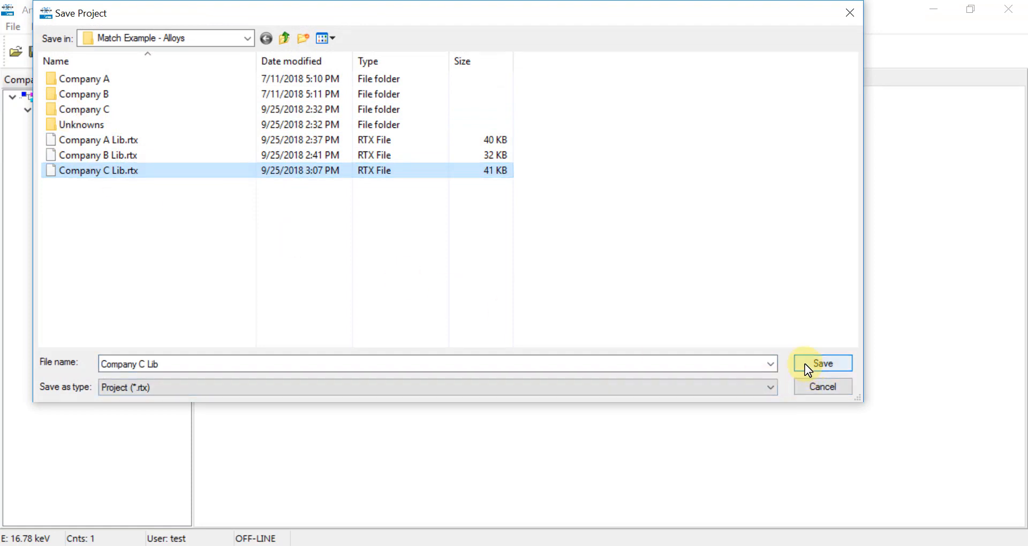
{"action": "left_click", "coordinate": [821, 363]}
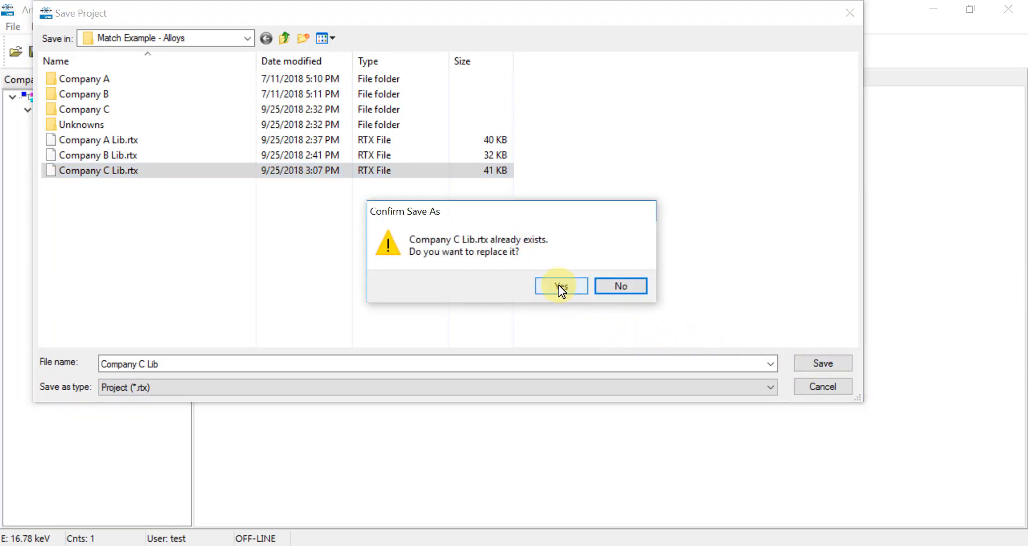
{"action": "left_click", "coordinate": [561, 286]}
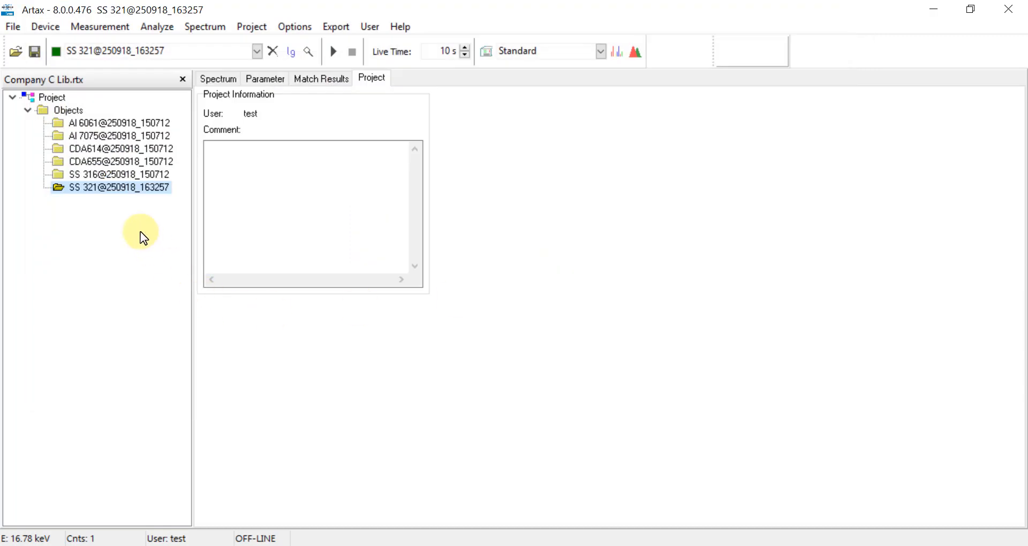
{"action": "mouse_move", "coordinate": [137, 226]}
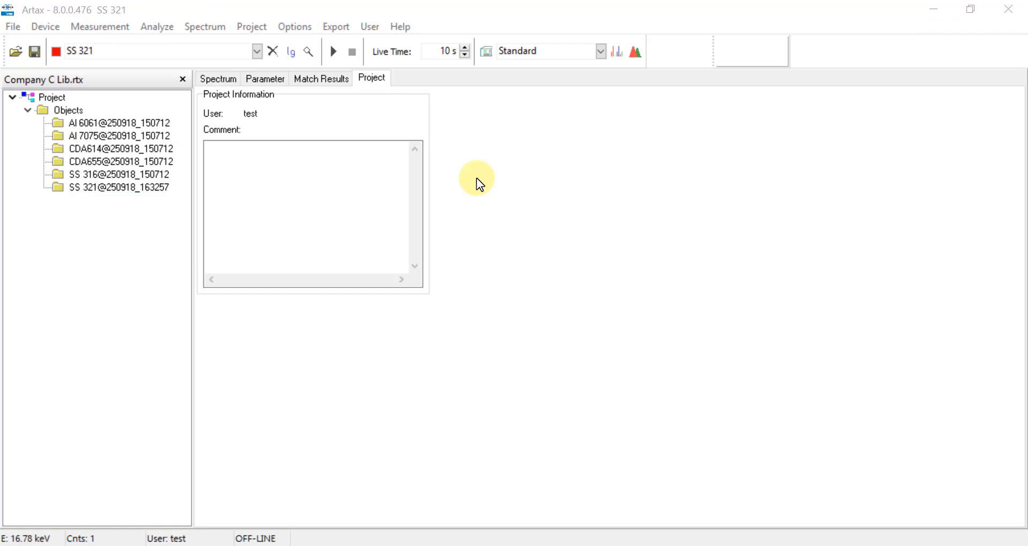
{"action": "mouse_move", "coordinate": [362, 146]}
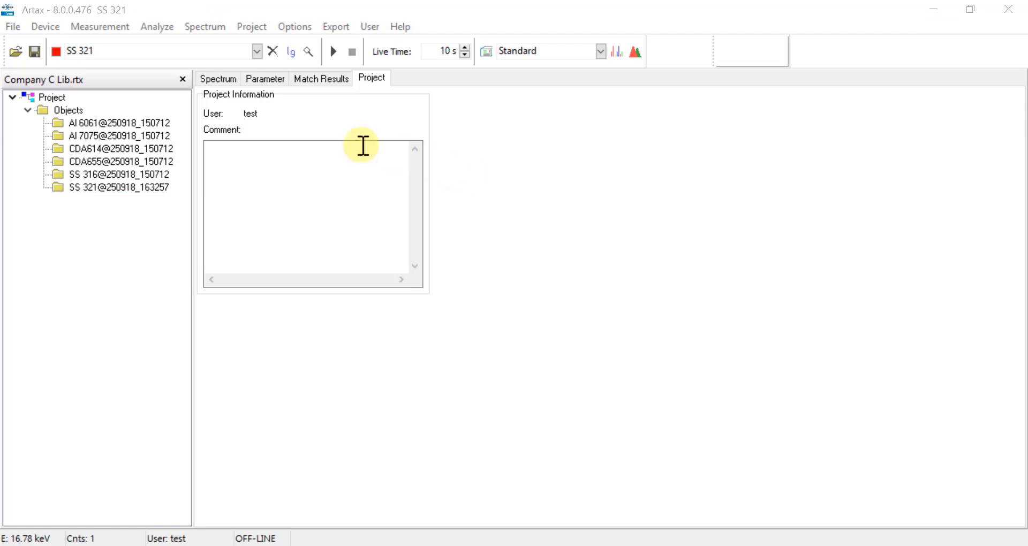
{"action": "mouse_move", "coordinate": [324, 88]}
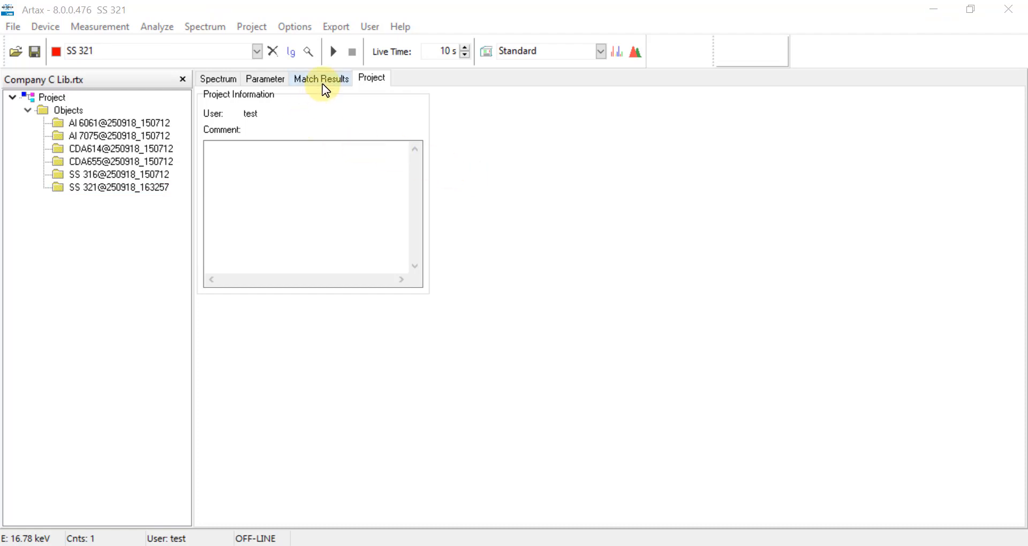
Show the 00262-Alloys 2 match results and bring up the Export options
{"action": "left_click", "coordinate": [321, 79]}
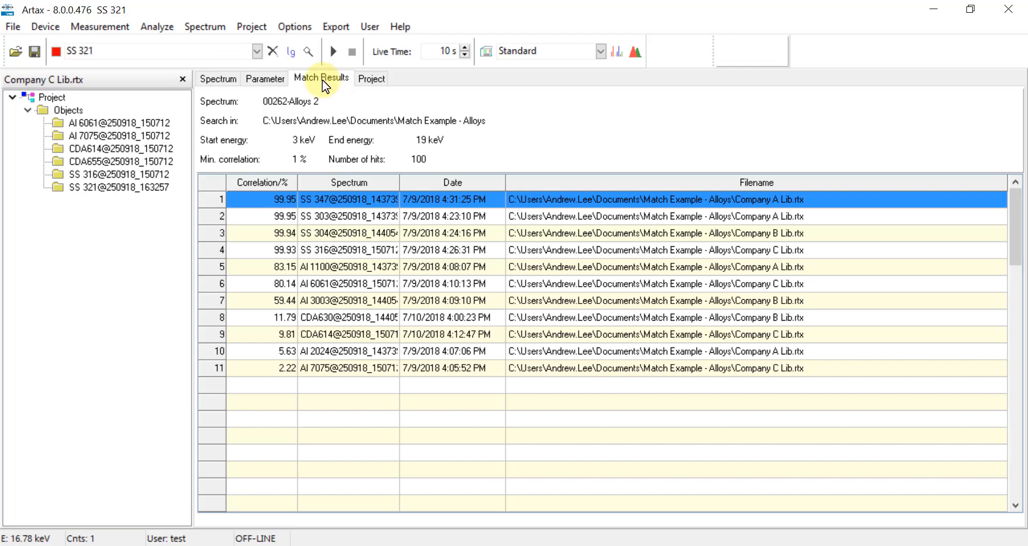
{"action": "mouse_move", "coordinate": [336, 27]}
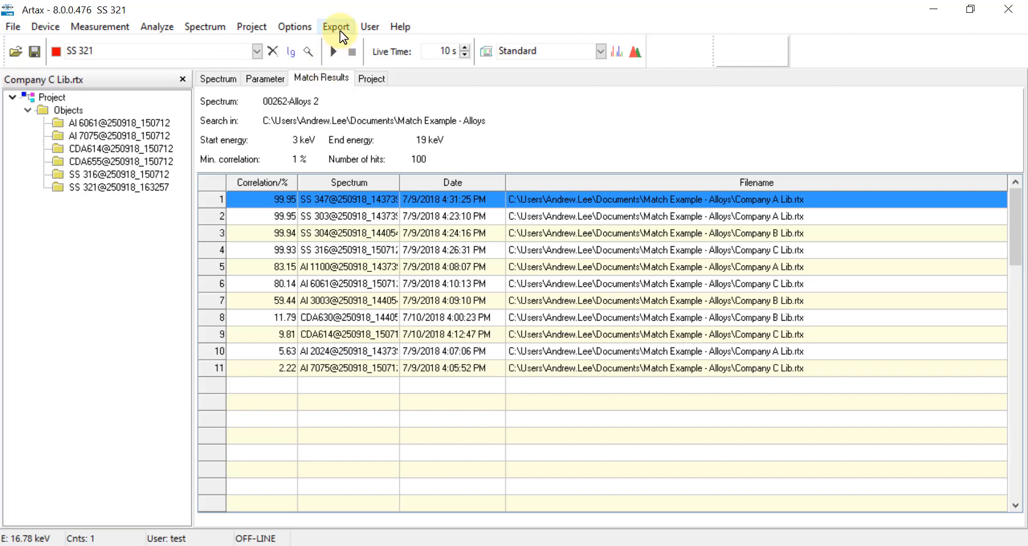
{"action": "left_click", "coordinate": [335, 26]}
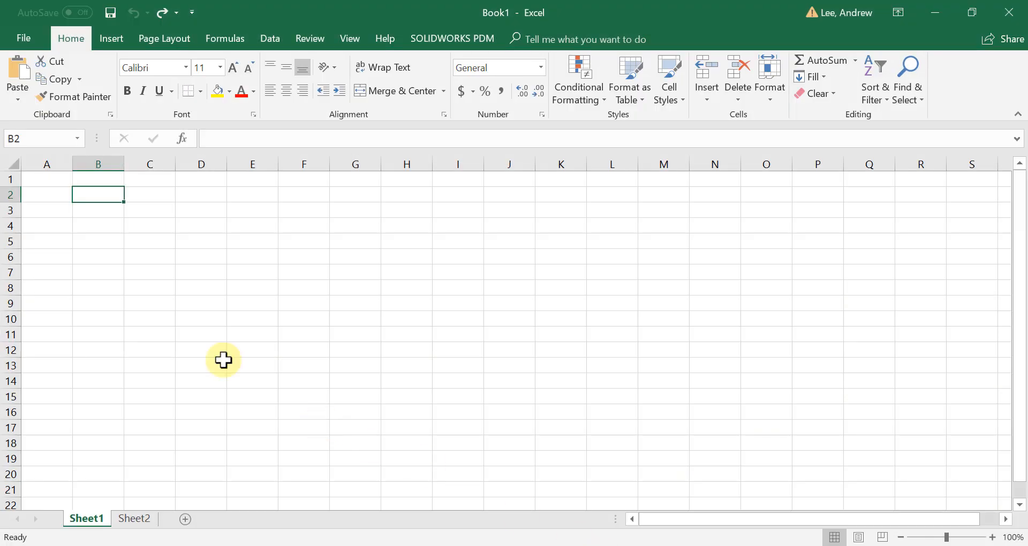
{"action": "mouse_move", "coordinate": [92, 200]}
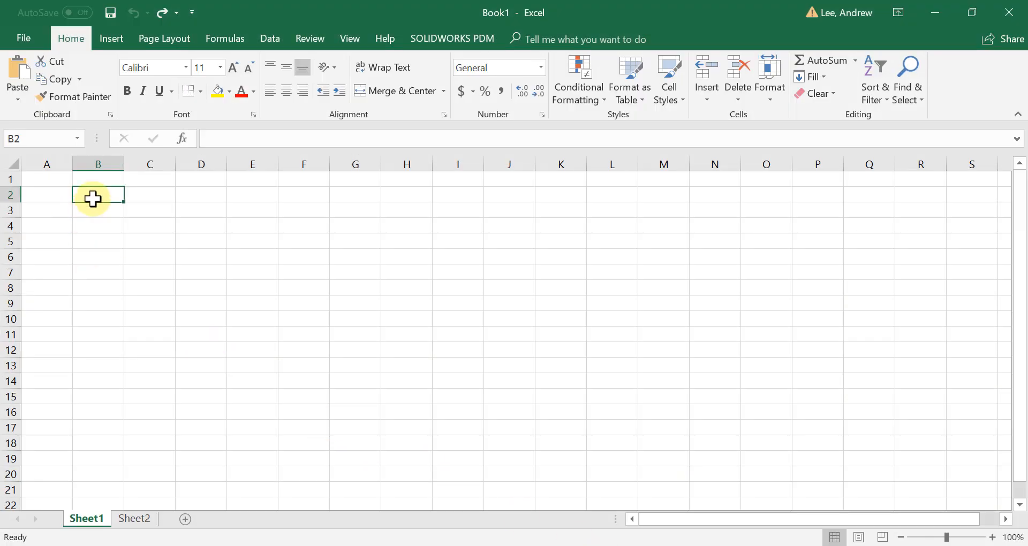
Paste the 00262-Alloys 2 match results into Sheet1 at B2 and deselect
{"action": "key", "text": "ctrl+v"}
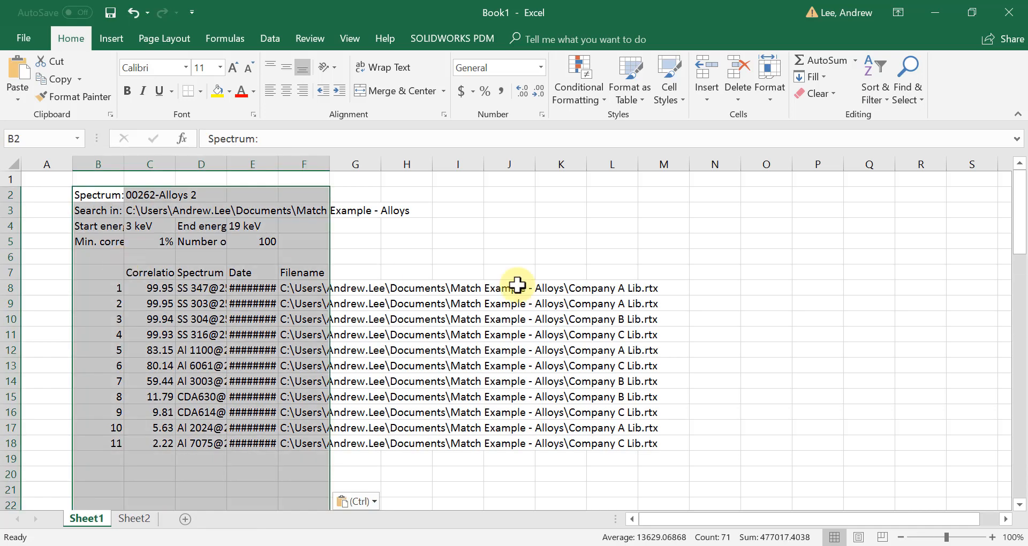
{"action": "left_click", "coordinate": [508, 256]}
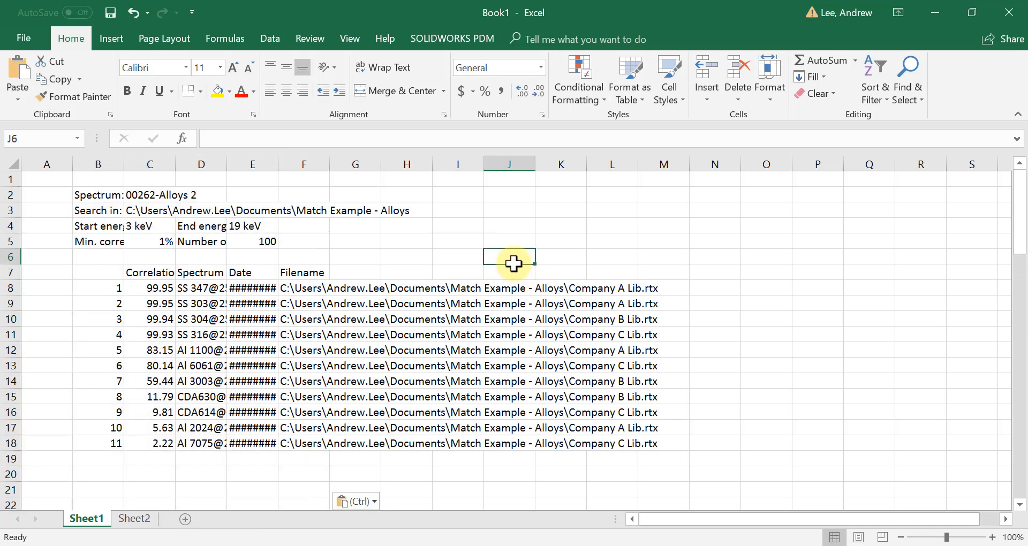